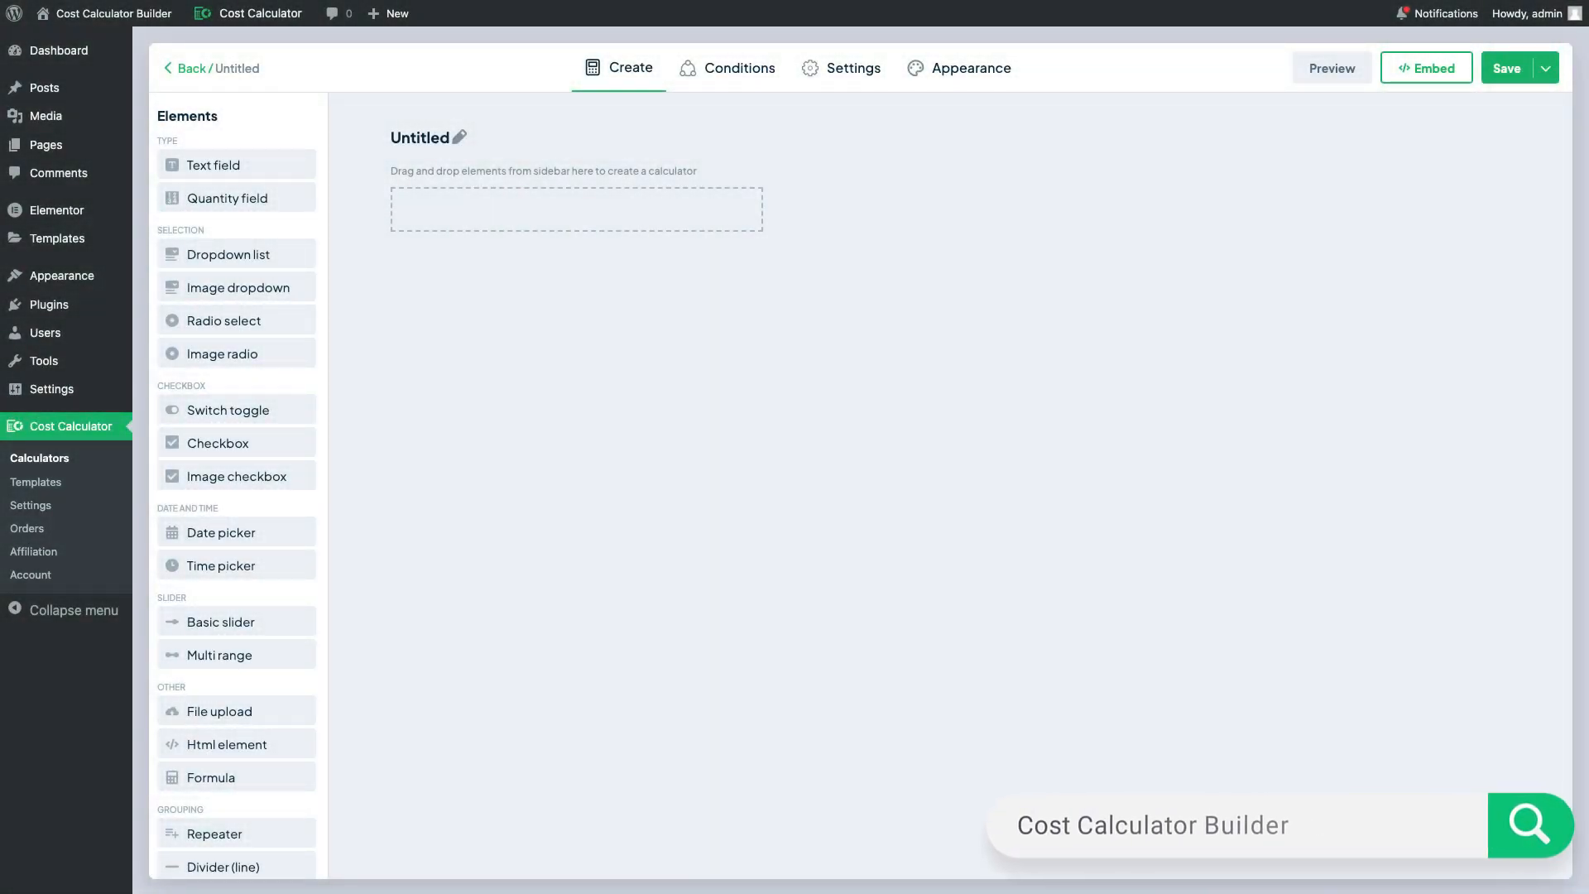
- Drag a Repeater group onto the empty canvas and bring up its settings and the preview
left_click_drag(235, 833, 768, 464)
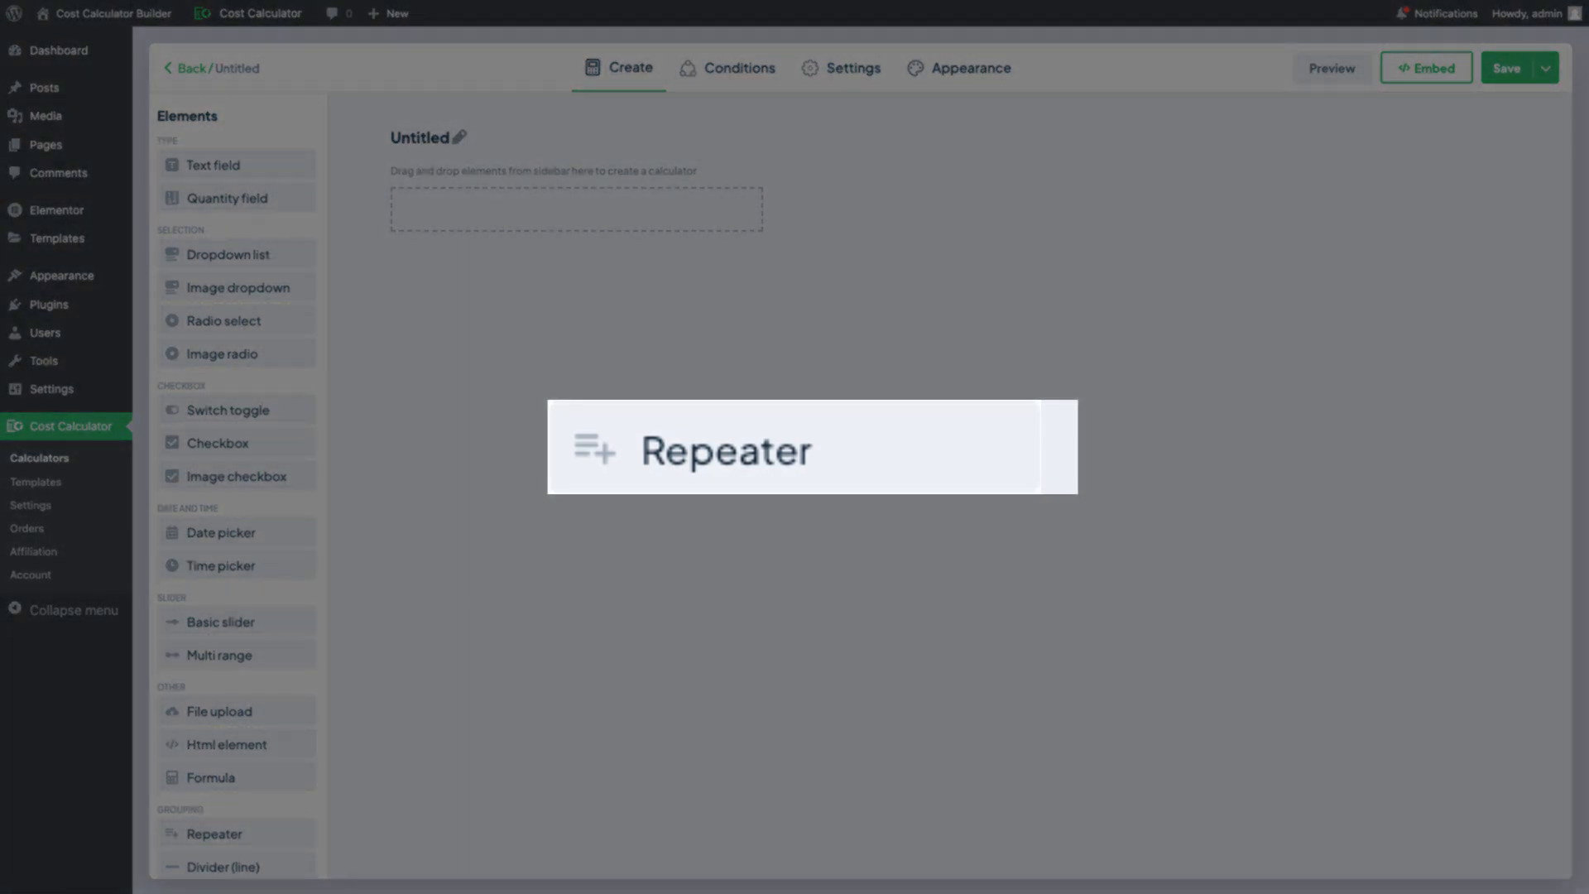
mouse_move(304, 851)
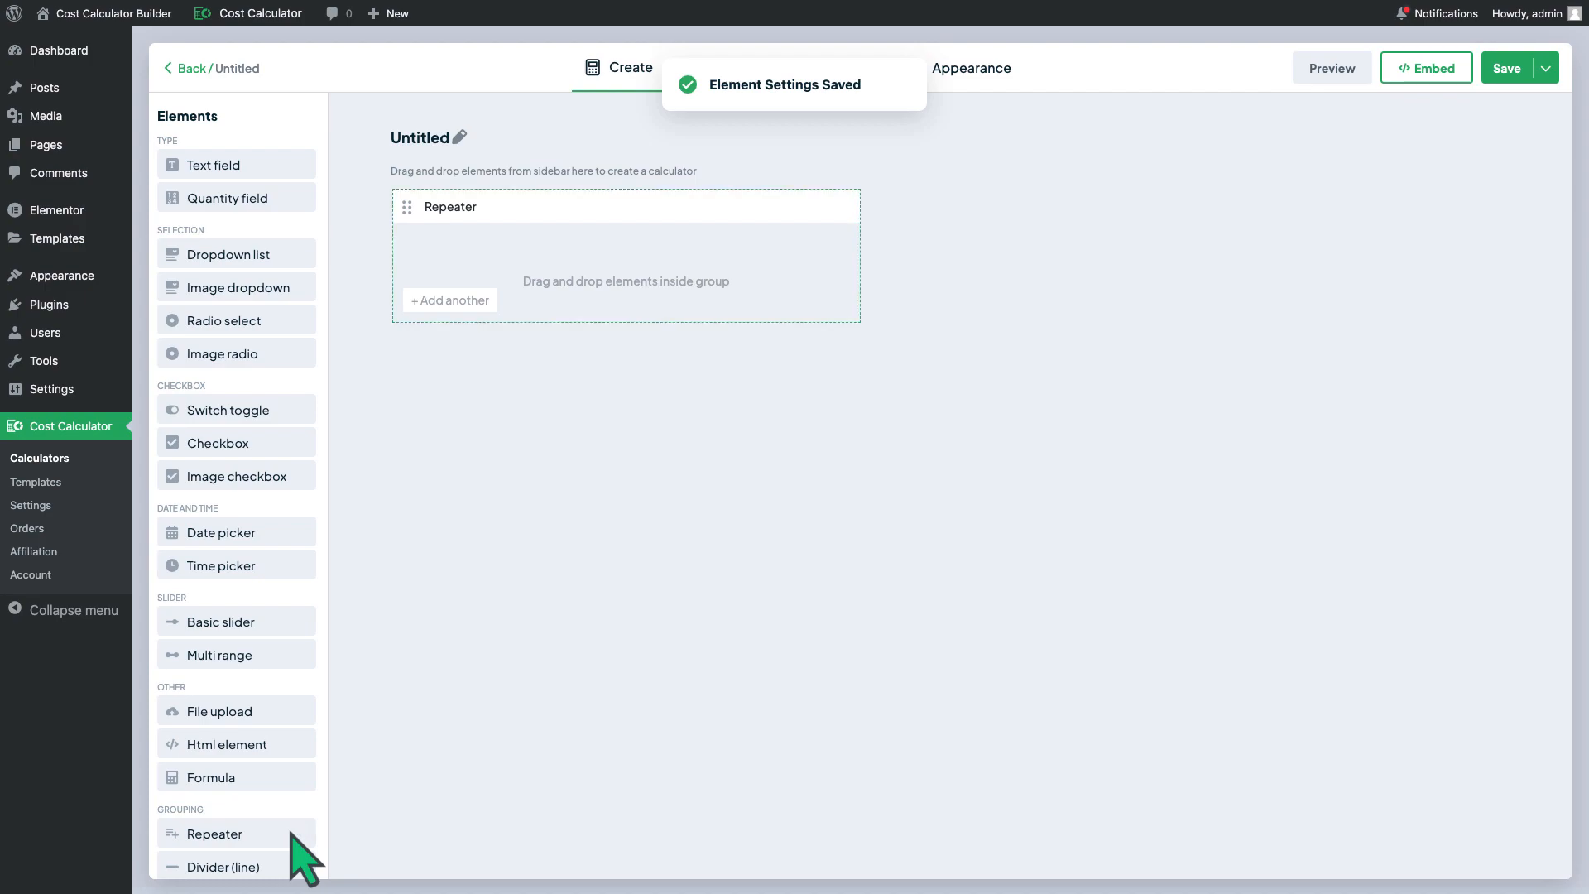
left_click(450, 206)
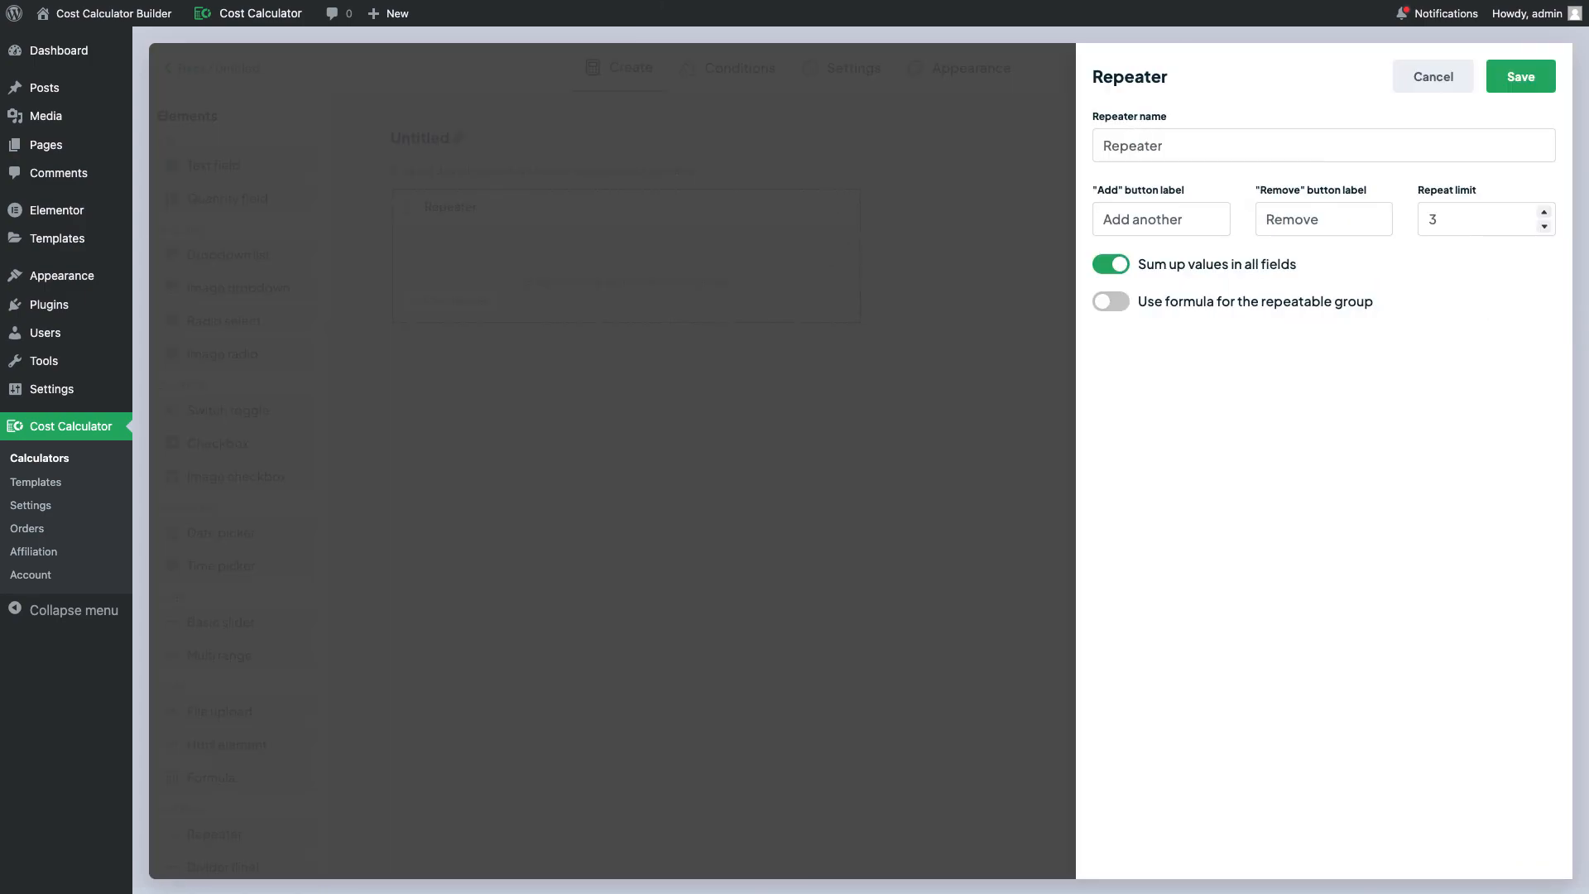
mouse_move(887, 473)
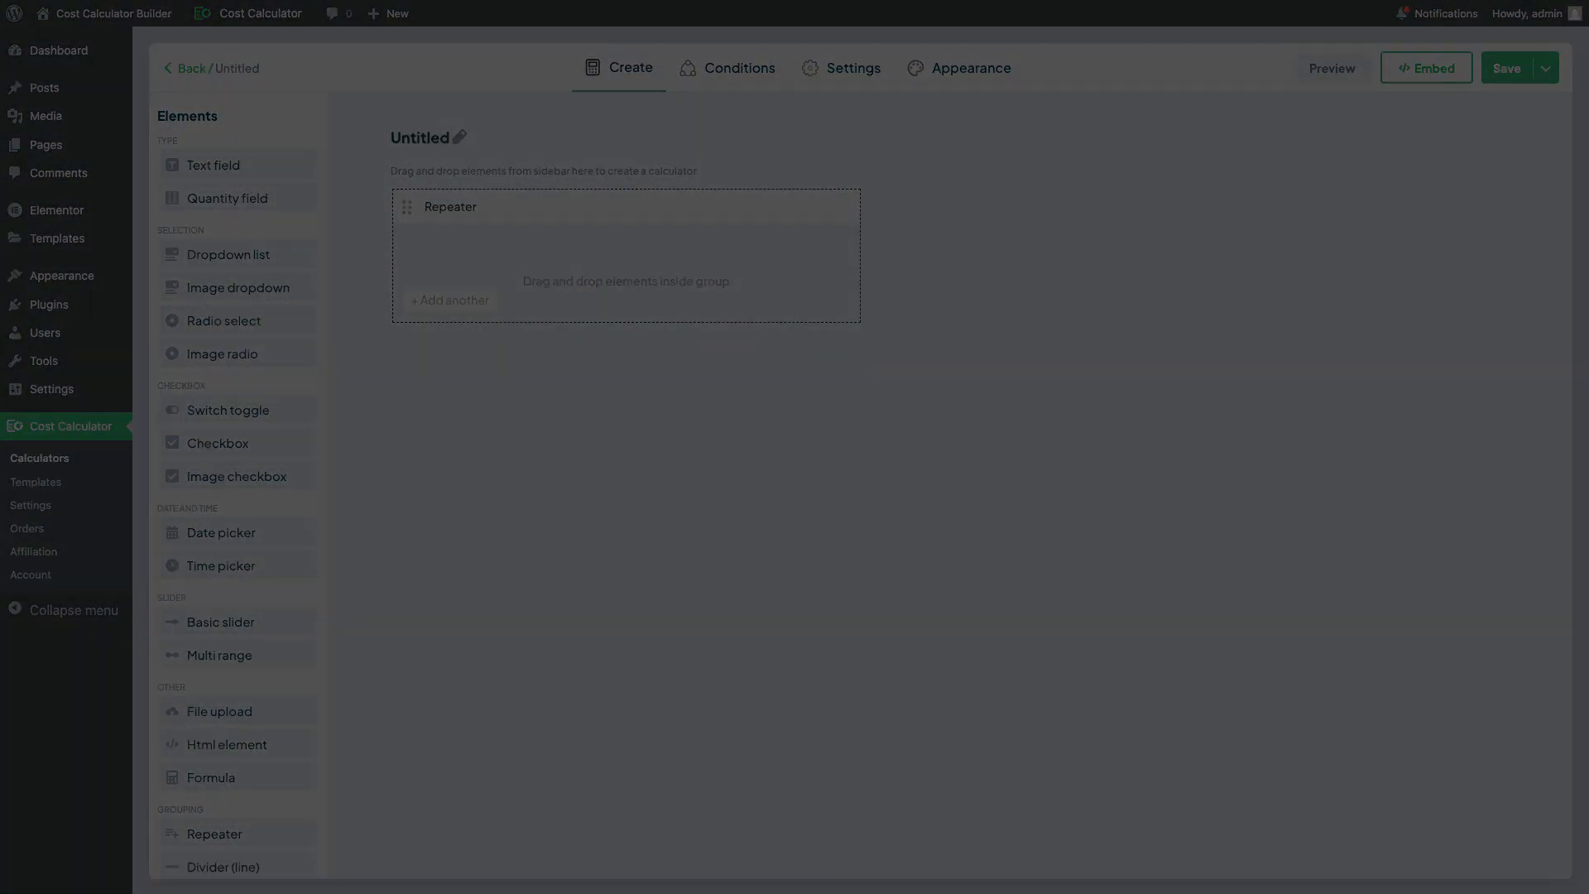
left_click(1331, 68)
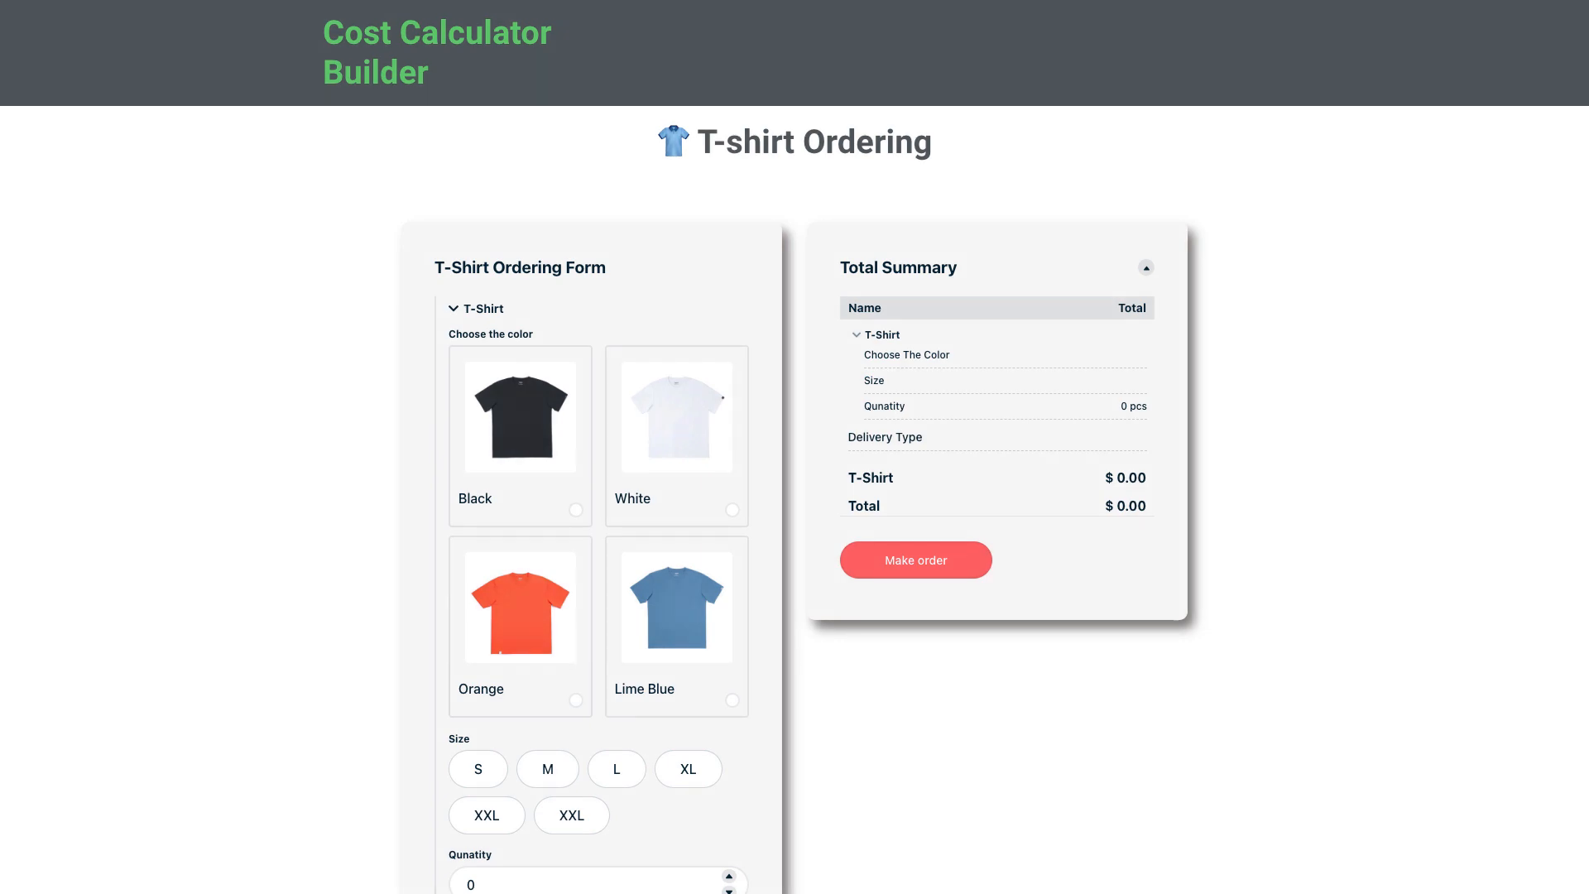
- Order a first white size M T-shirt at quantity 2 and add a second T-shirt row
left_click(676, 415)
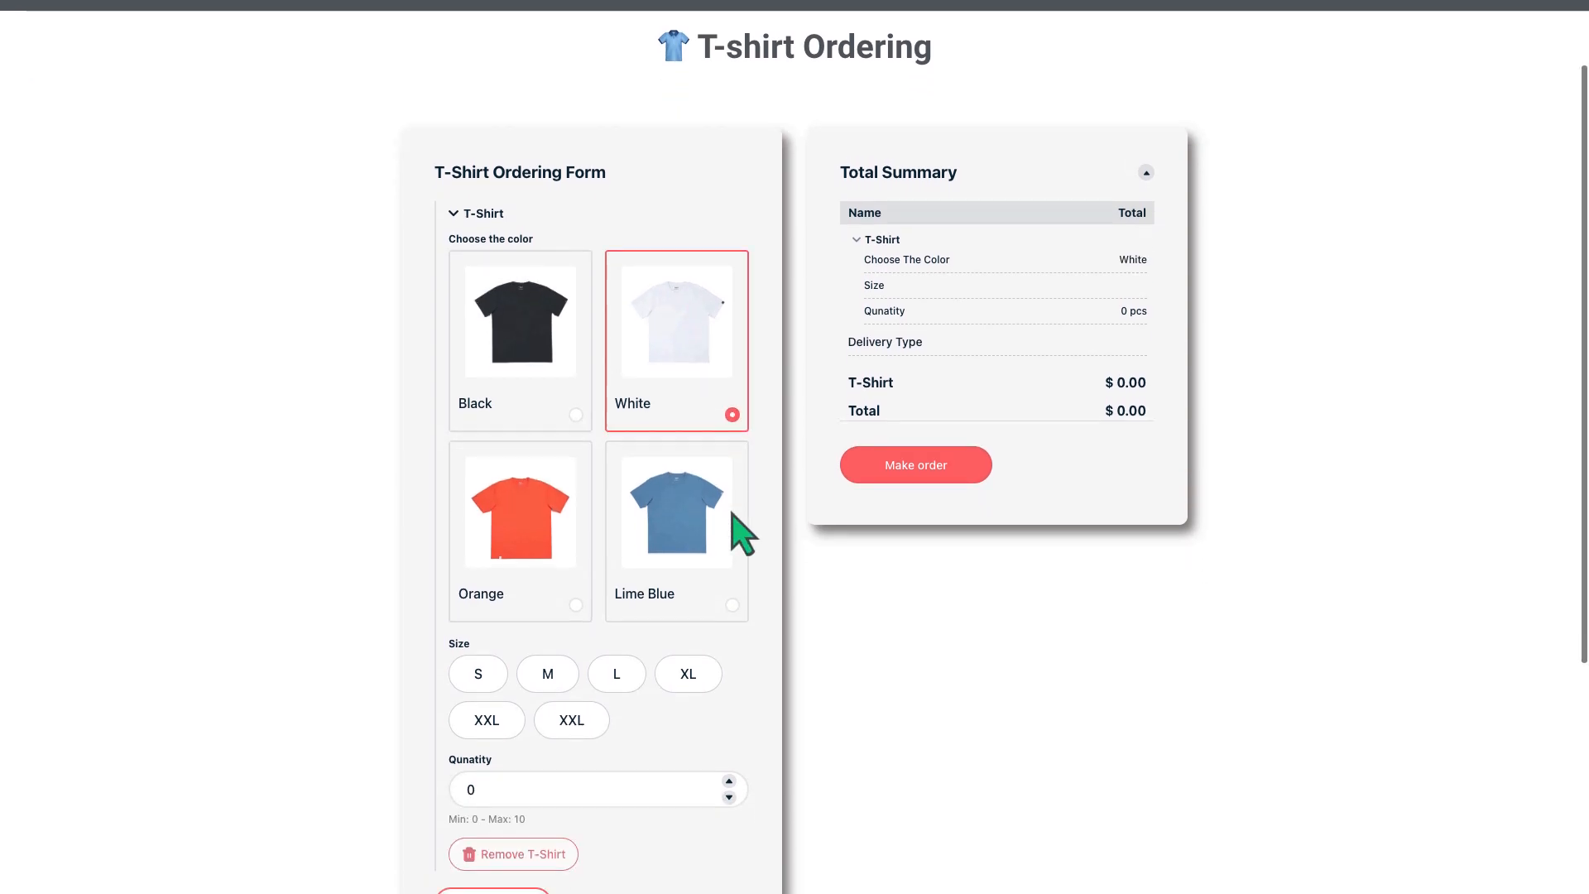
left_click(548, 673)
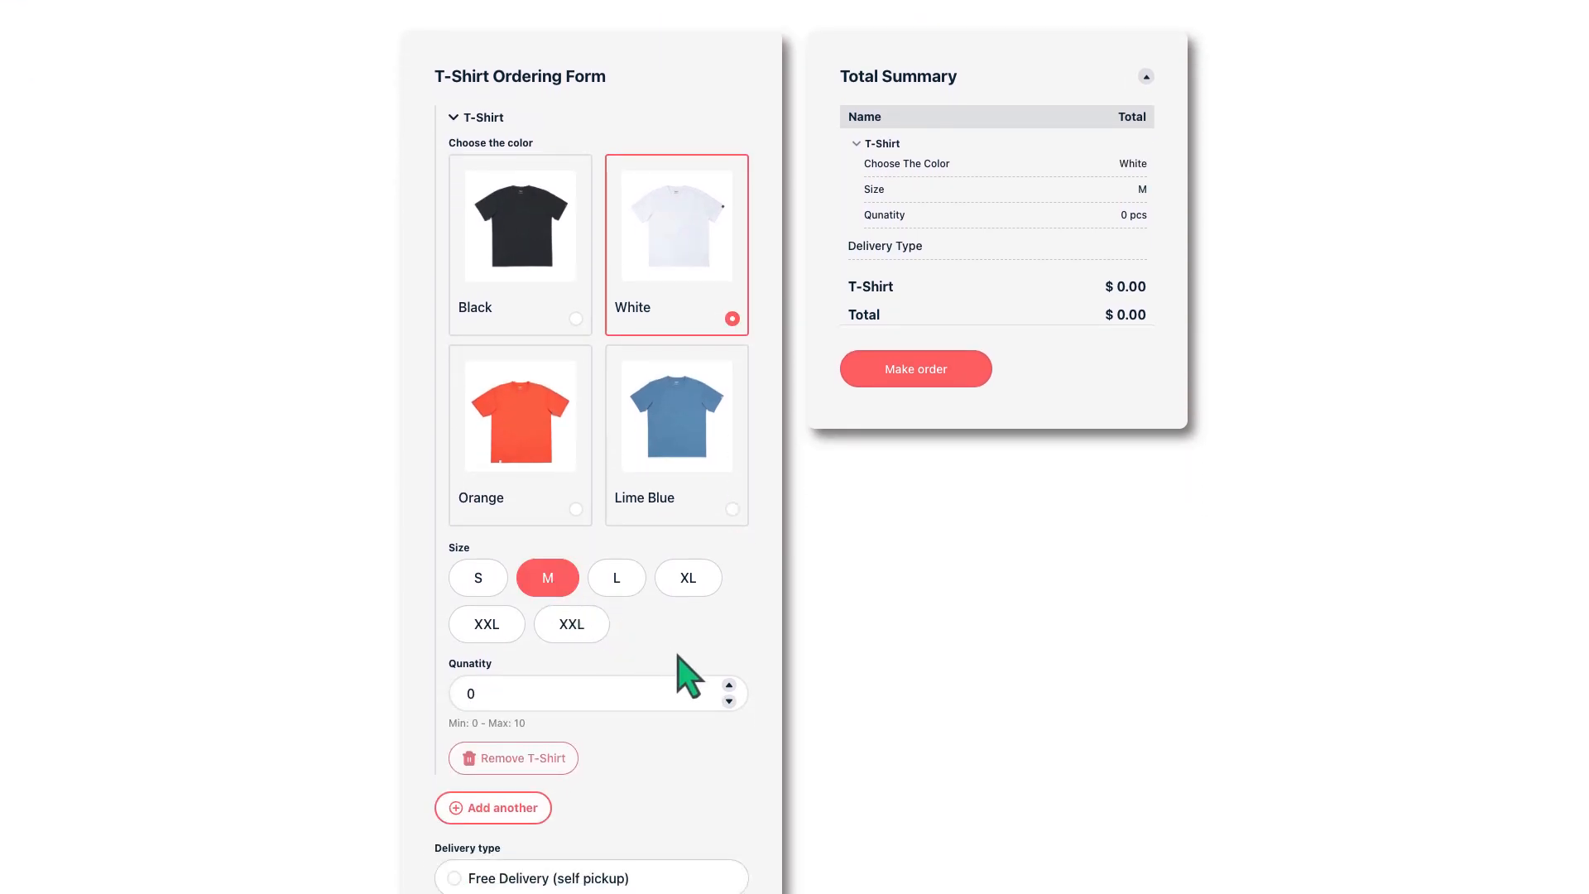
left_click(728, 685)
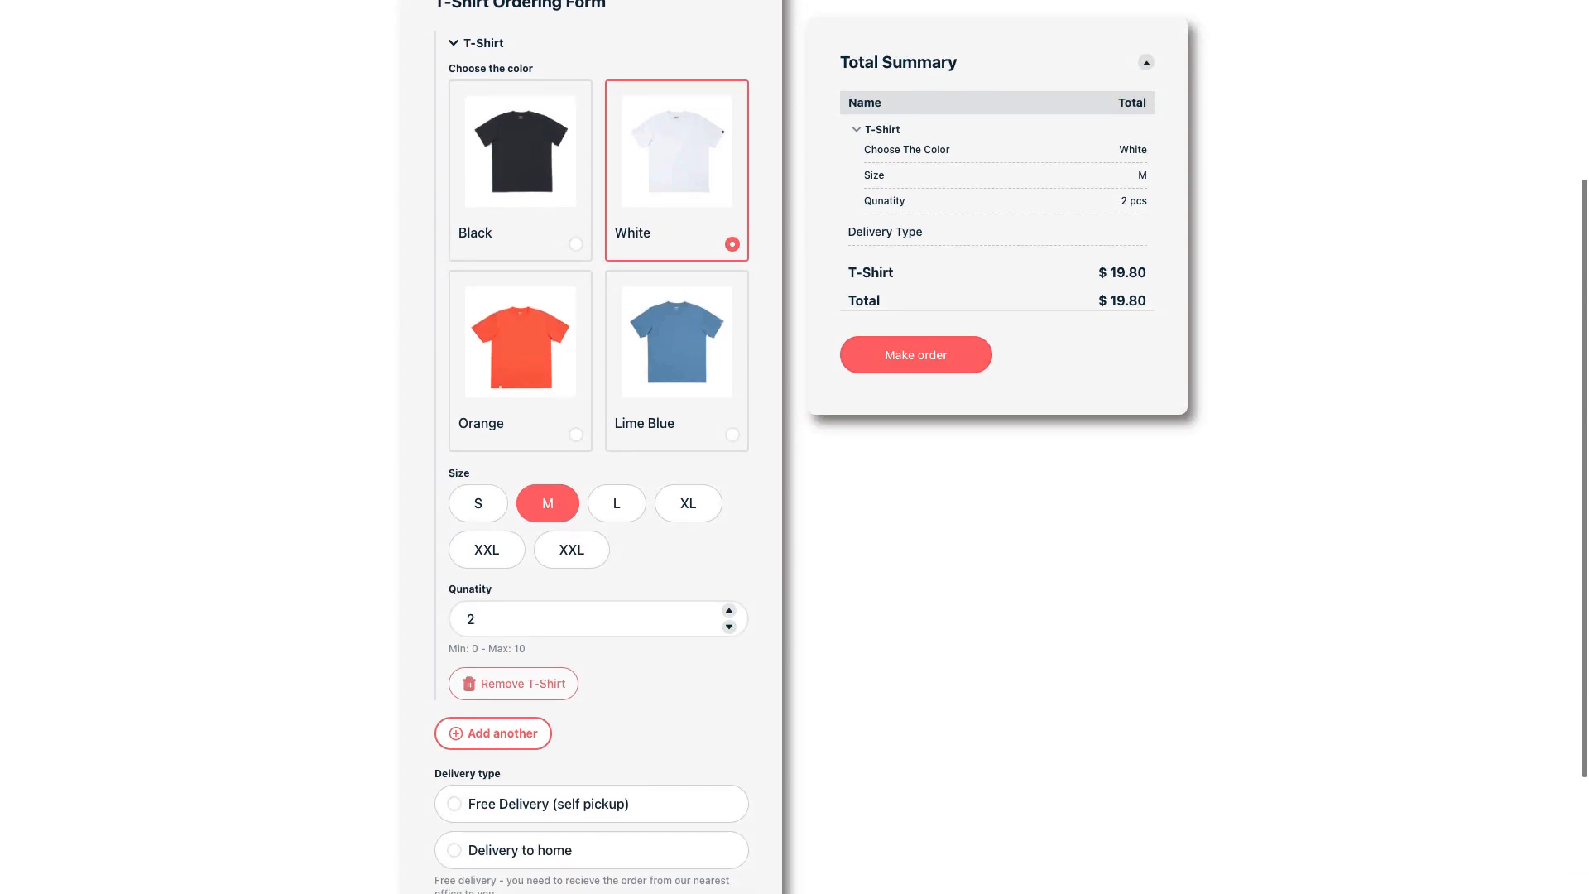
left_click(493, 733)
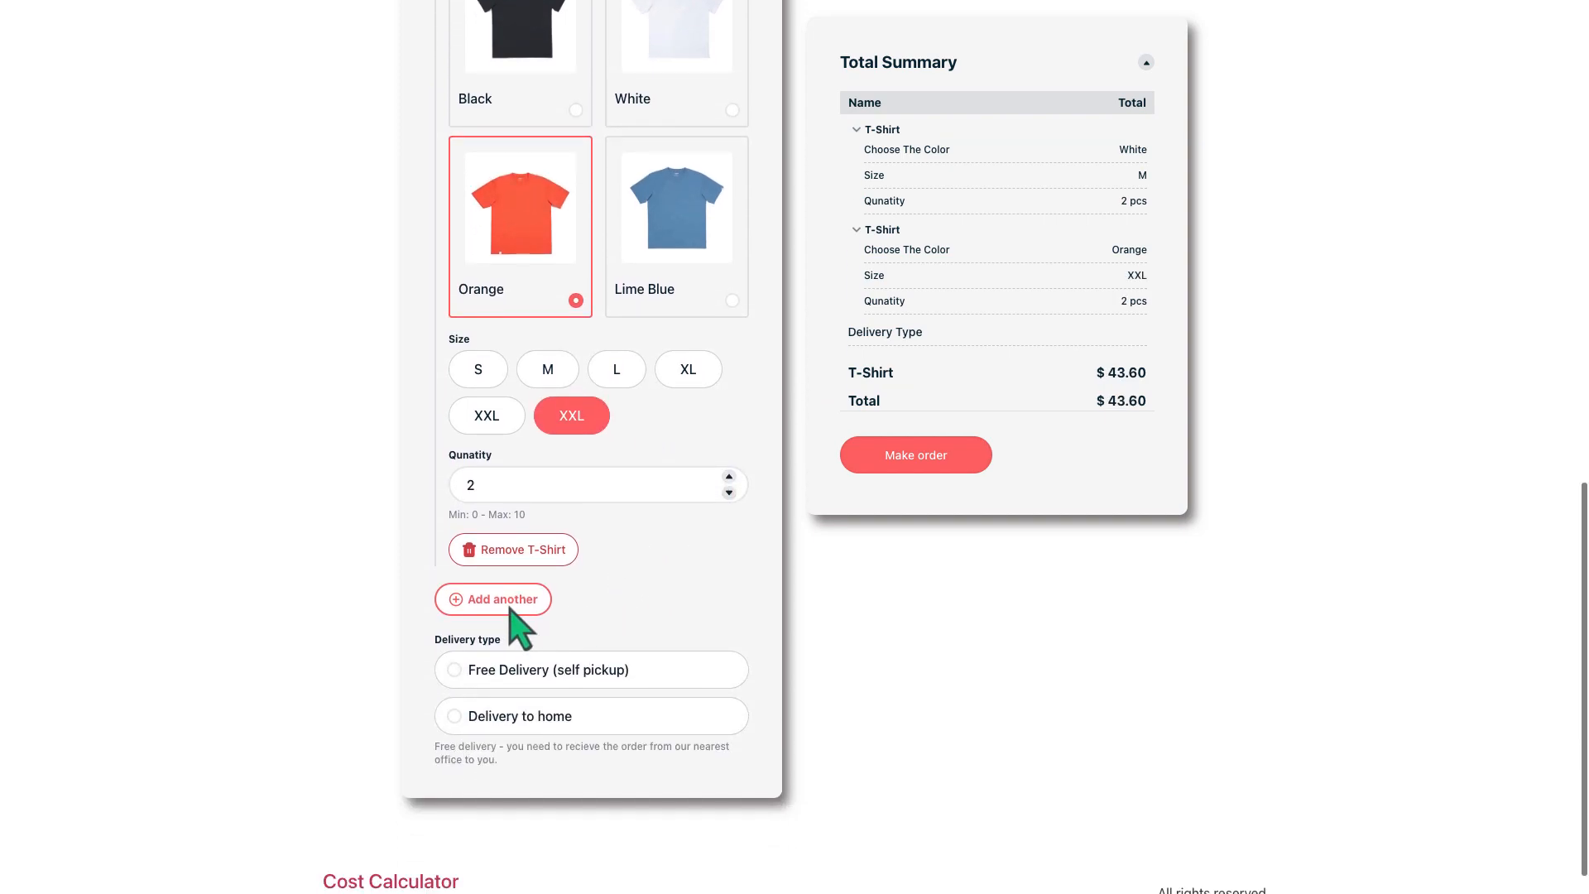
- Add a third T-shirt row, then remove it again and confirm the deletion
left_click(494, 599)
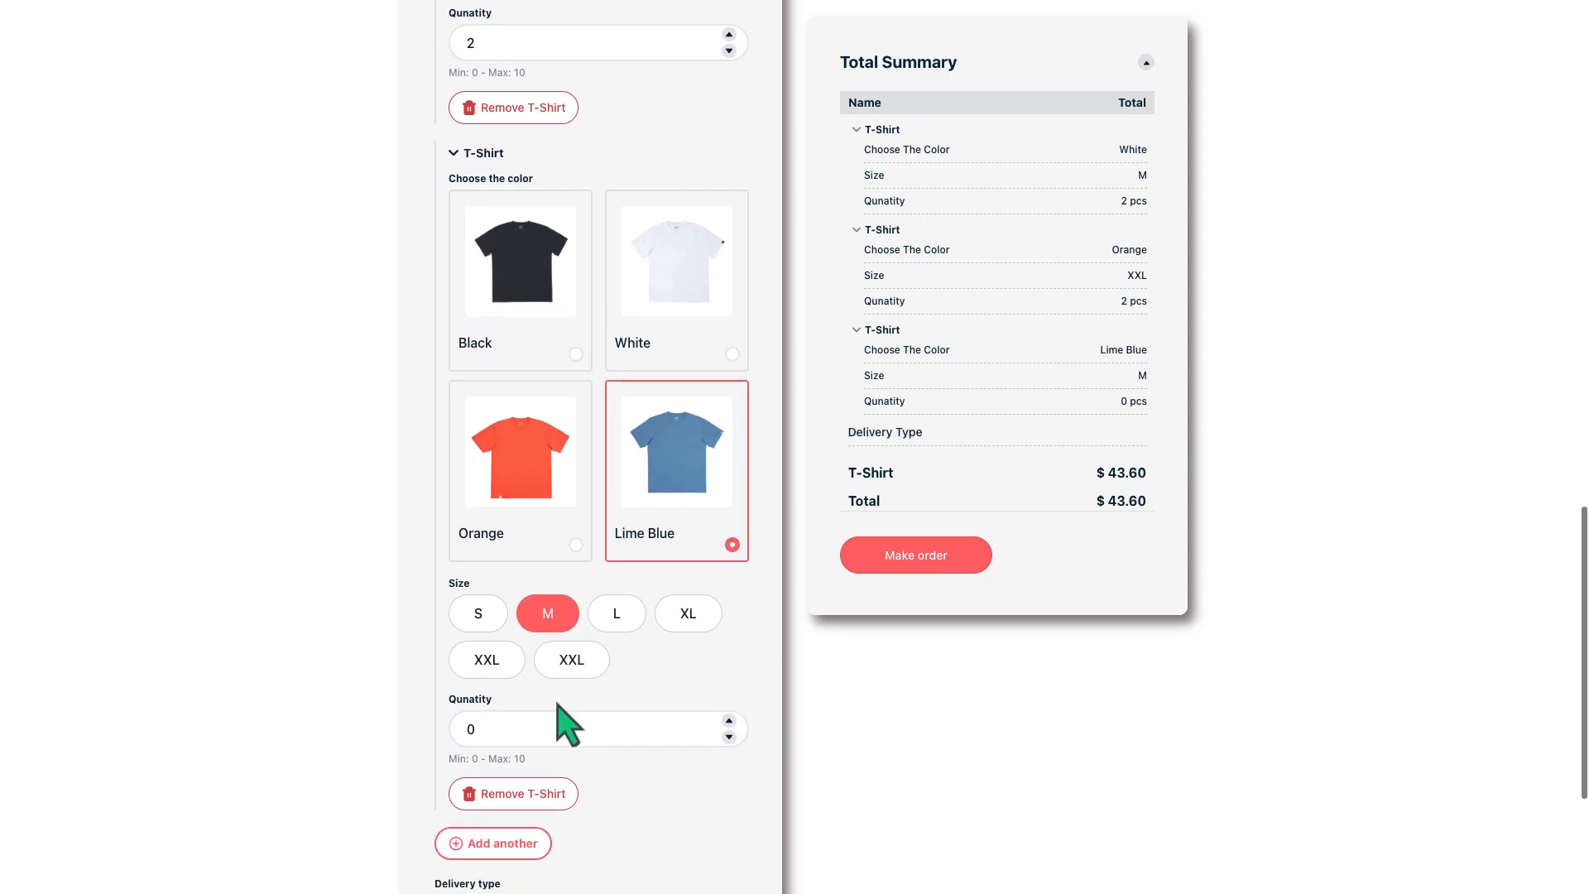
left_click(728, 720)
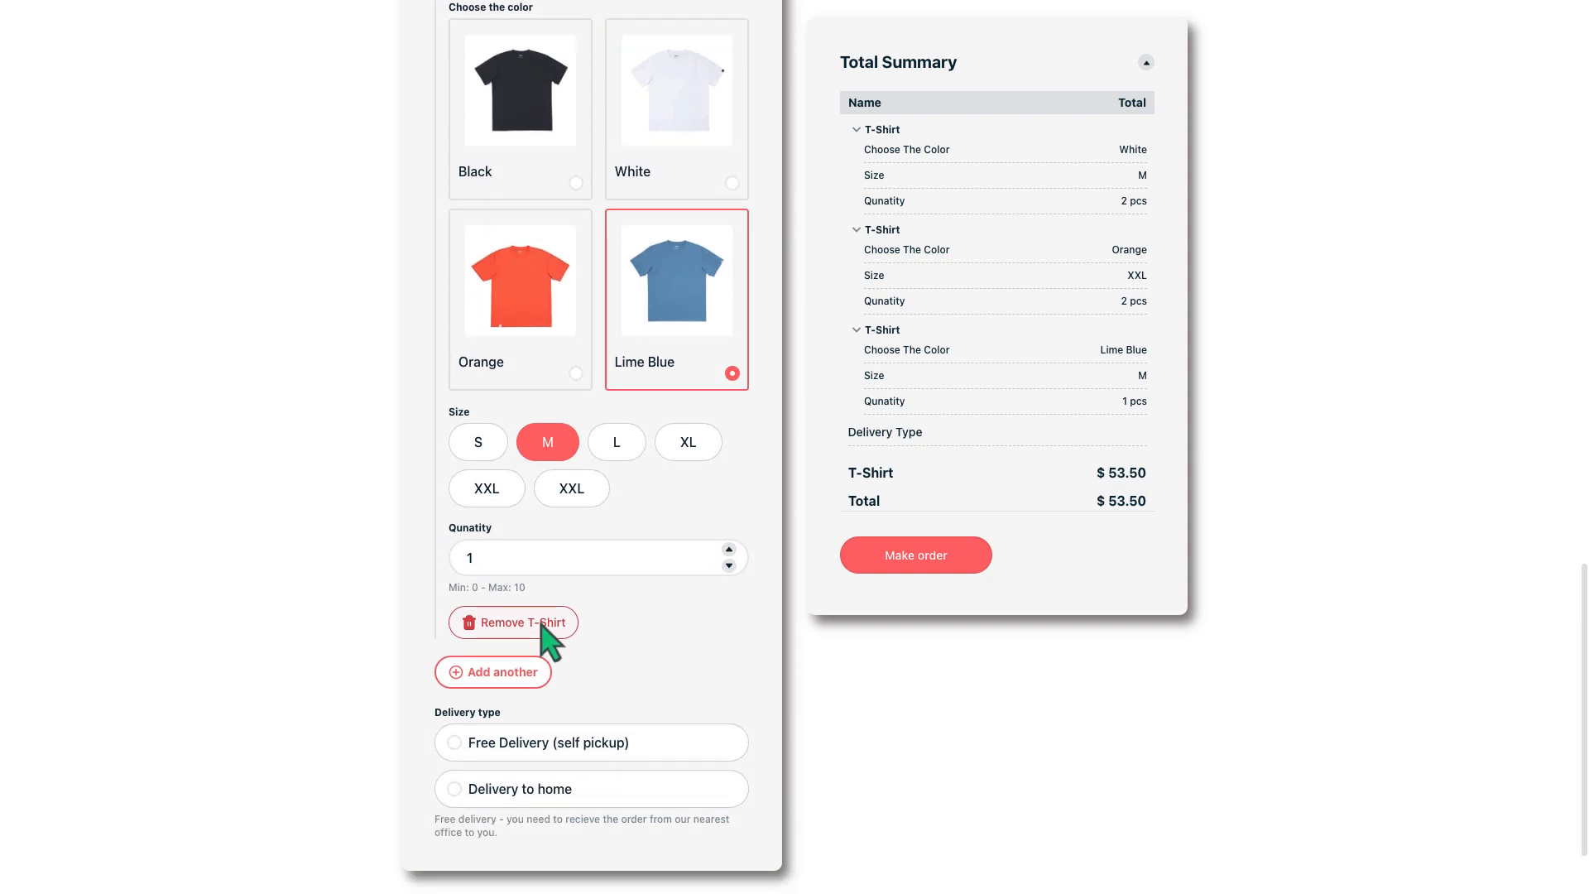
left_click(513, 622)
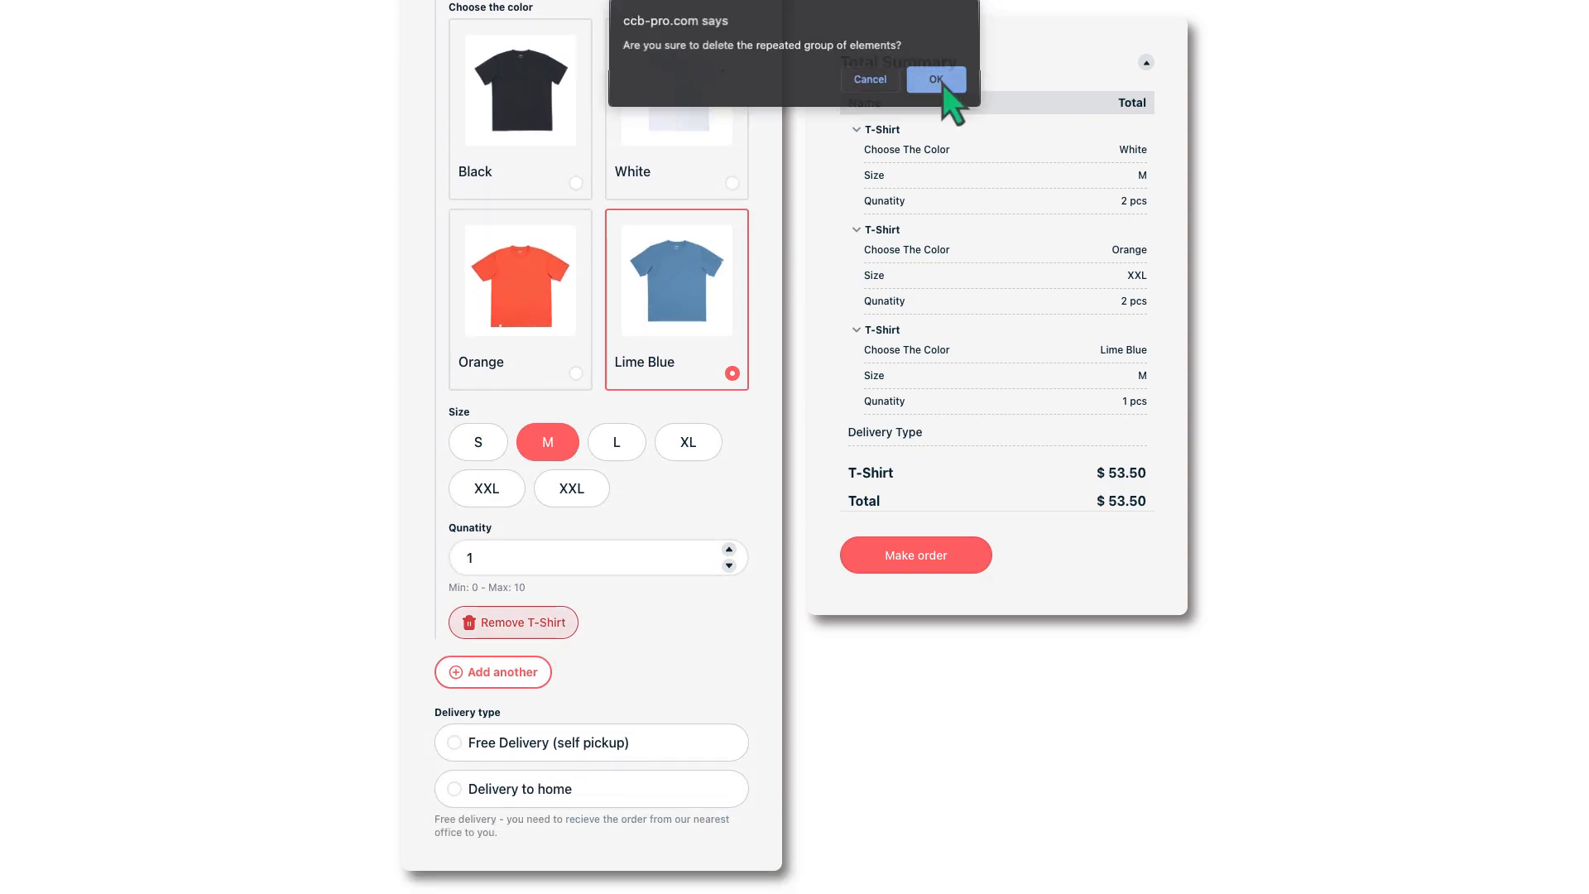
left_click(934, 79)
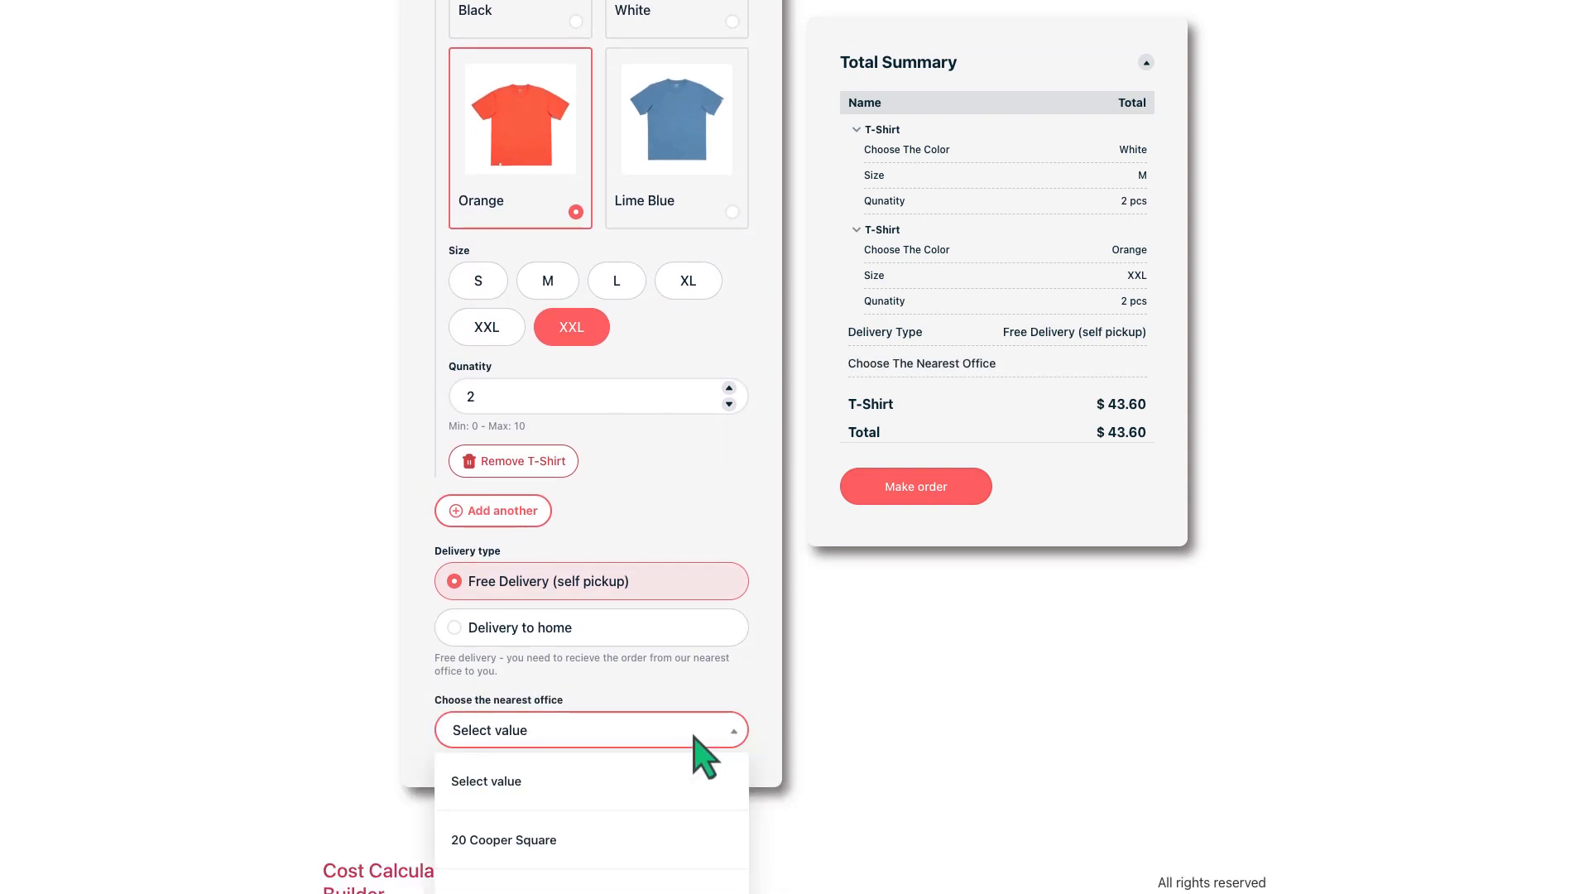
left_click(503, 839)
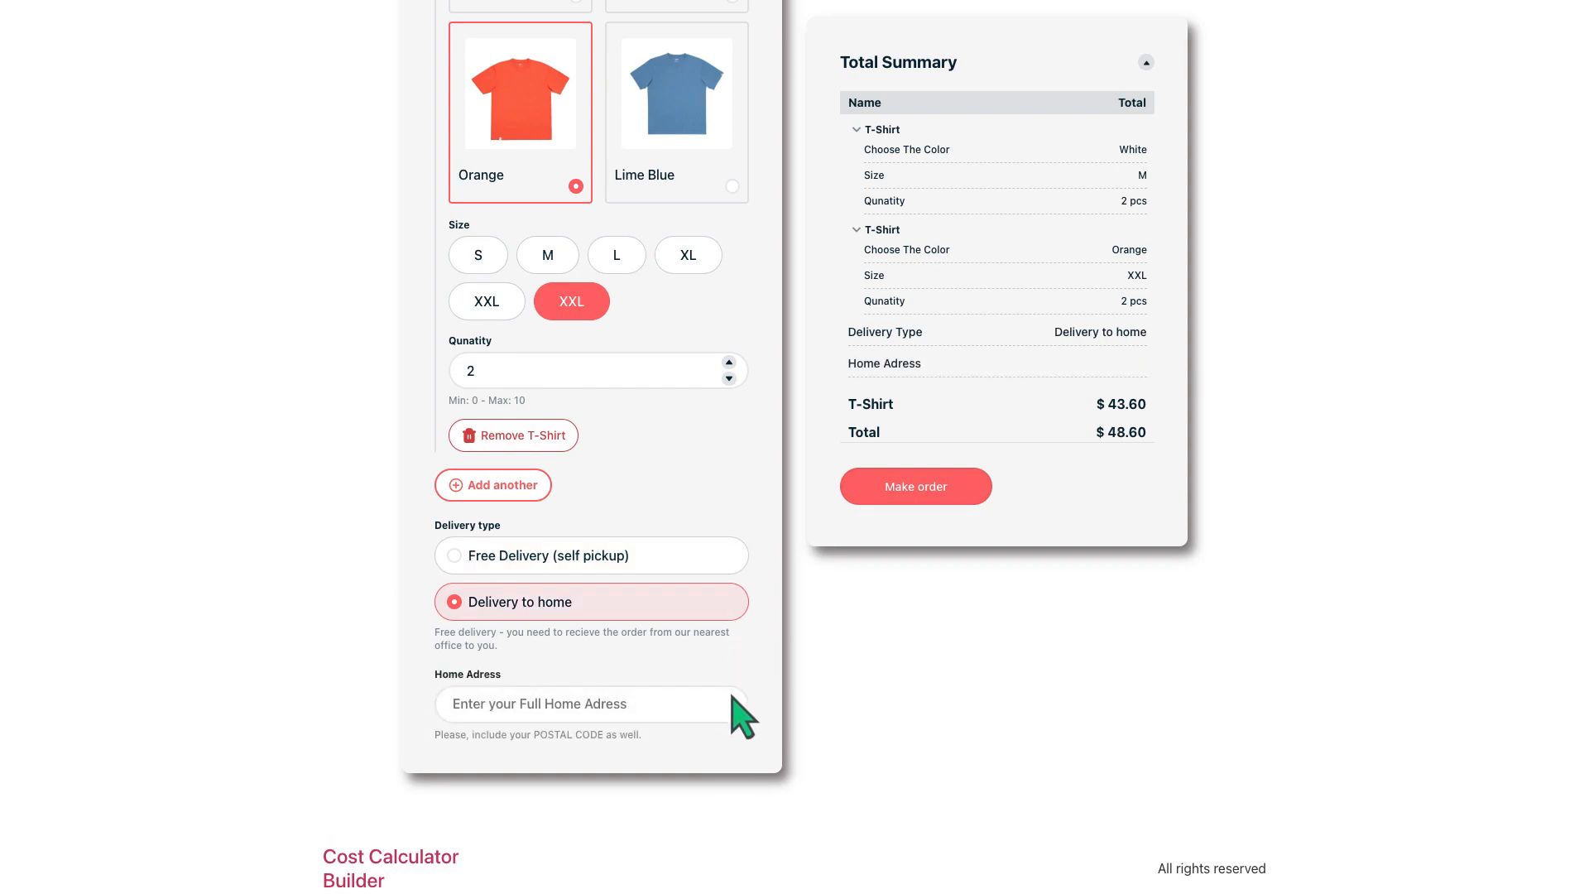
type("110 W 3rd St, New York, NY 10012, USA")
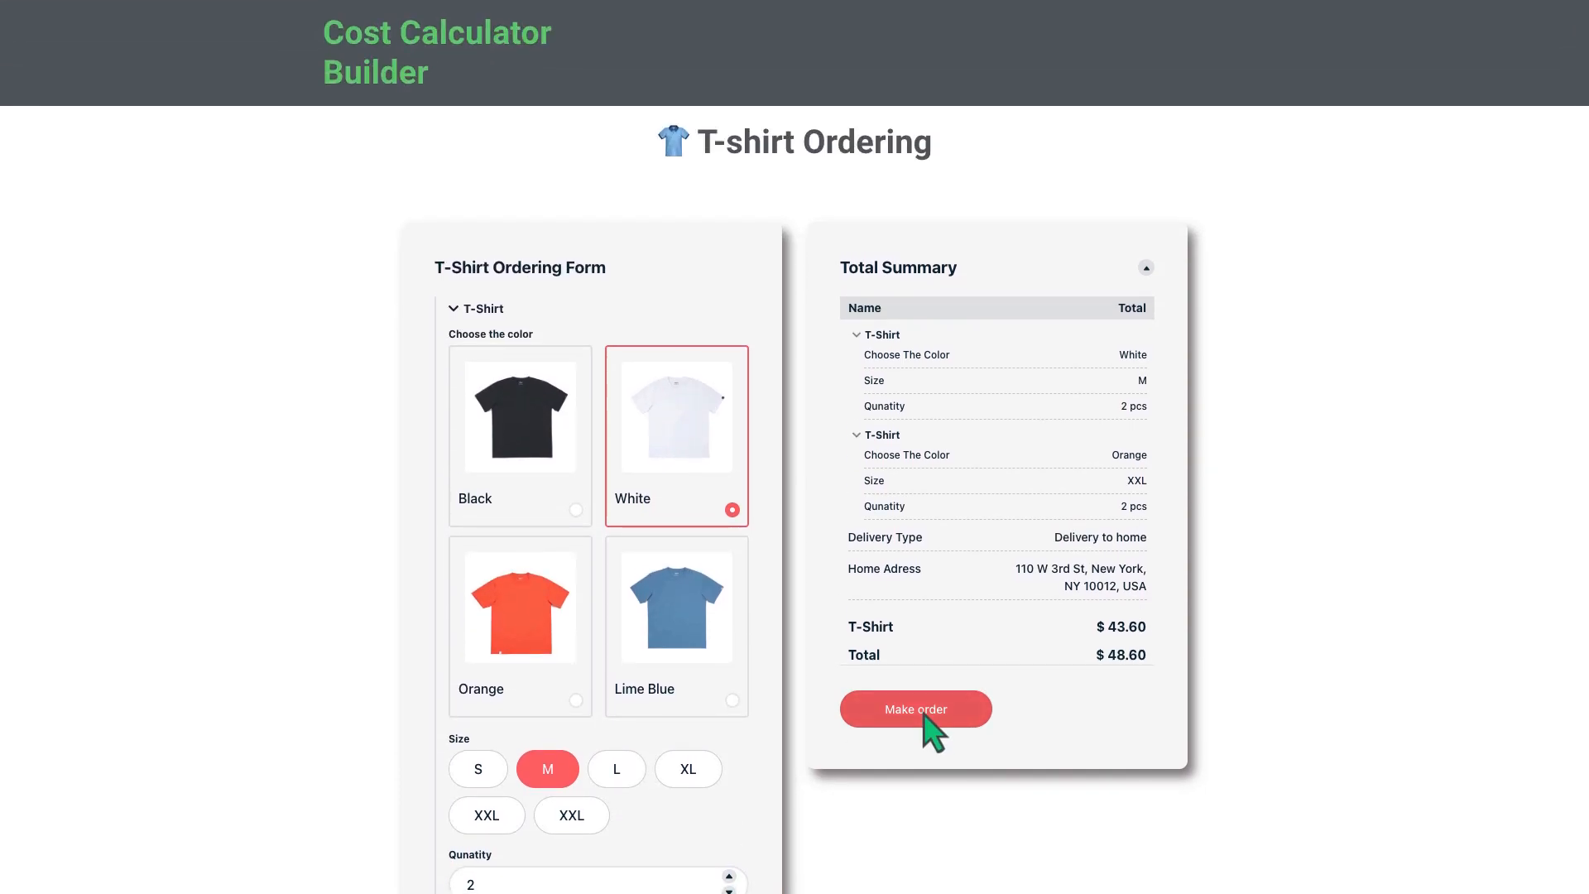
left_click(914, 708)
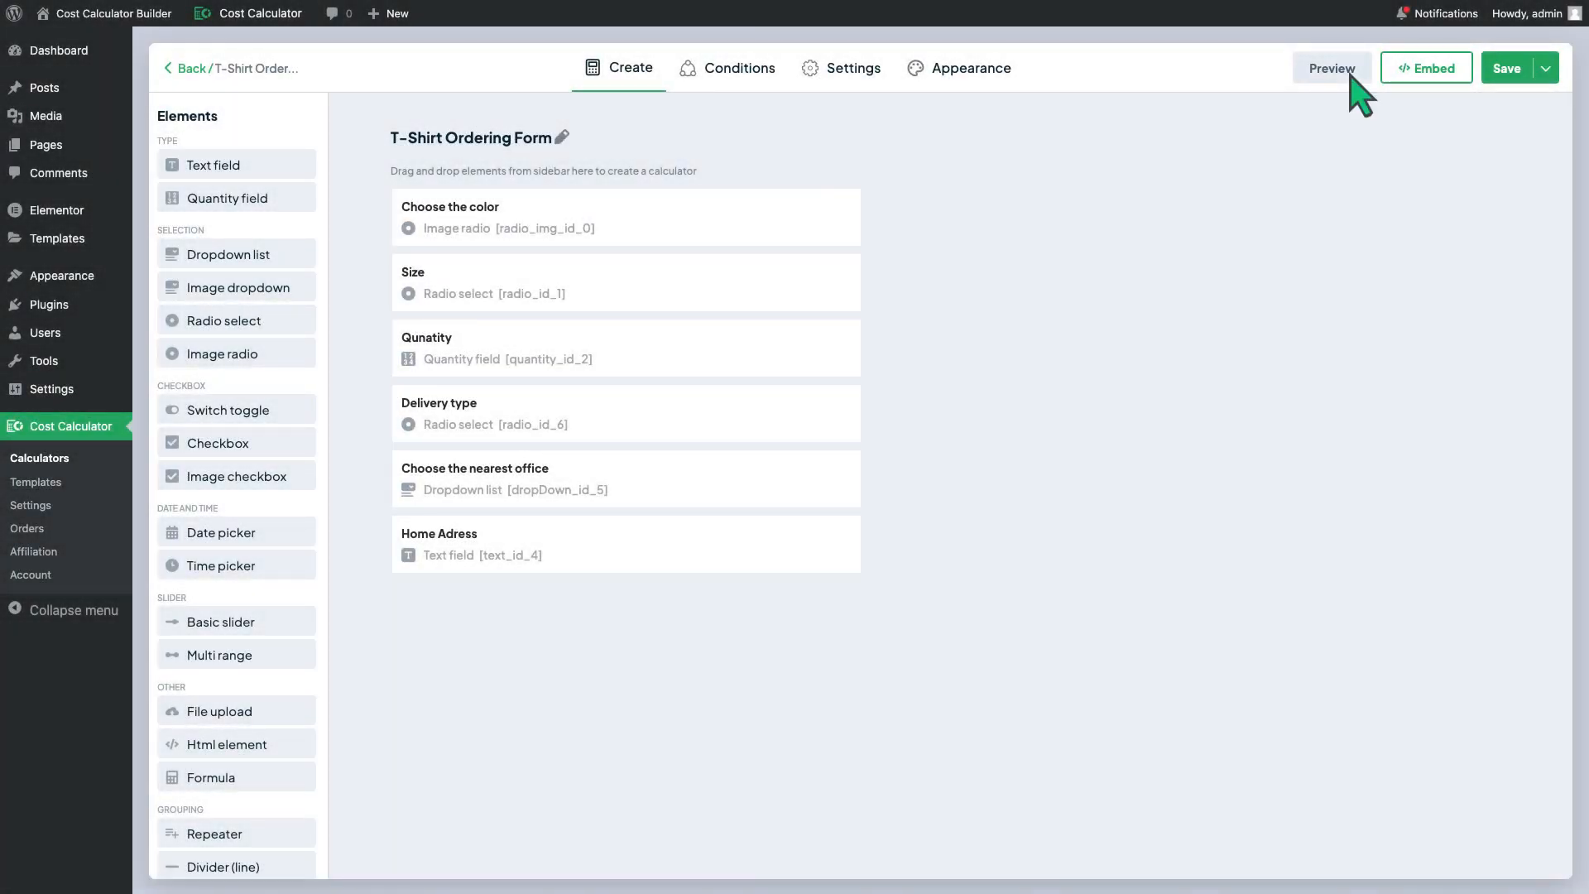
- Preview the ordering calculator, scroll through it and close the preview
left_click(1330, 68)
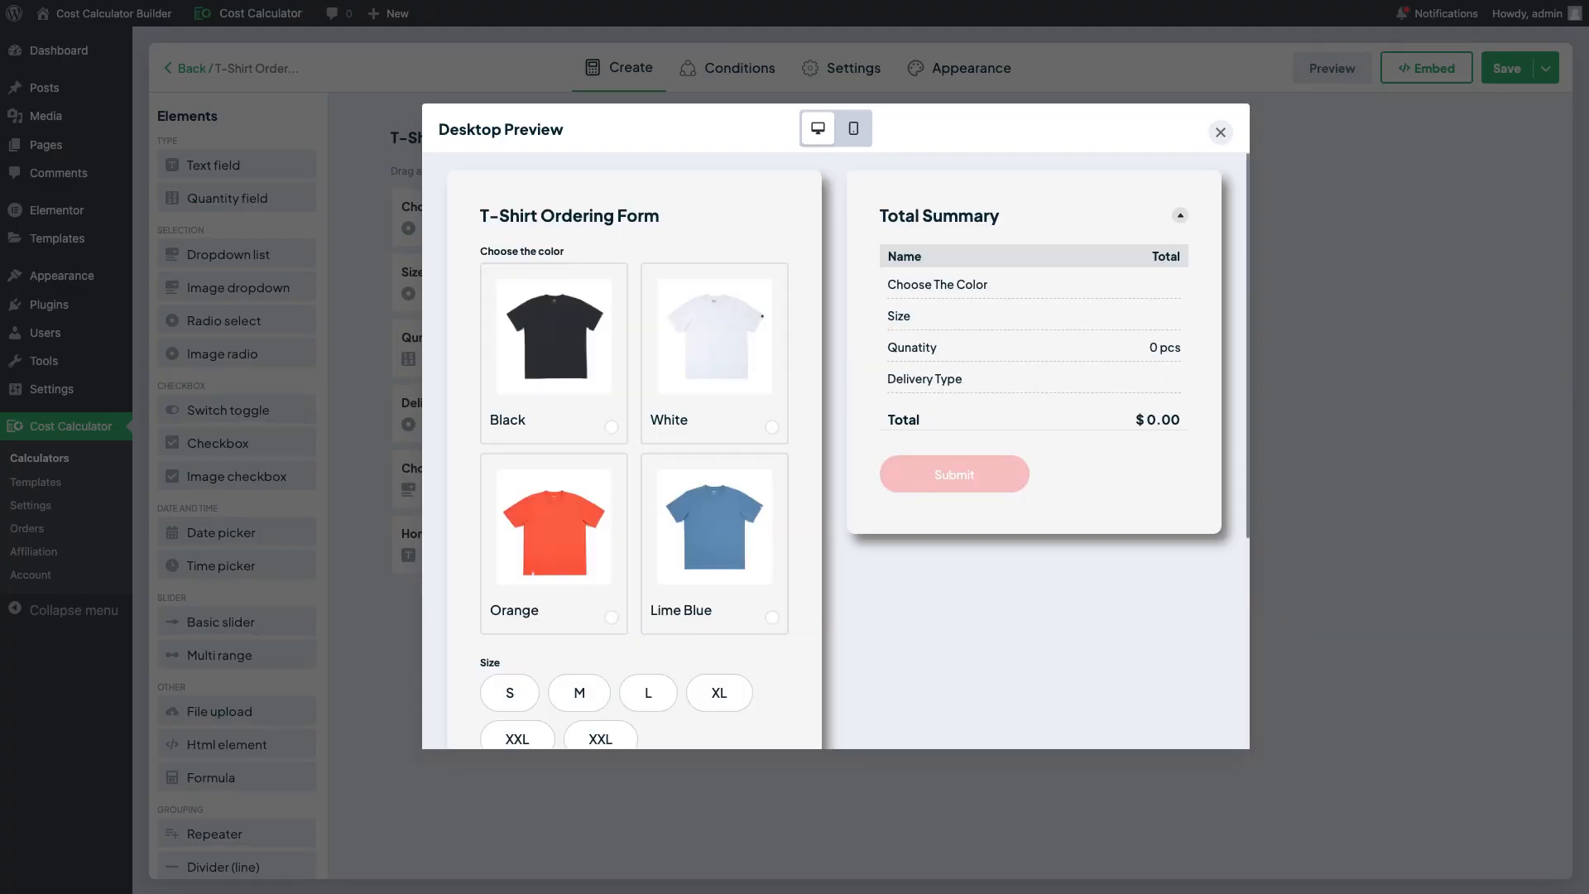
scroll("down", 3)
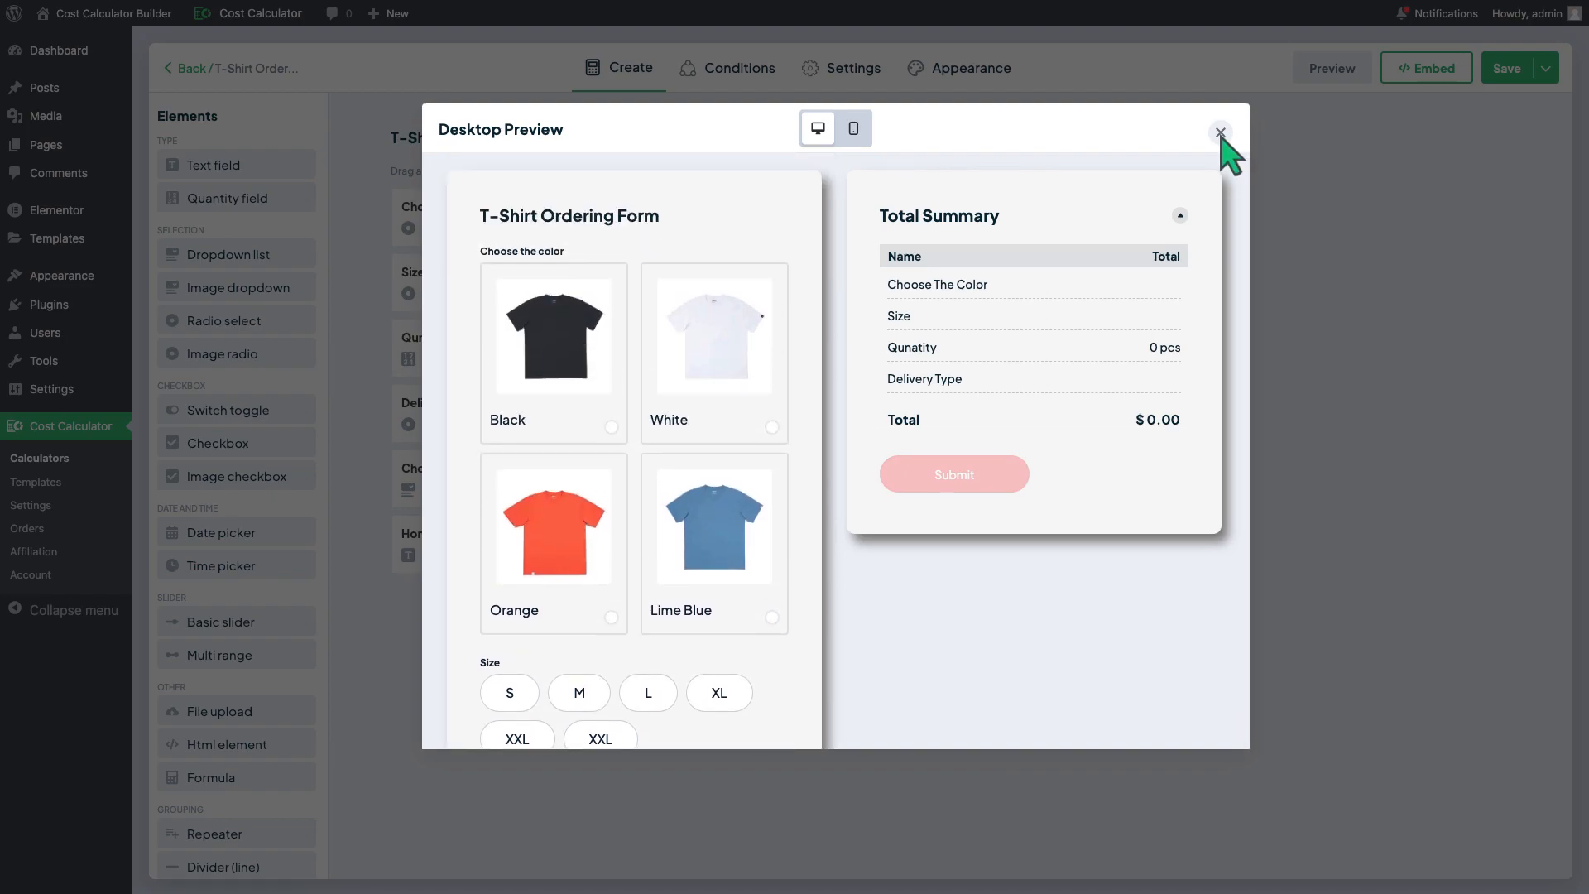
left_click(1219, 132)
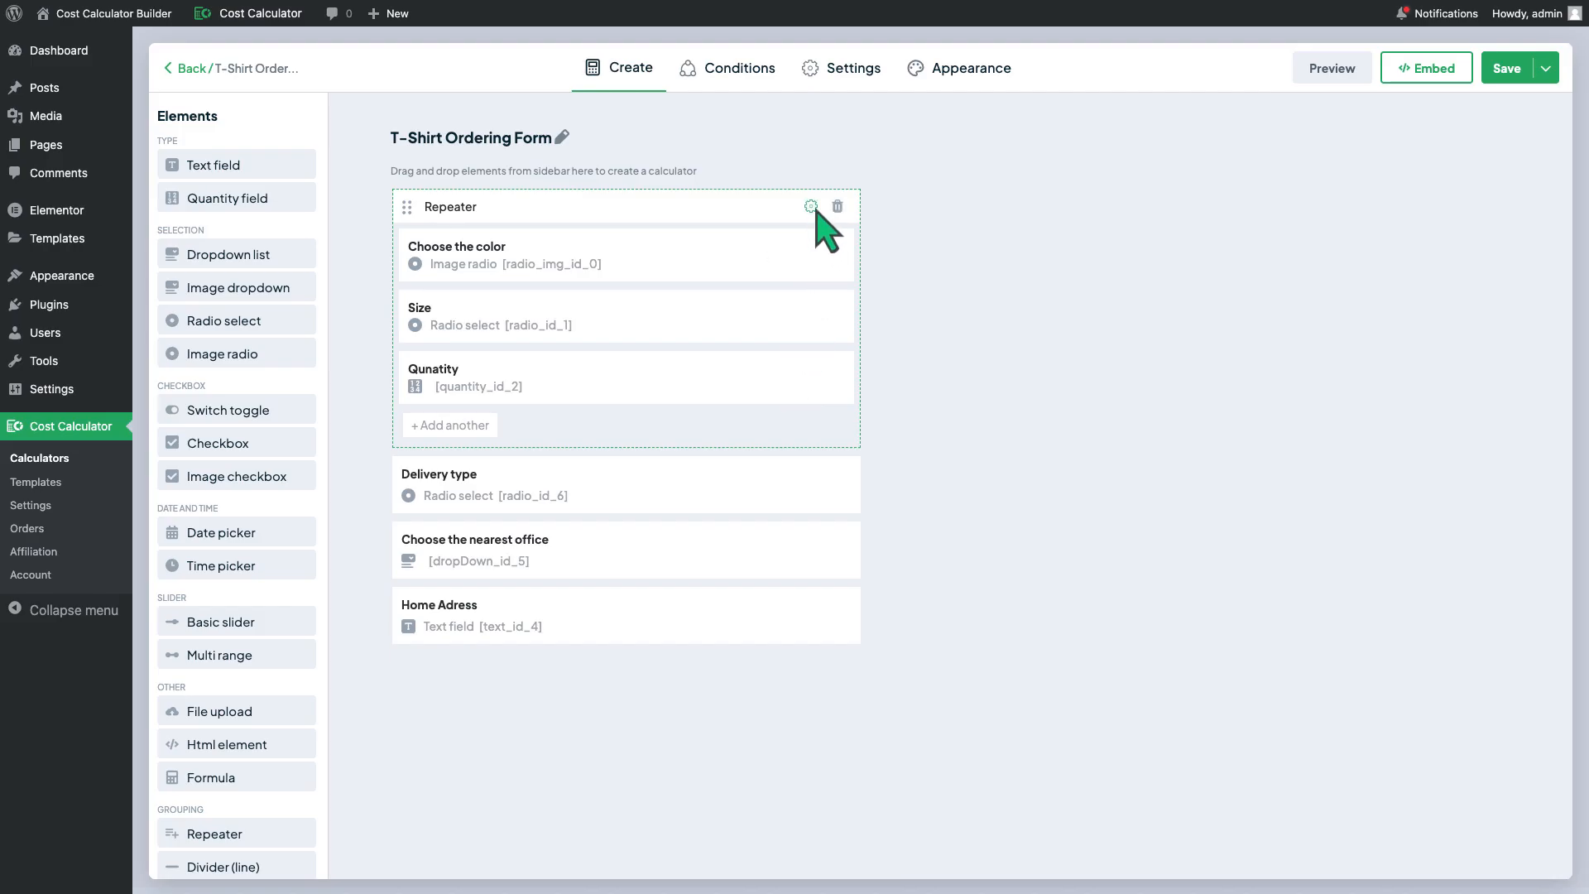
- Name the repeater T-shirt with a Remove t-shirt label and repeat limit 4, and save it
left_click(810, 207)
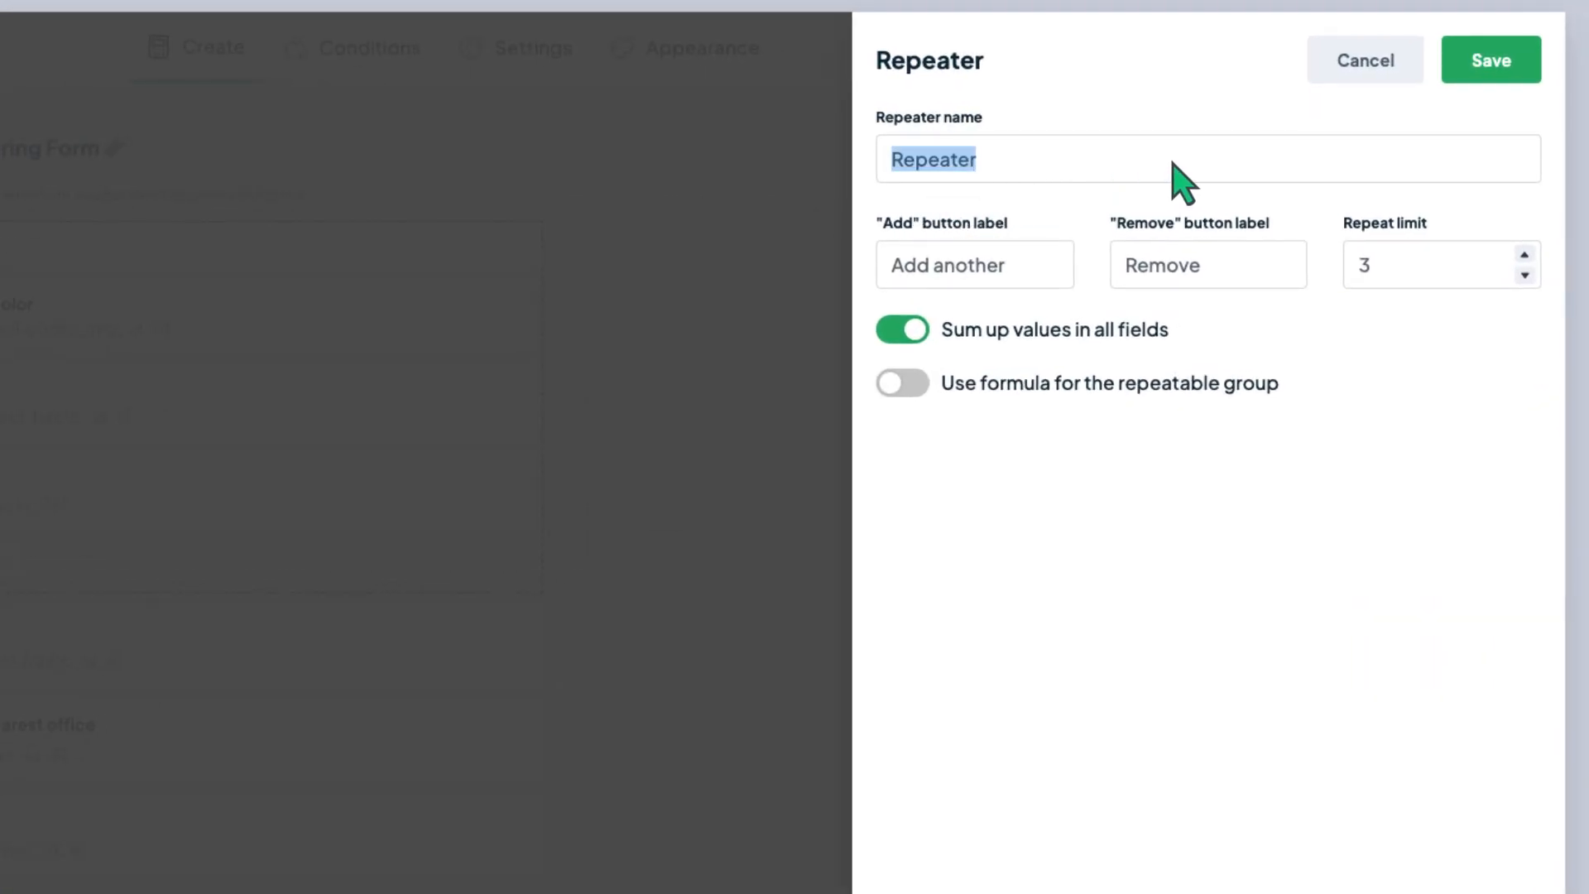
type("T-shirt")
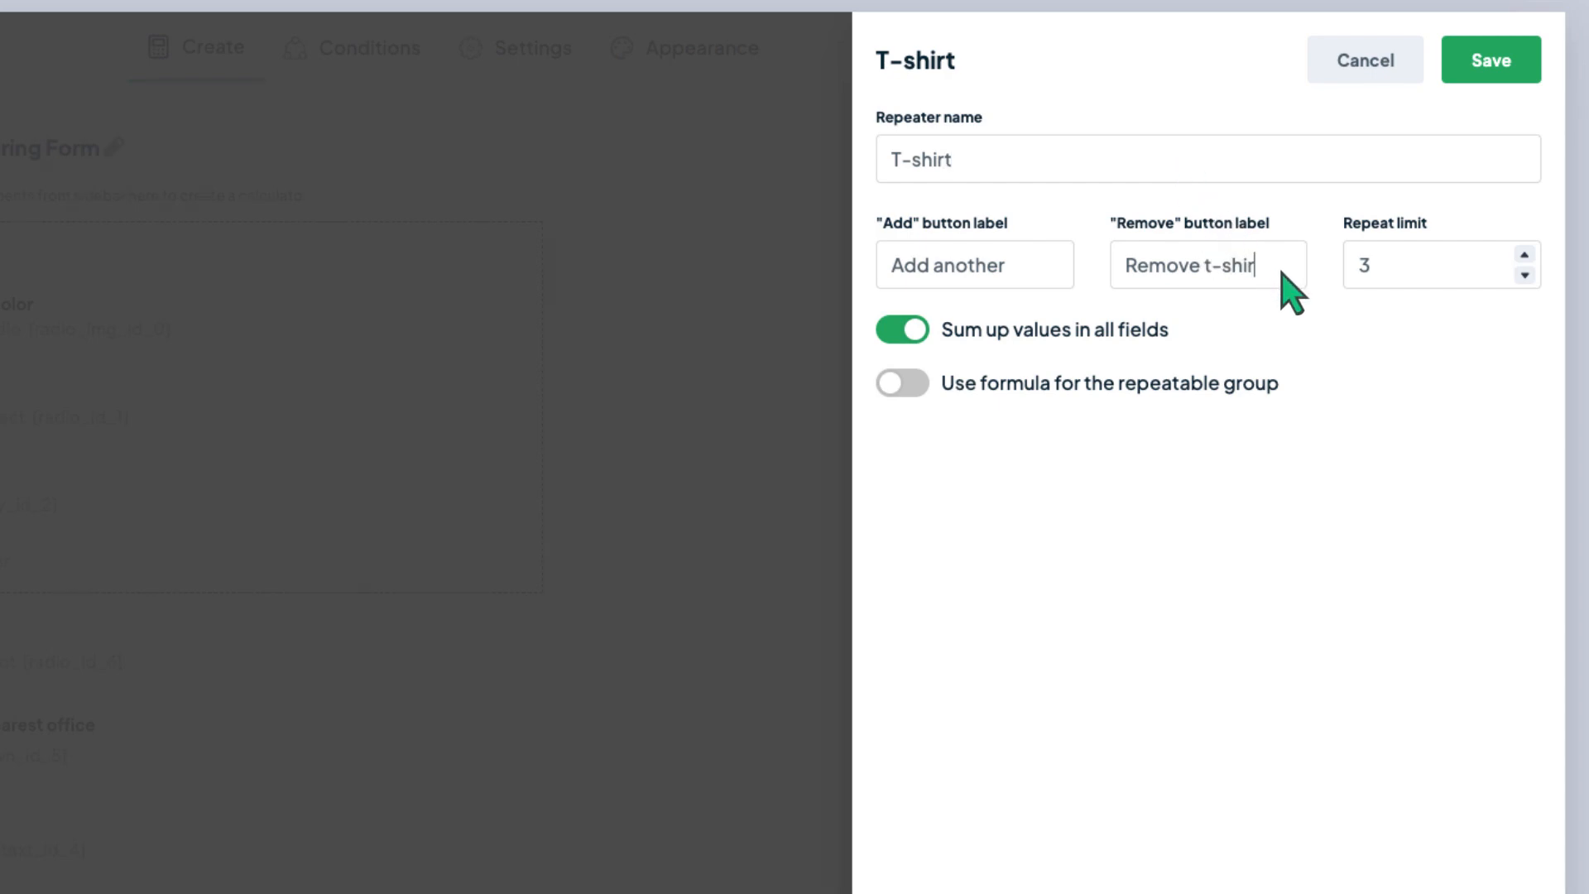
type("t")
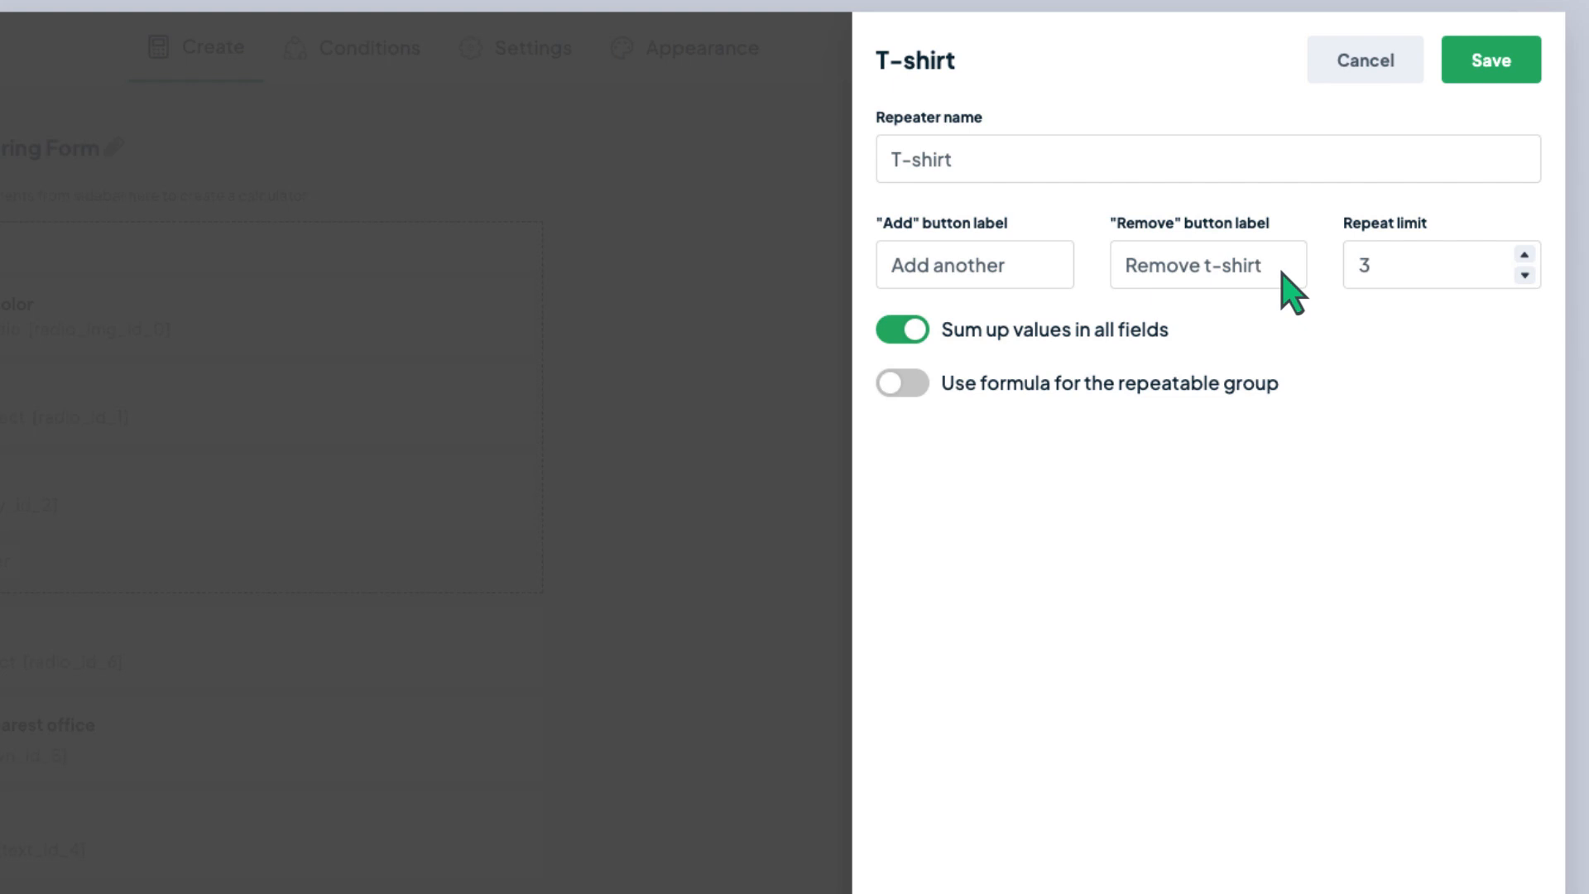
left_click(1520, 256)
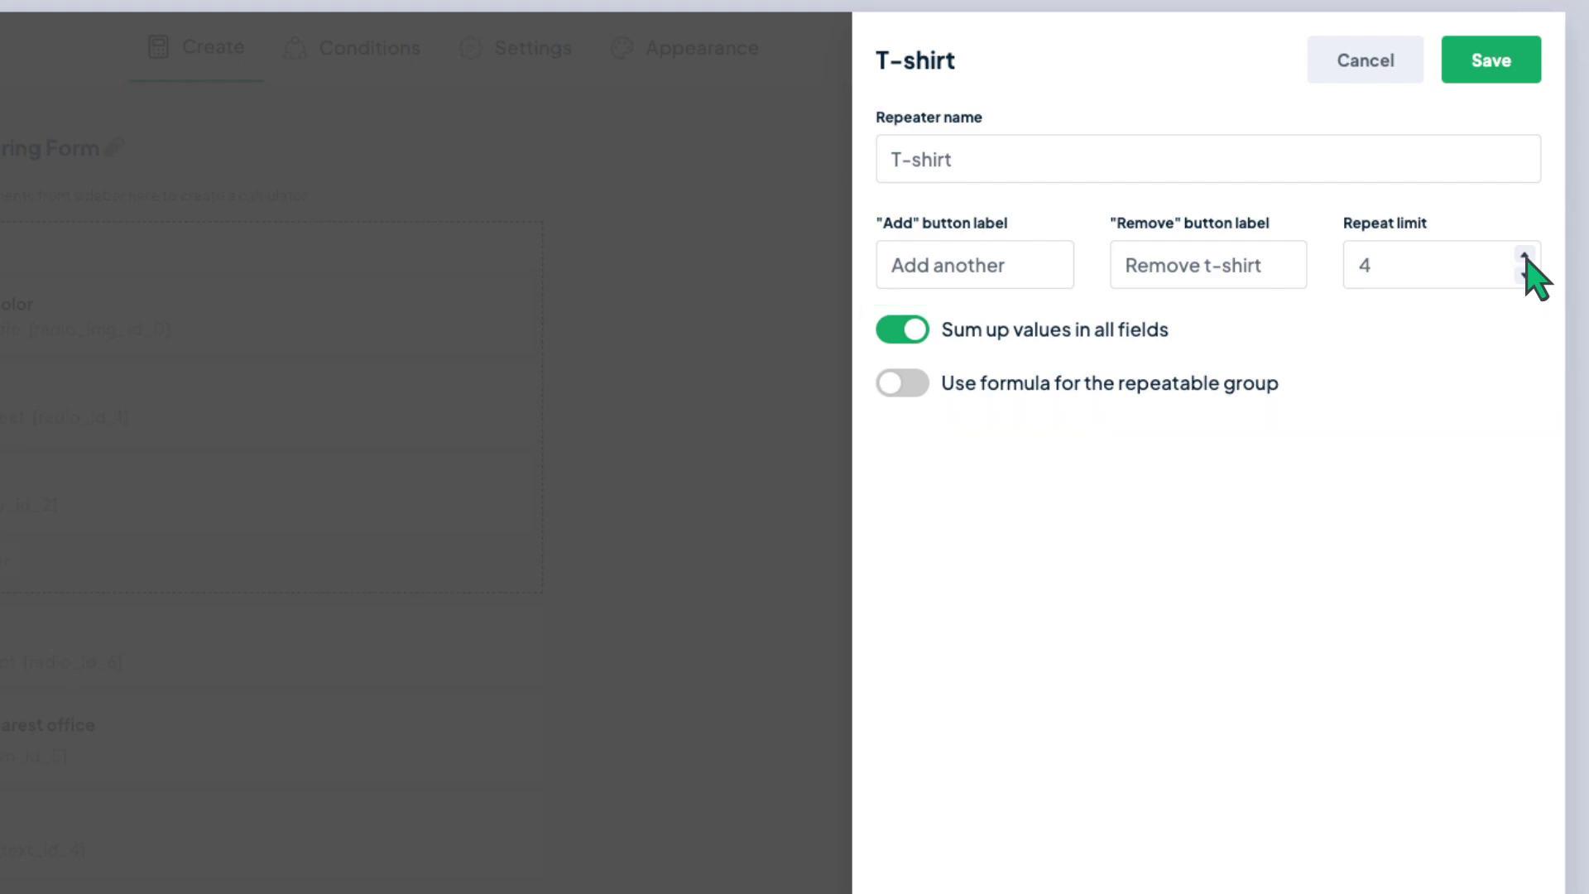
left_click(1491, 59)
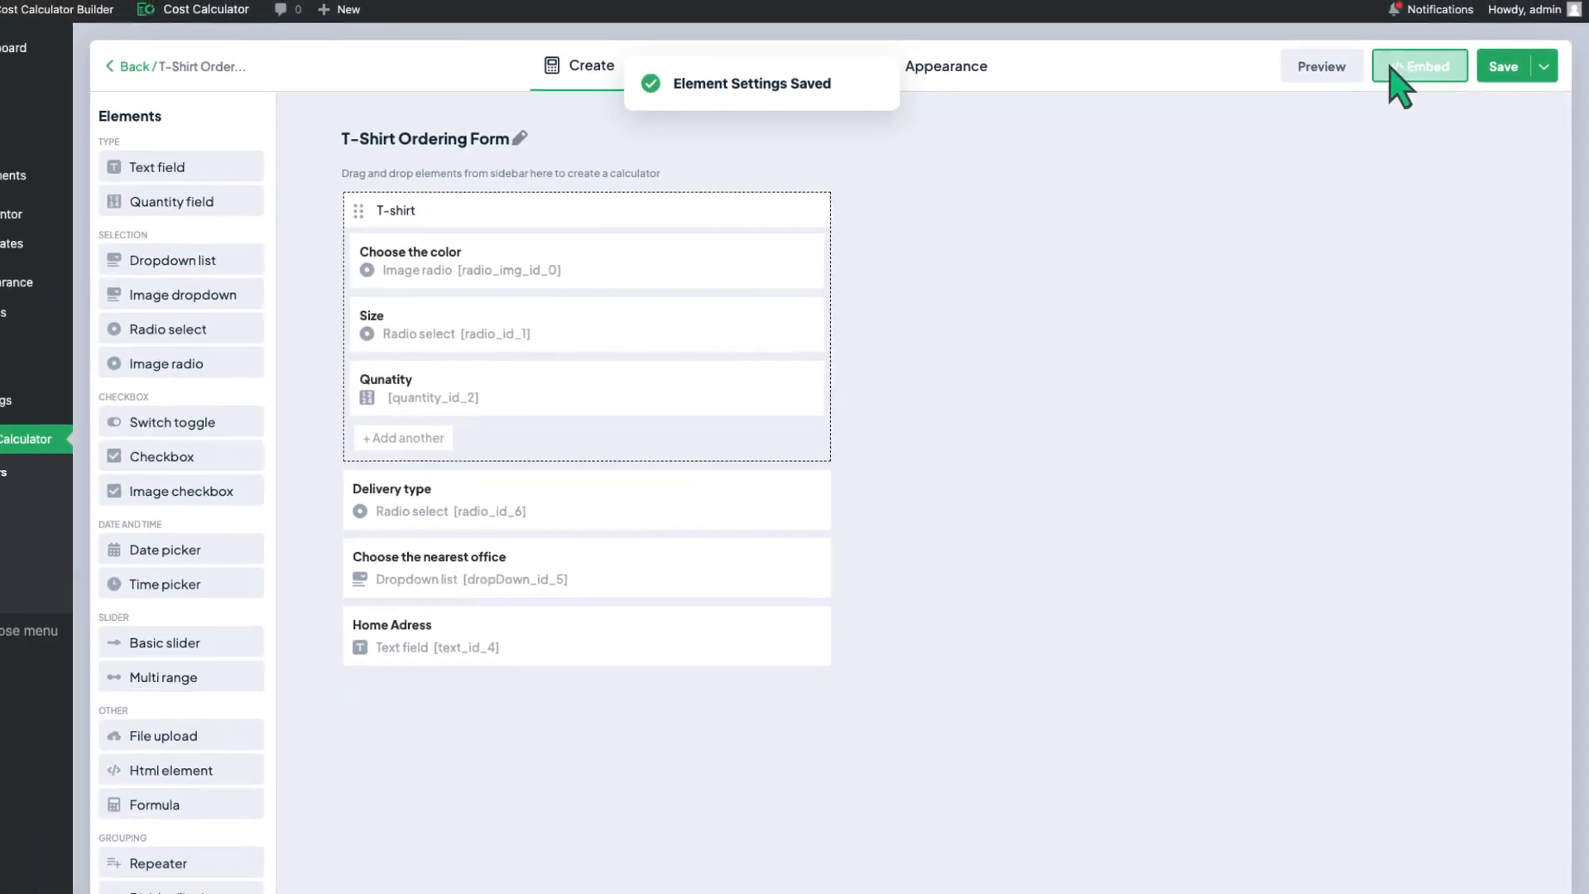
left_click(1321, 66)
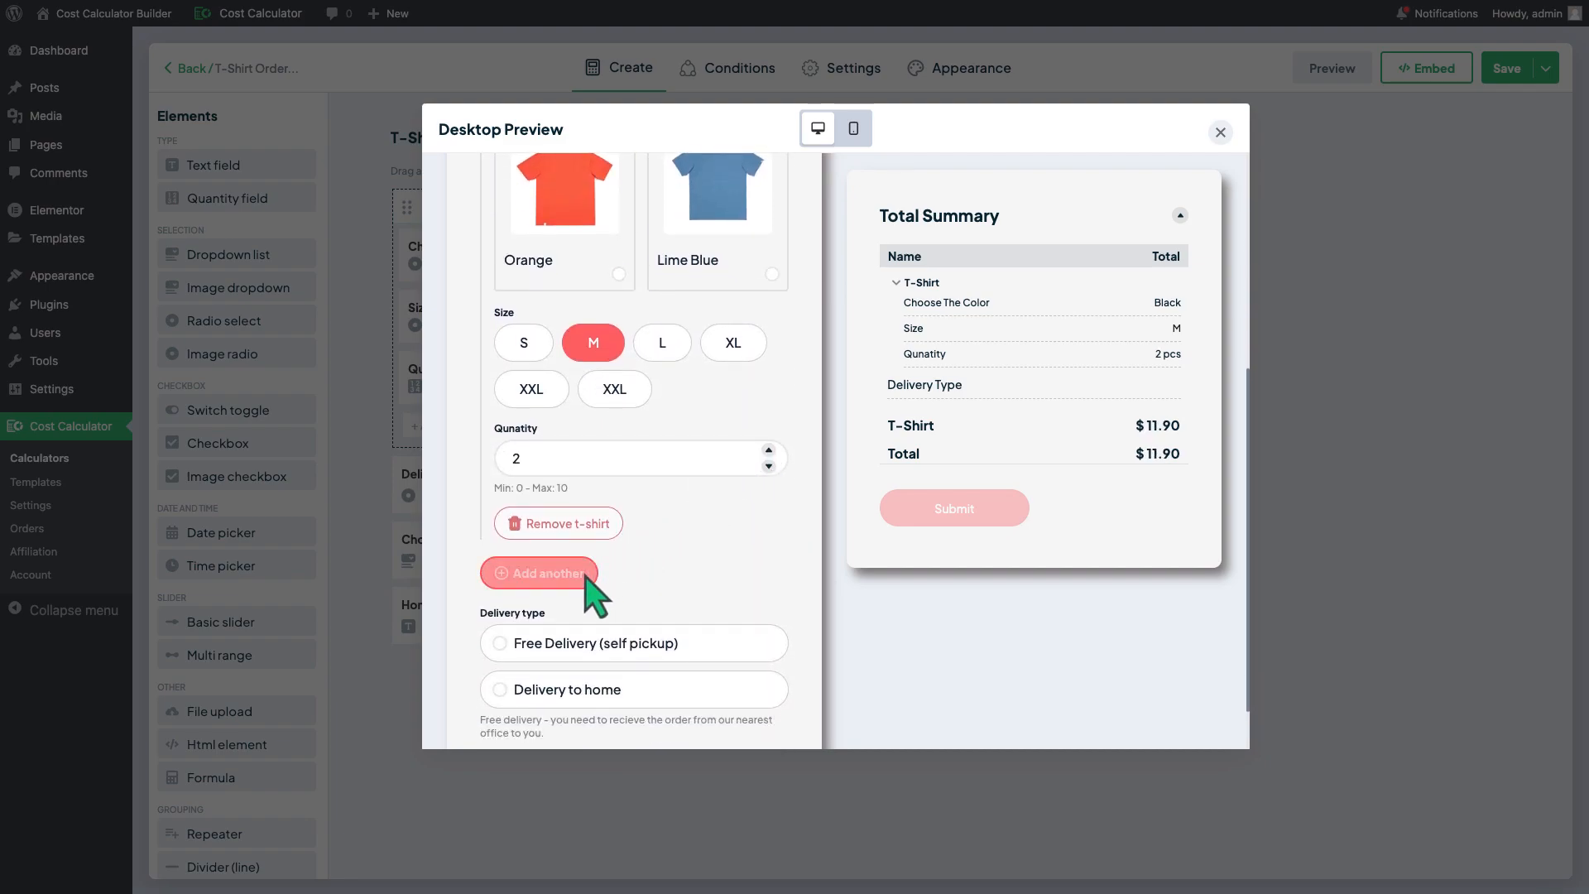
left_click(538, 573)
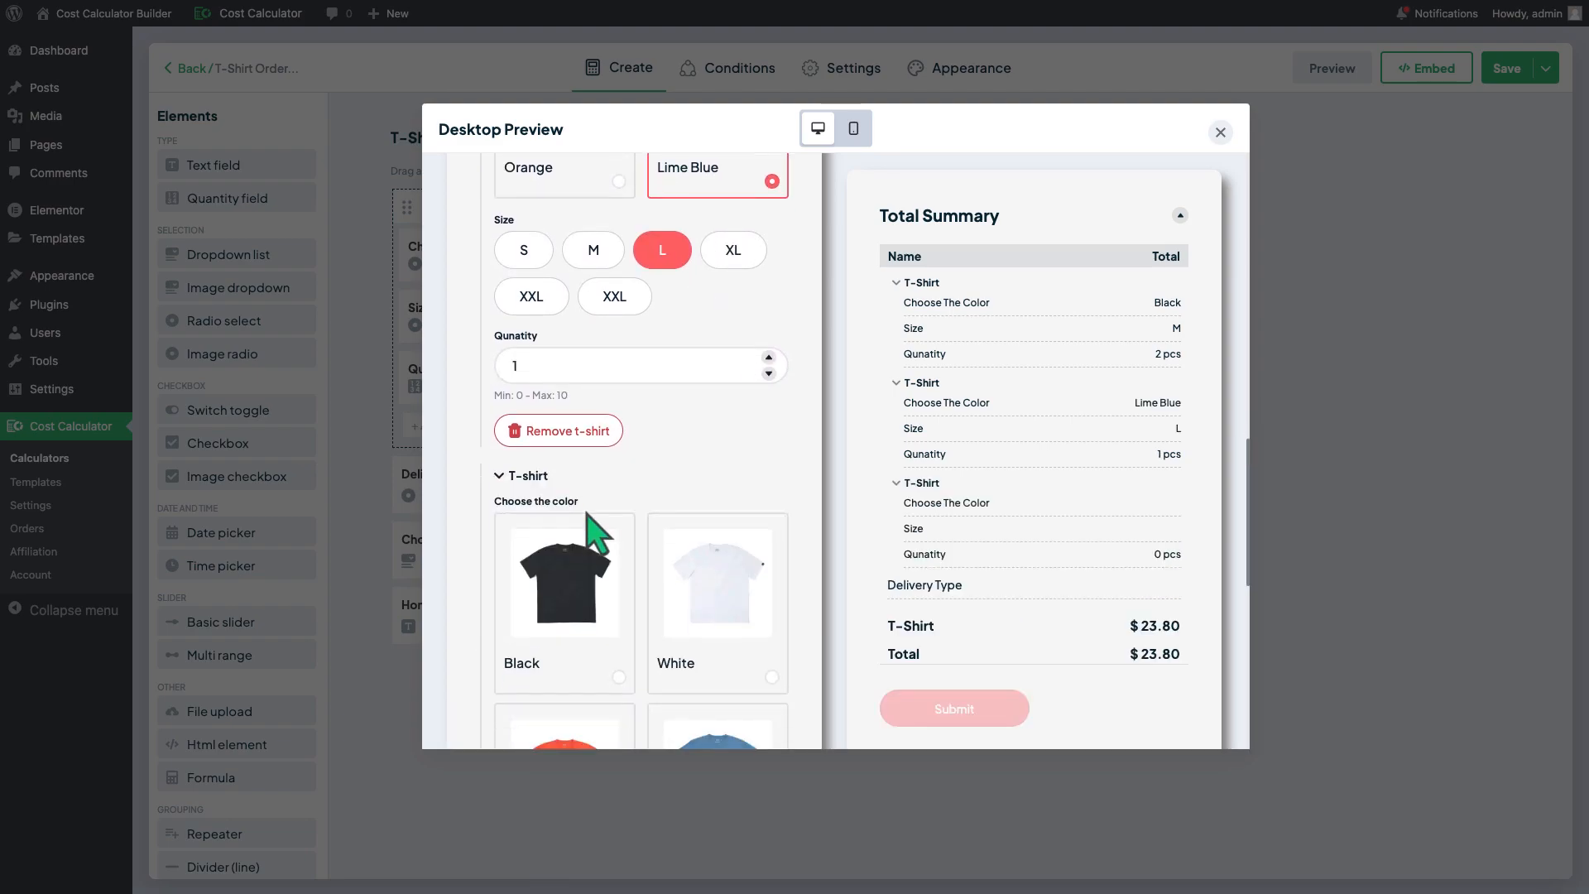
scroll("down", 3)
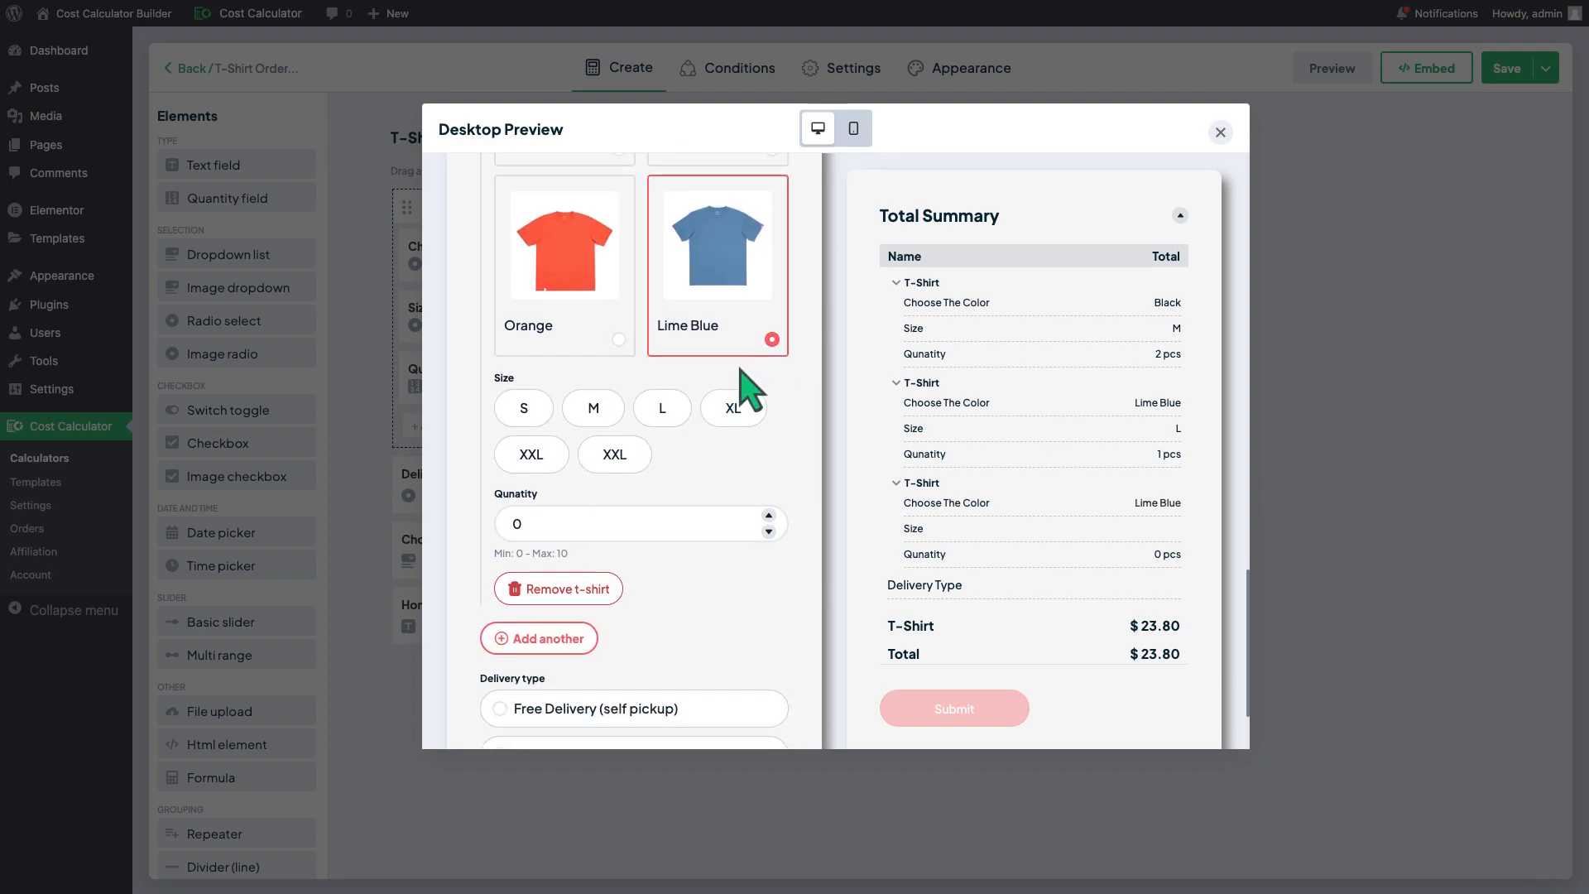
left_click(614, 454)
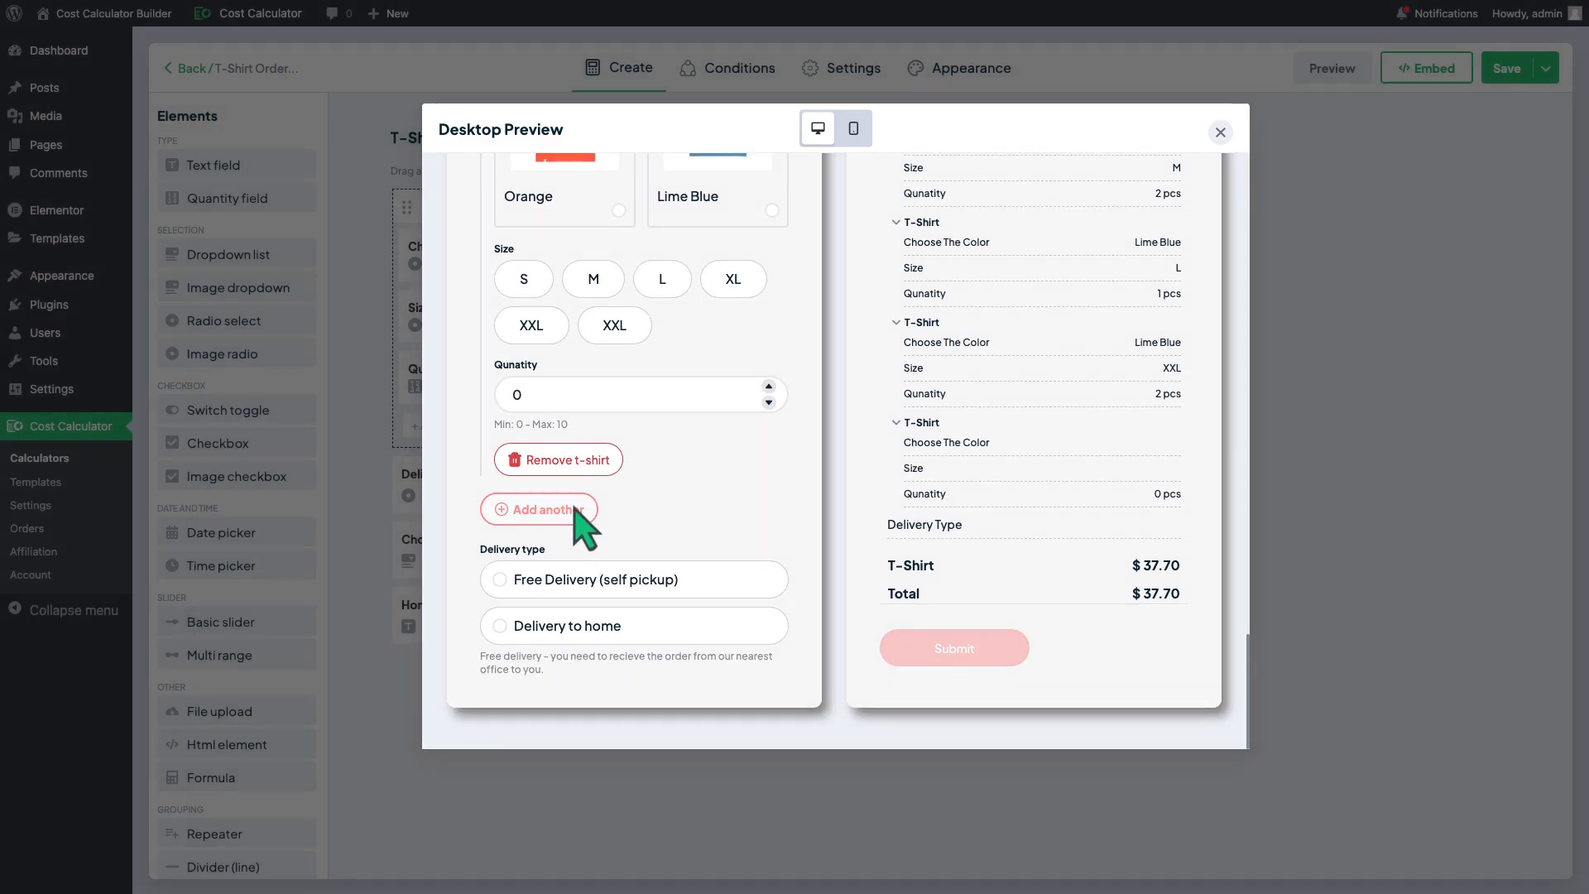
mouse_move(590, 506)
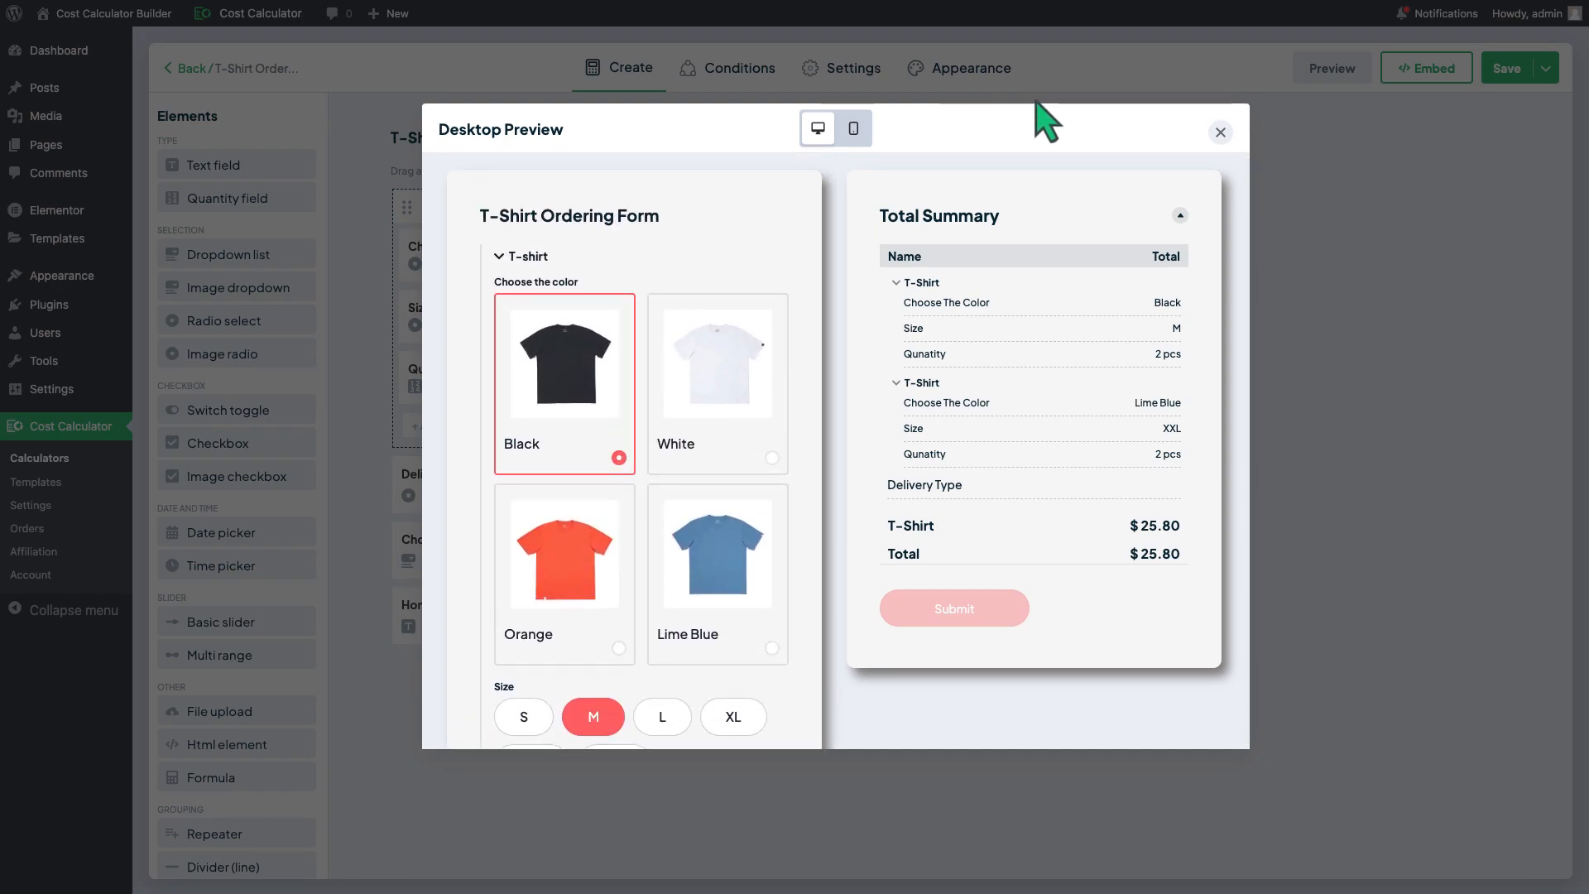
left_click(1219, 133)
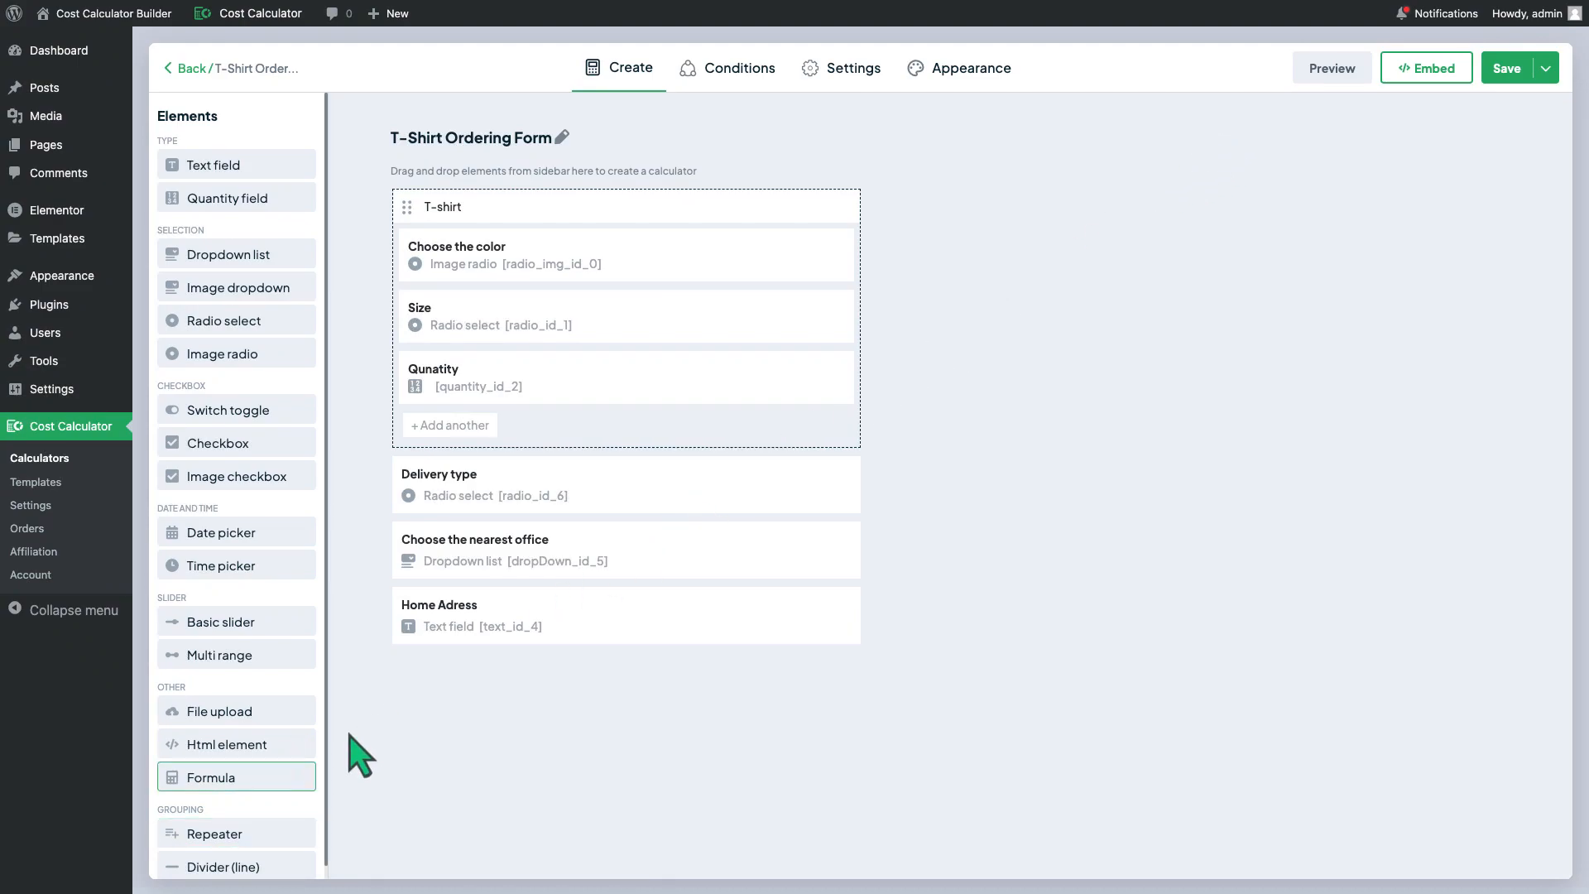
- Create a Total formula field computing T-shirt + Delivery type (D + G) and save it
left_click(210, 777)
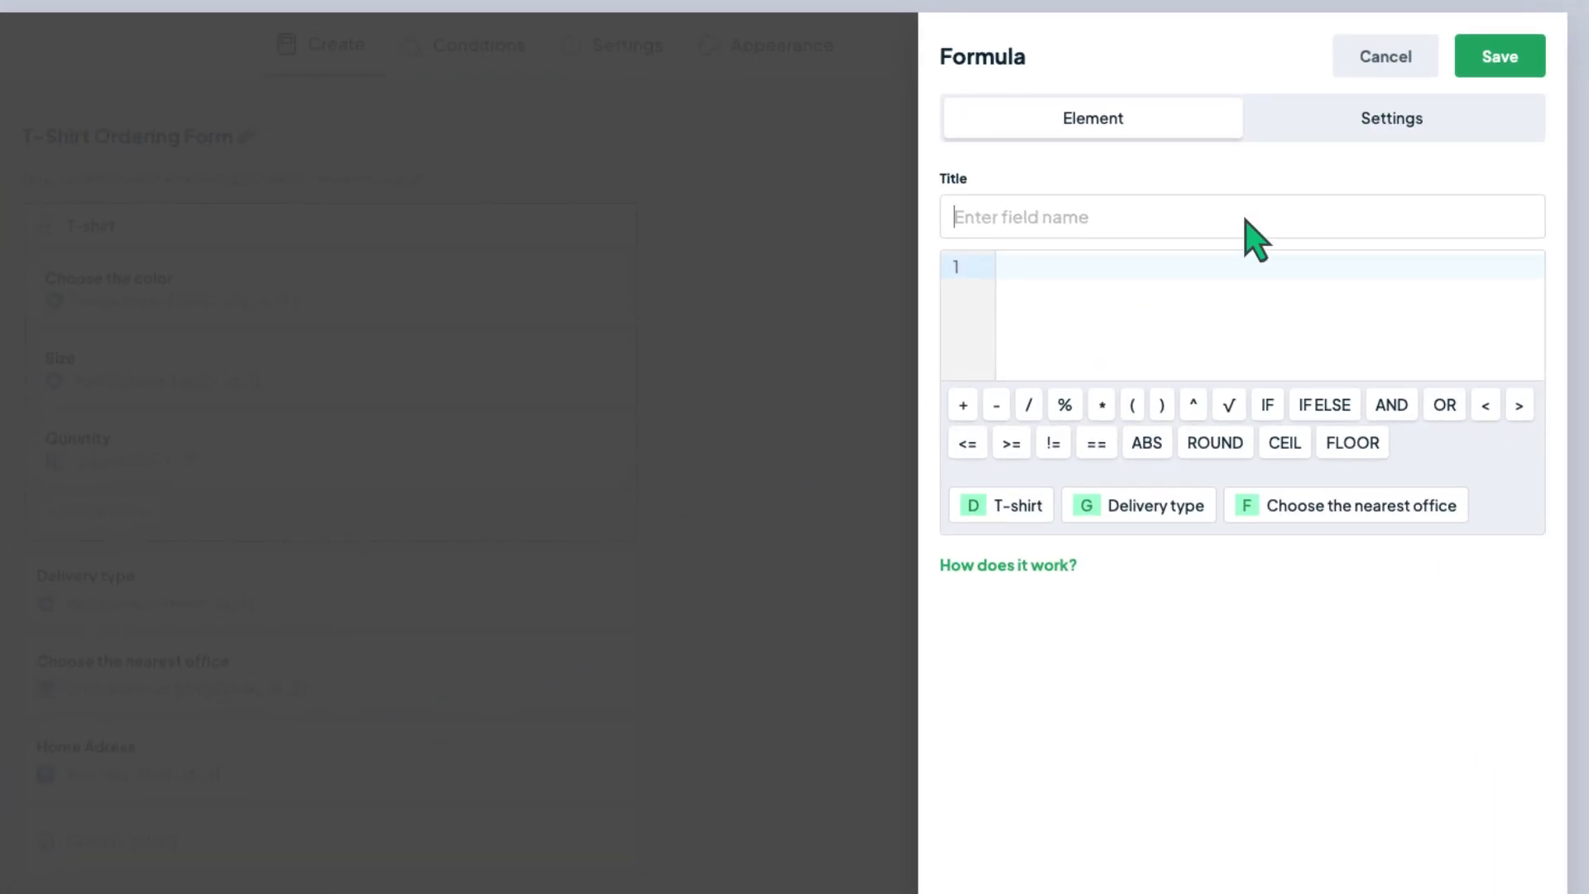
type("Total")
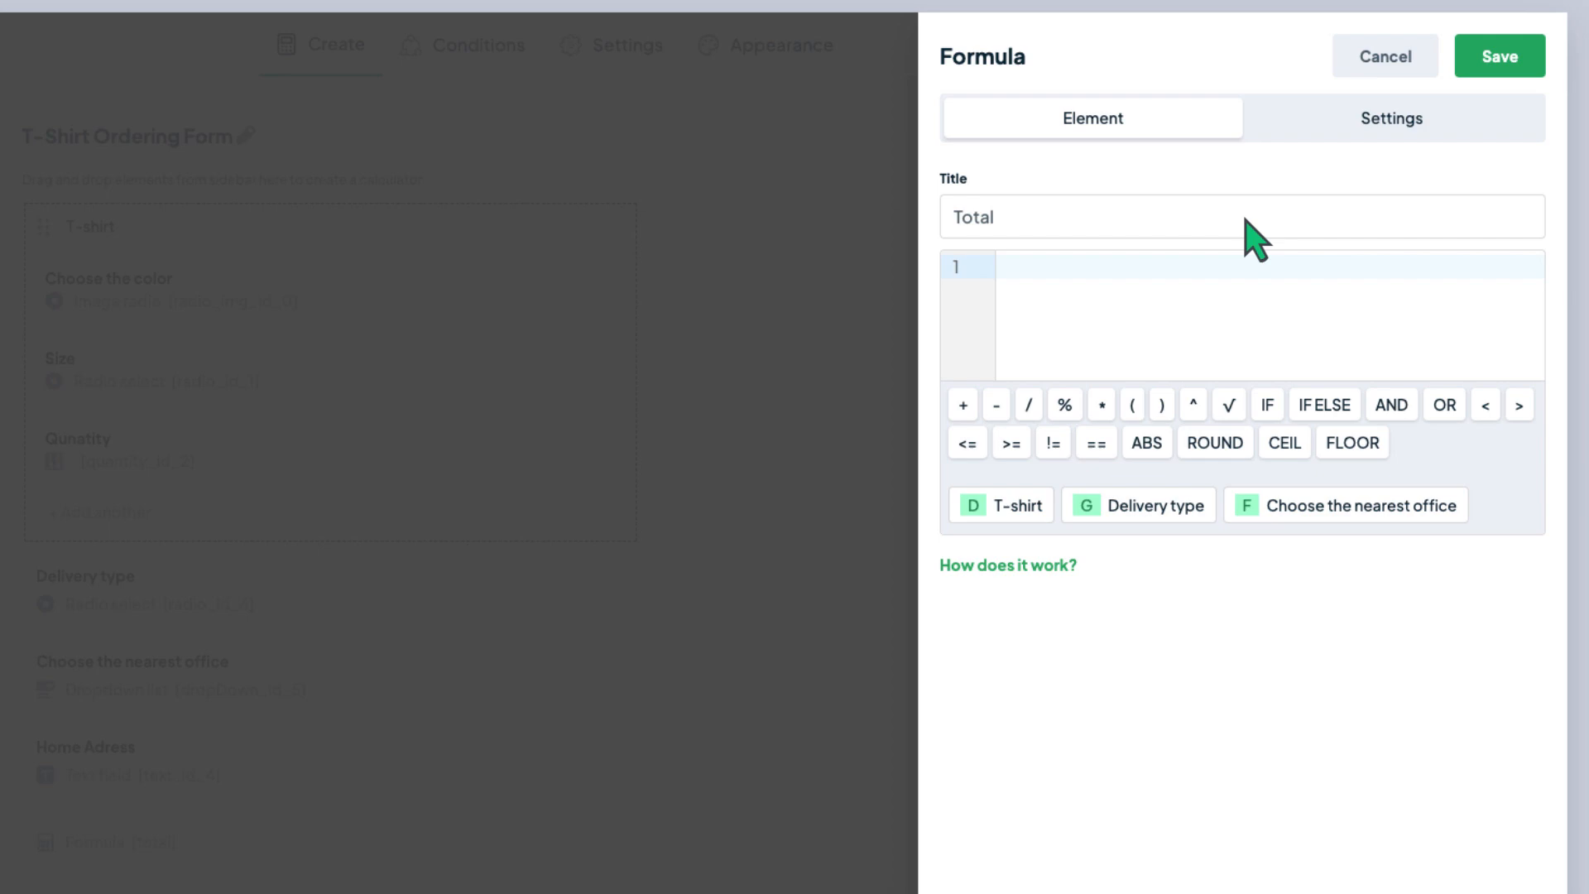
left_click(1000, 505)
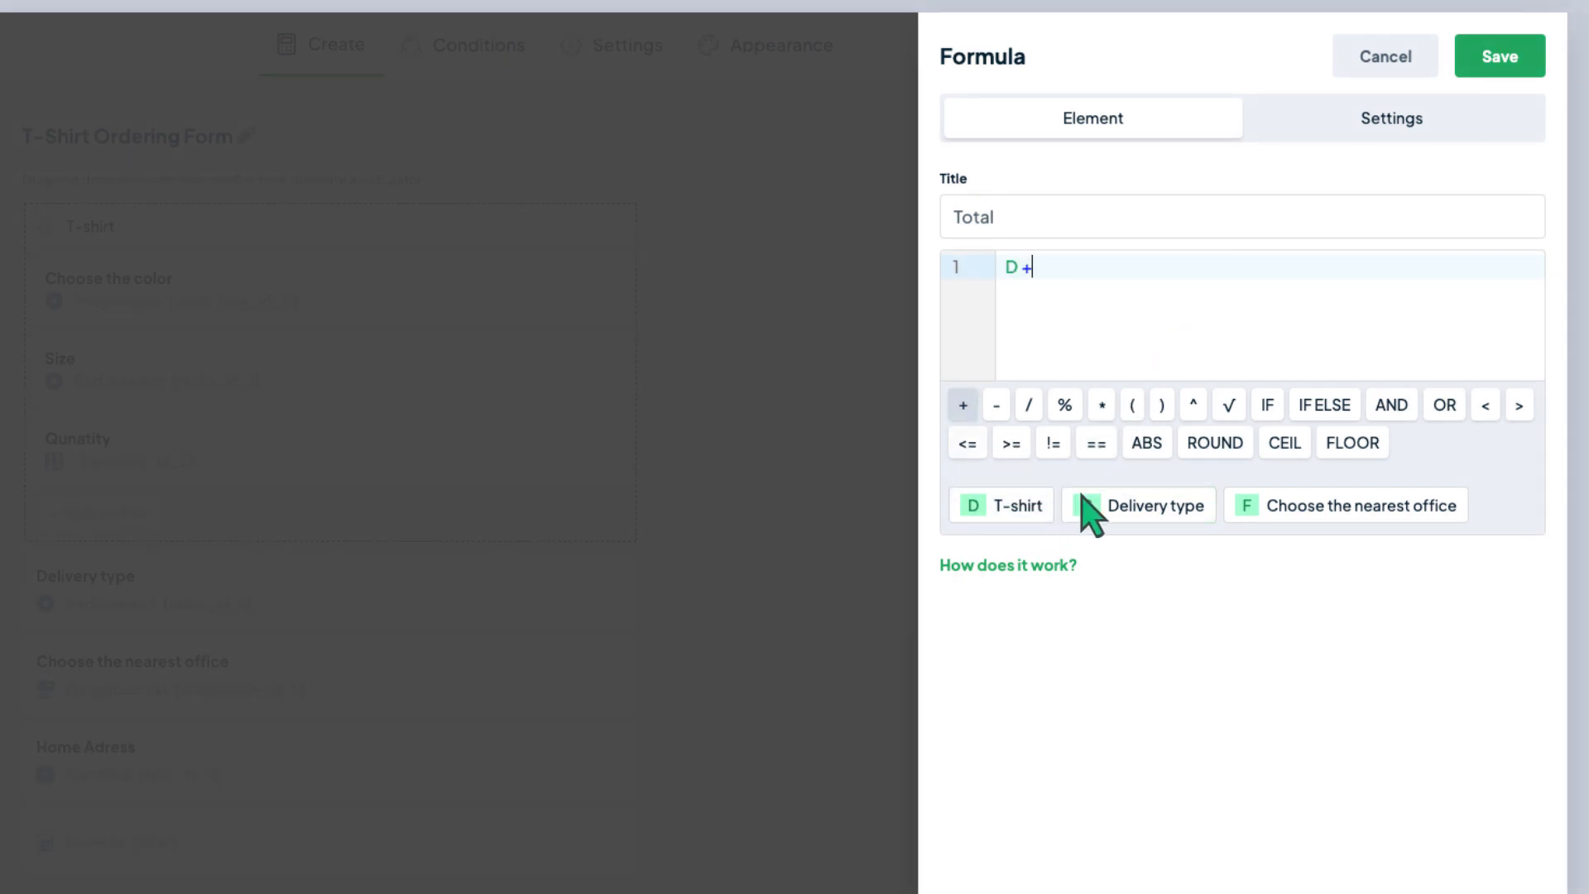
left_click(1139, 505)
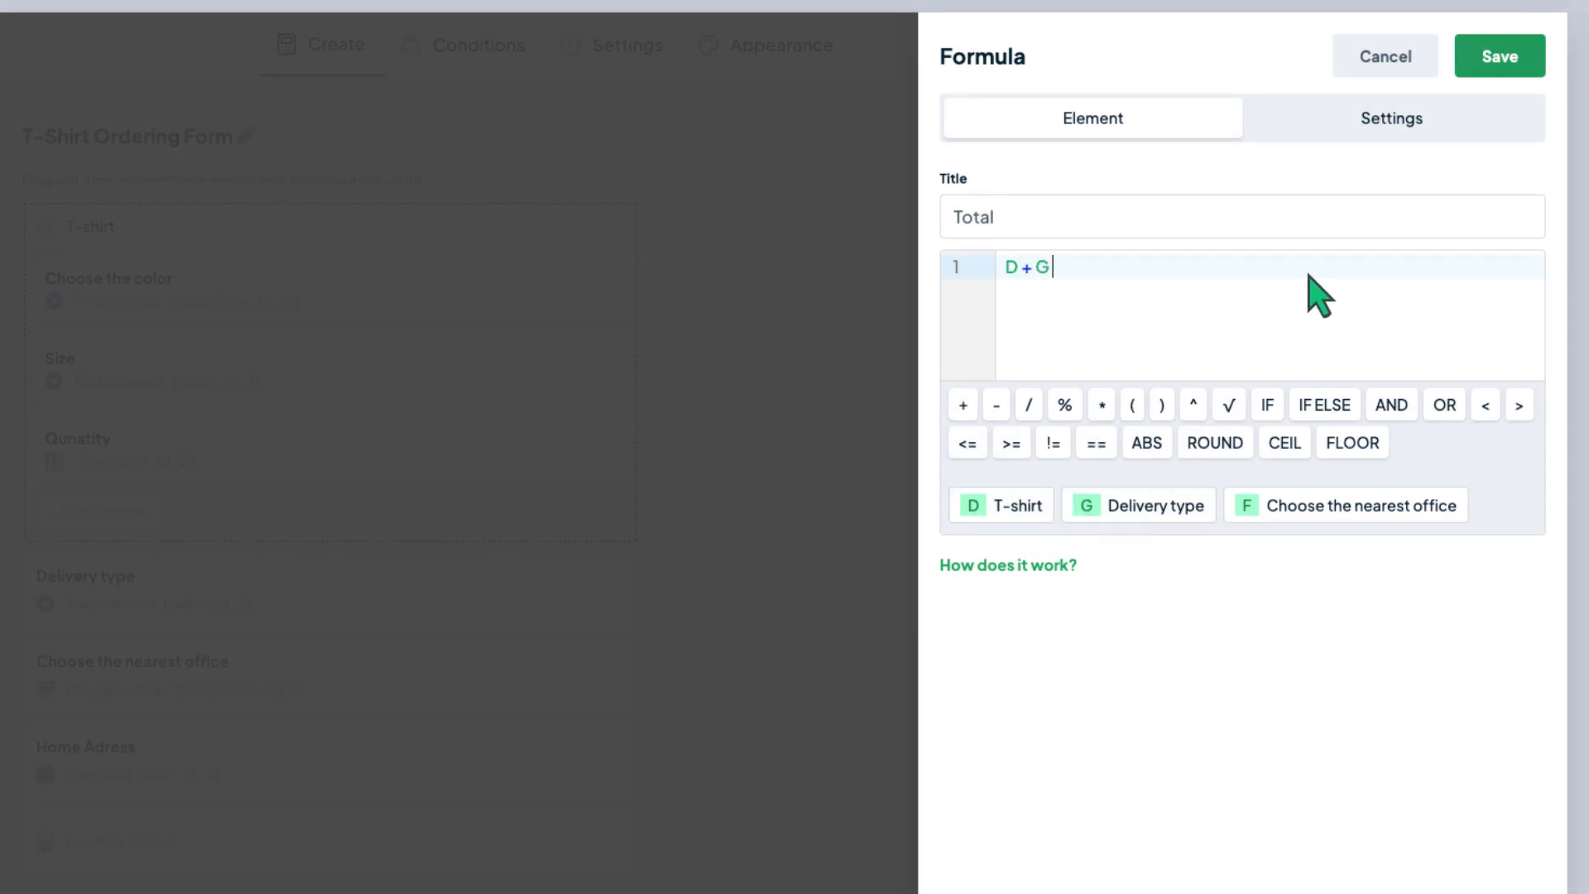
left_click(1498, 56)
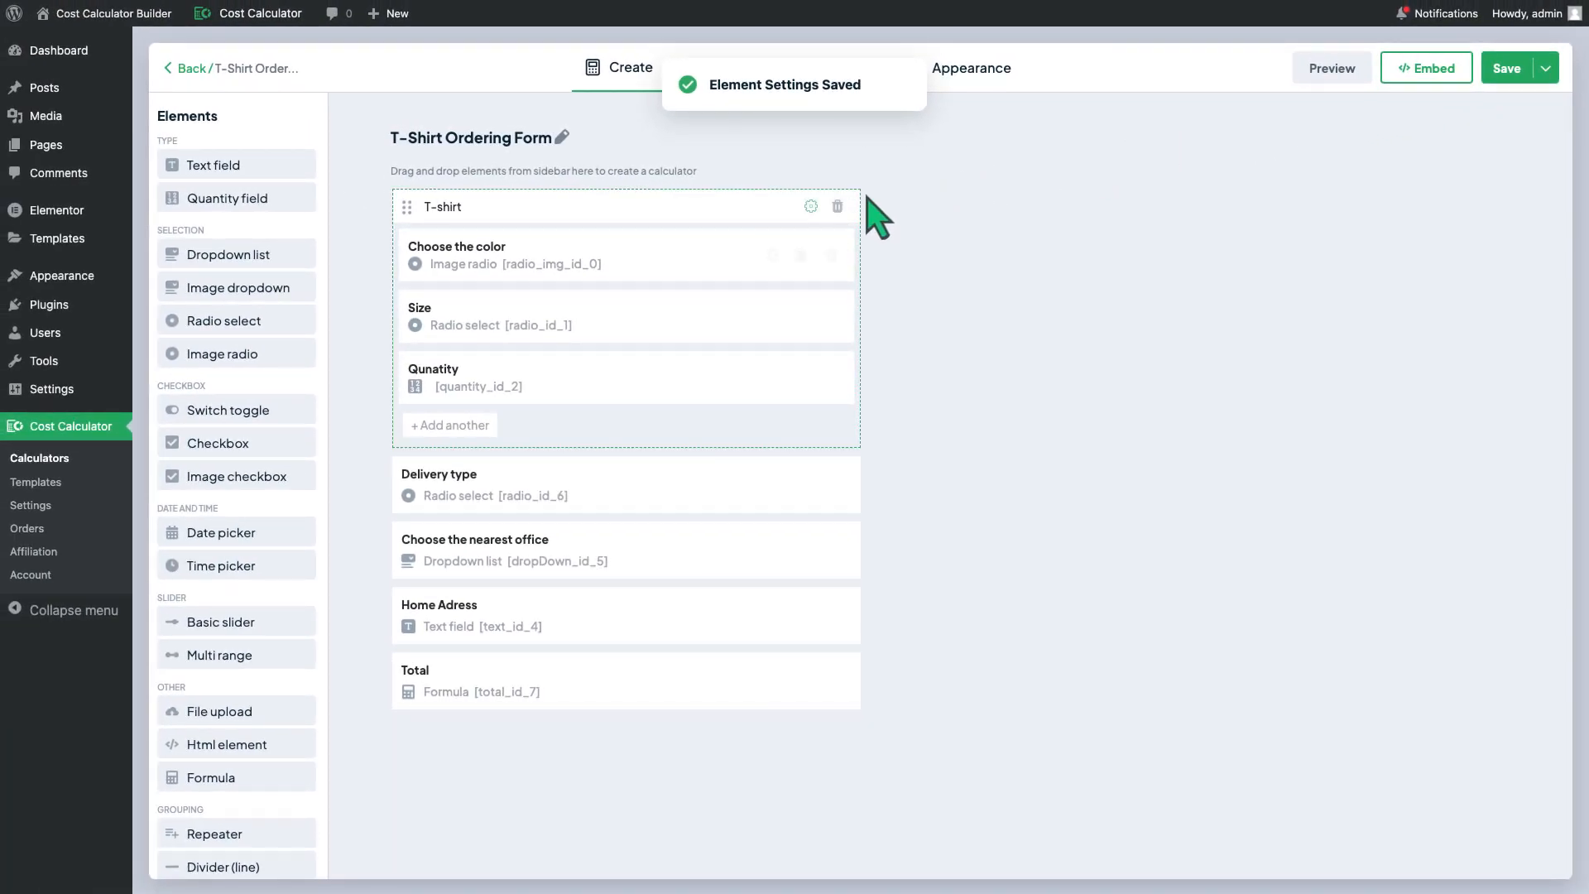
left_click(811, 206)
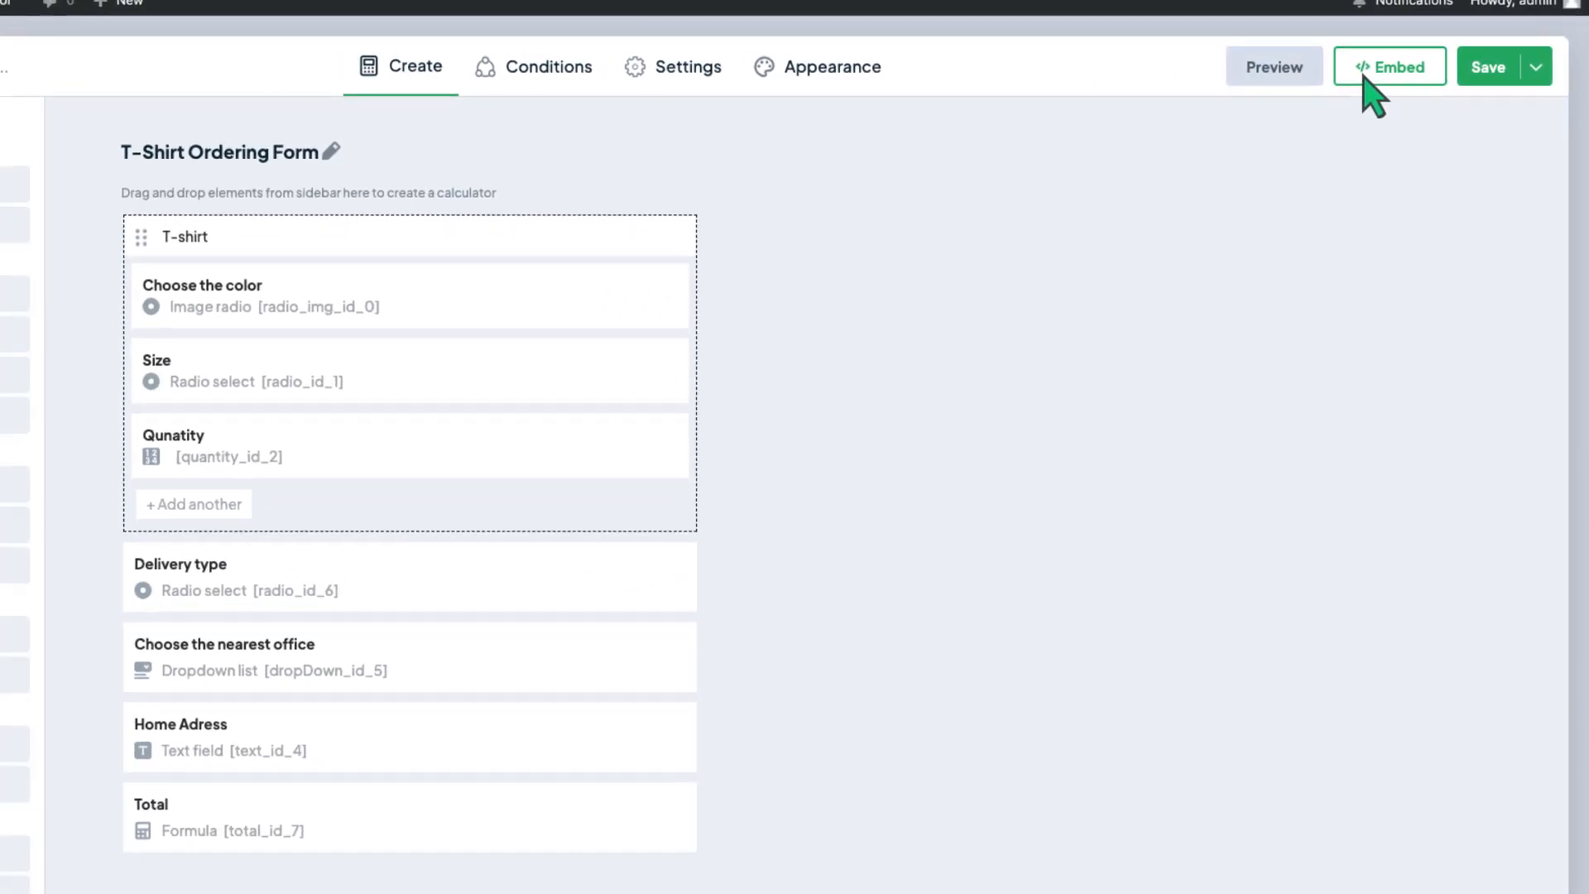
left_click(1272, 66)
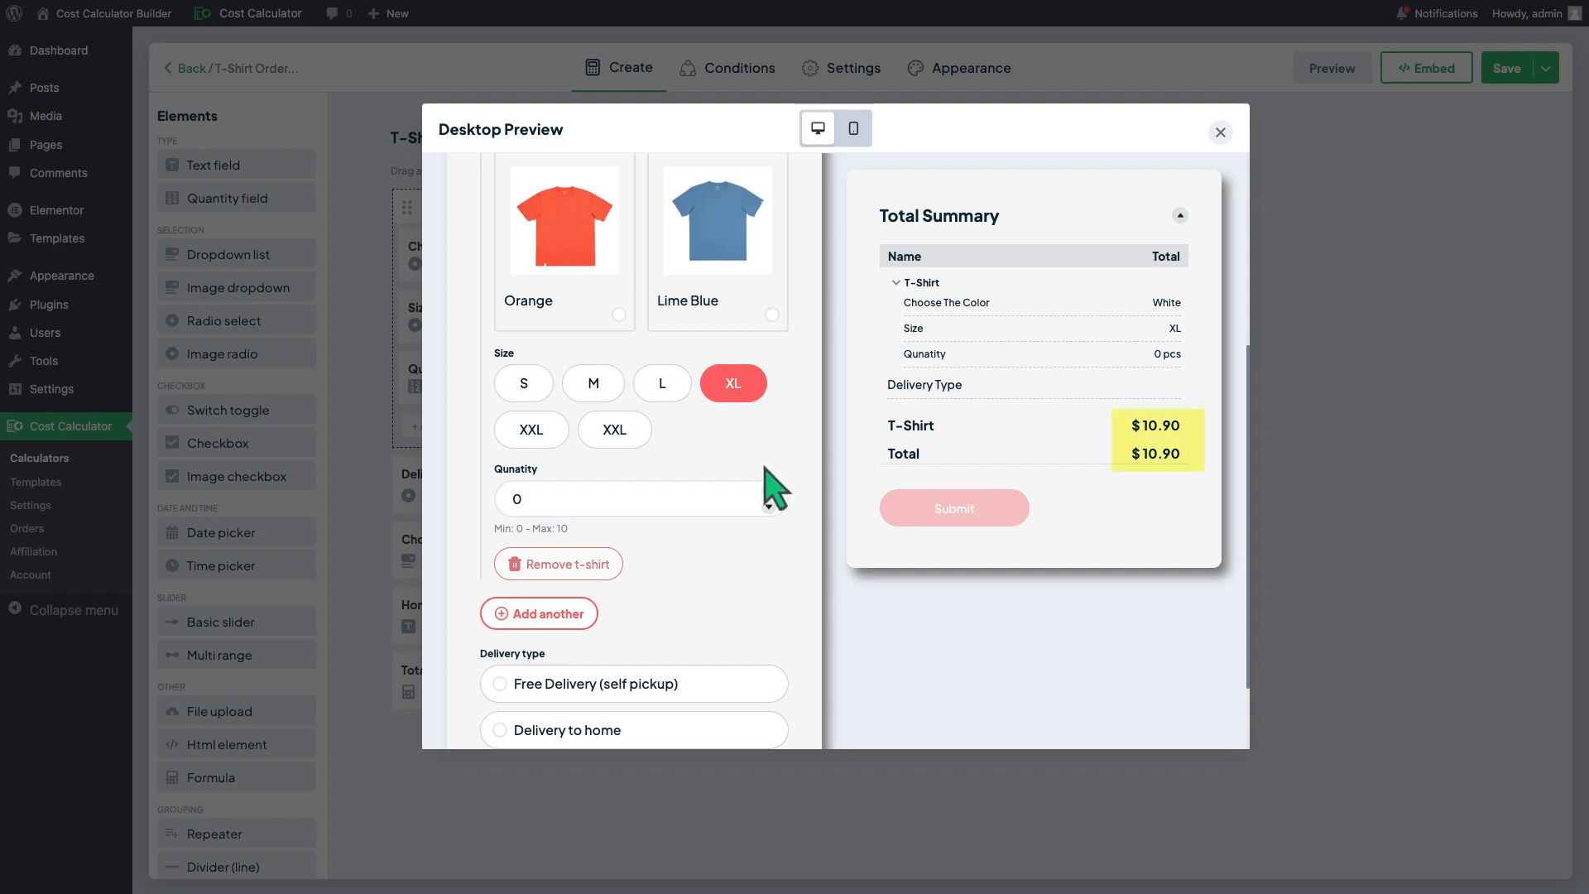
left_click(770, 492)
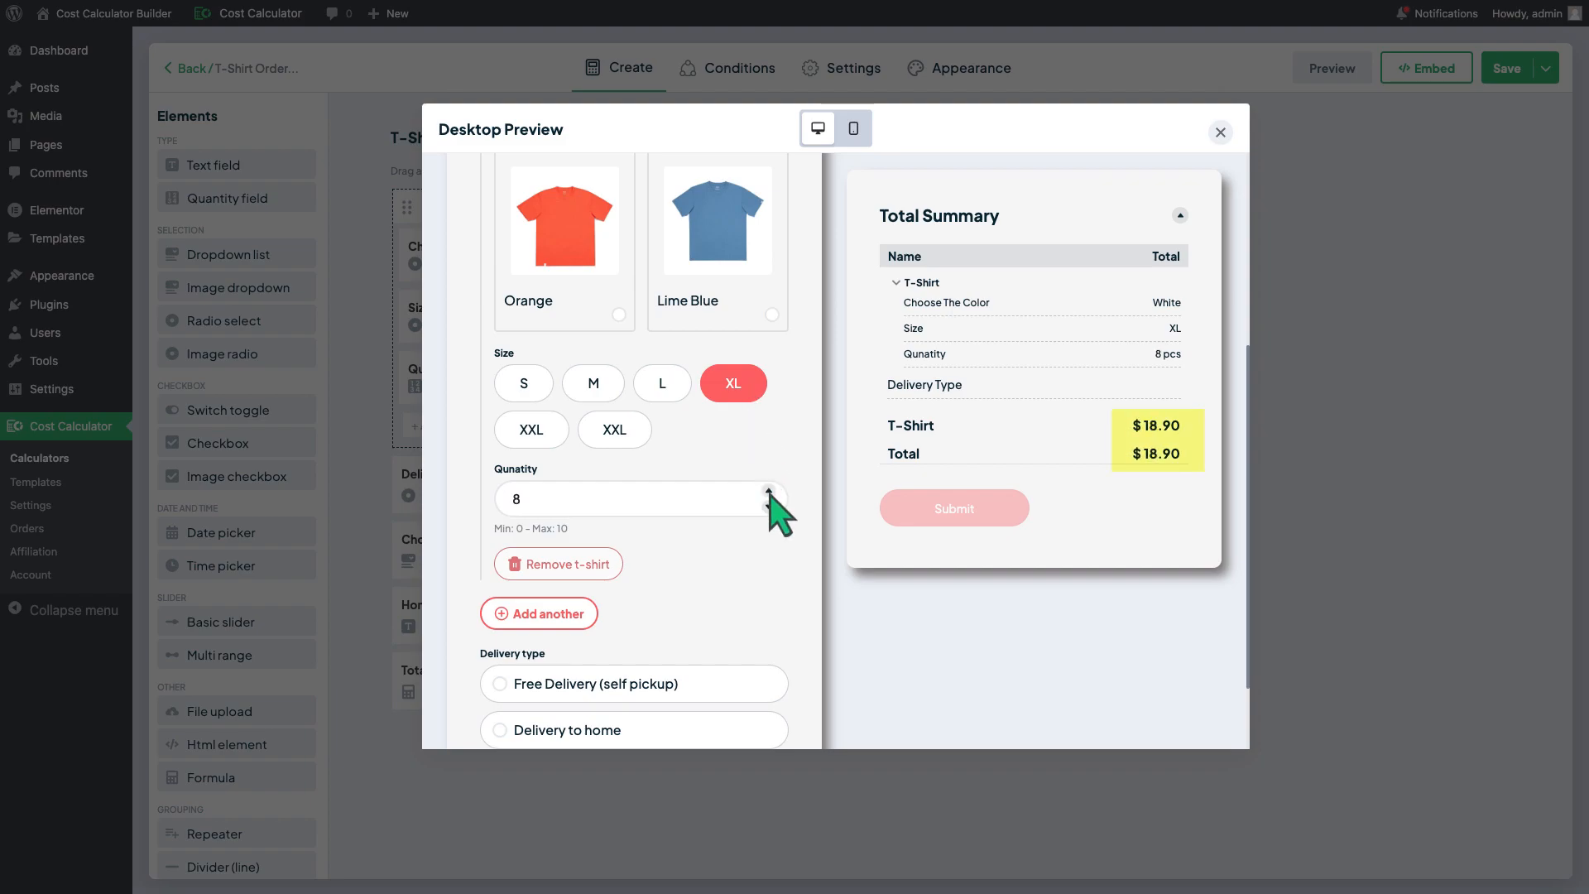
left_click(771, 493)
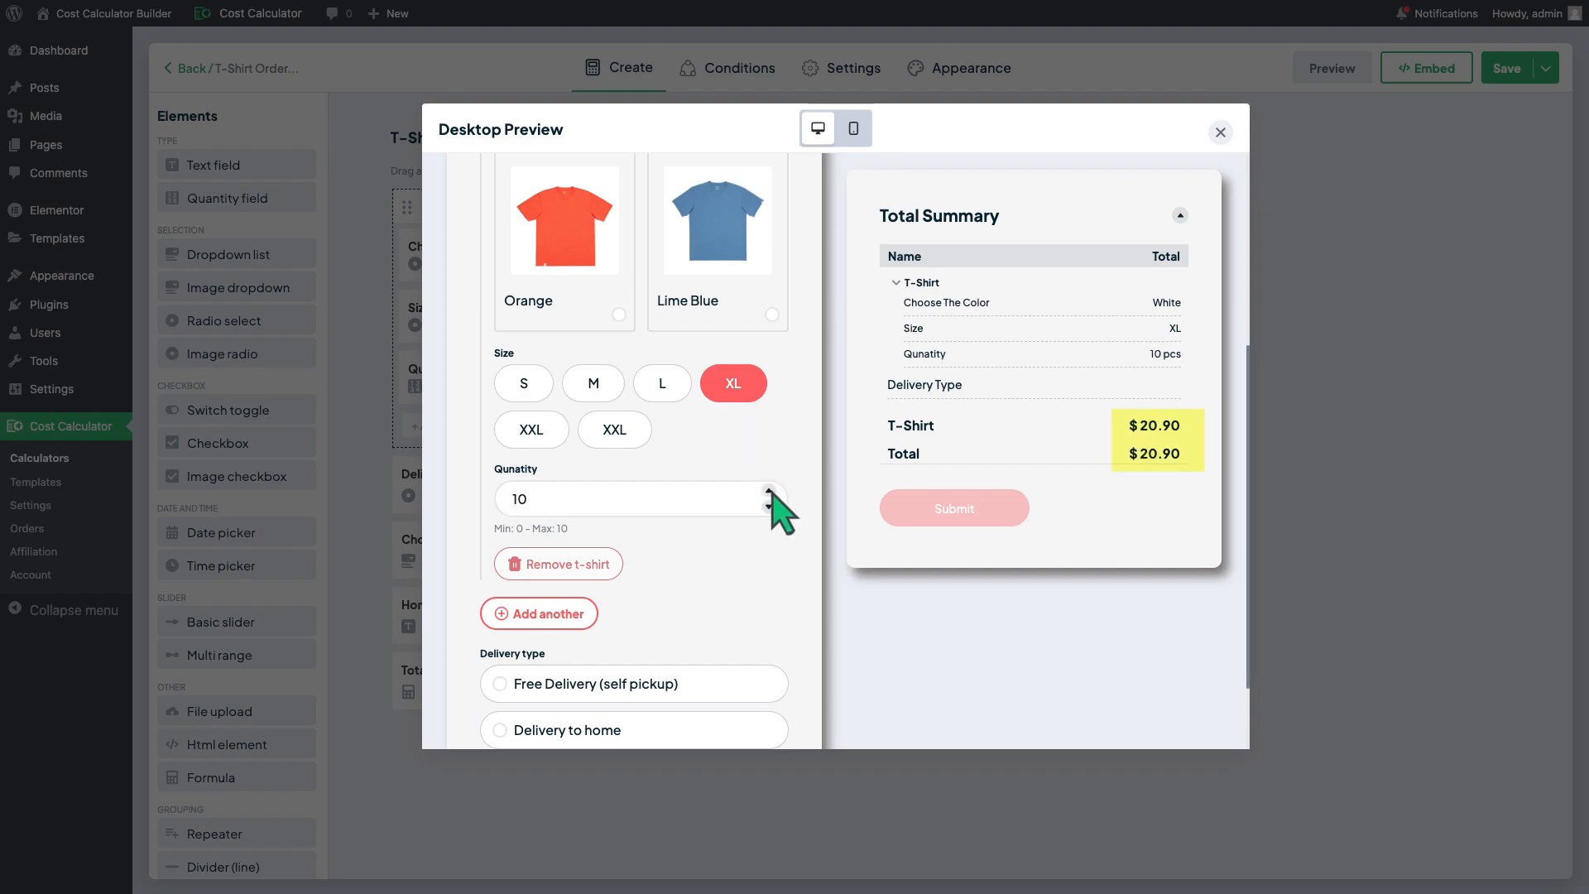
left_click(1220, 132)
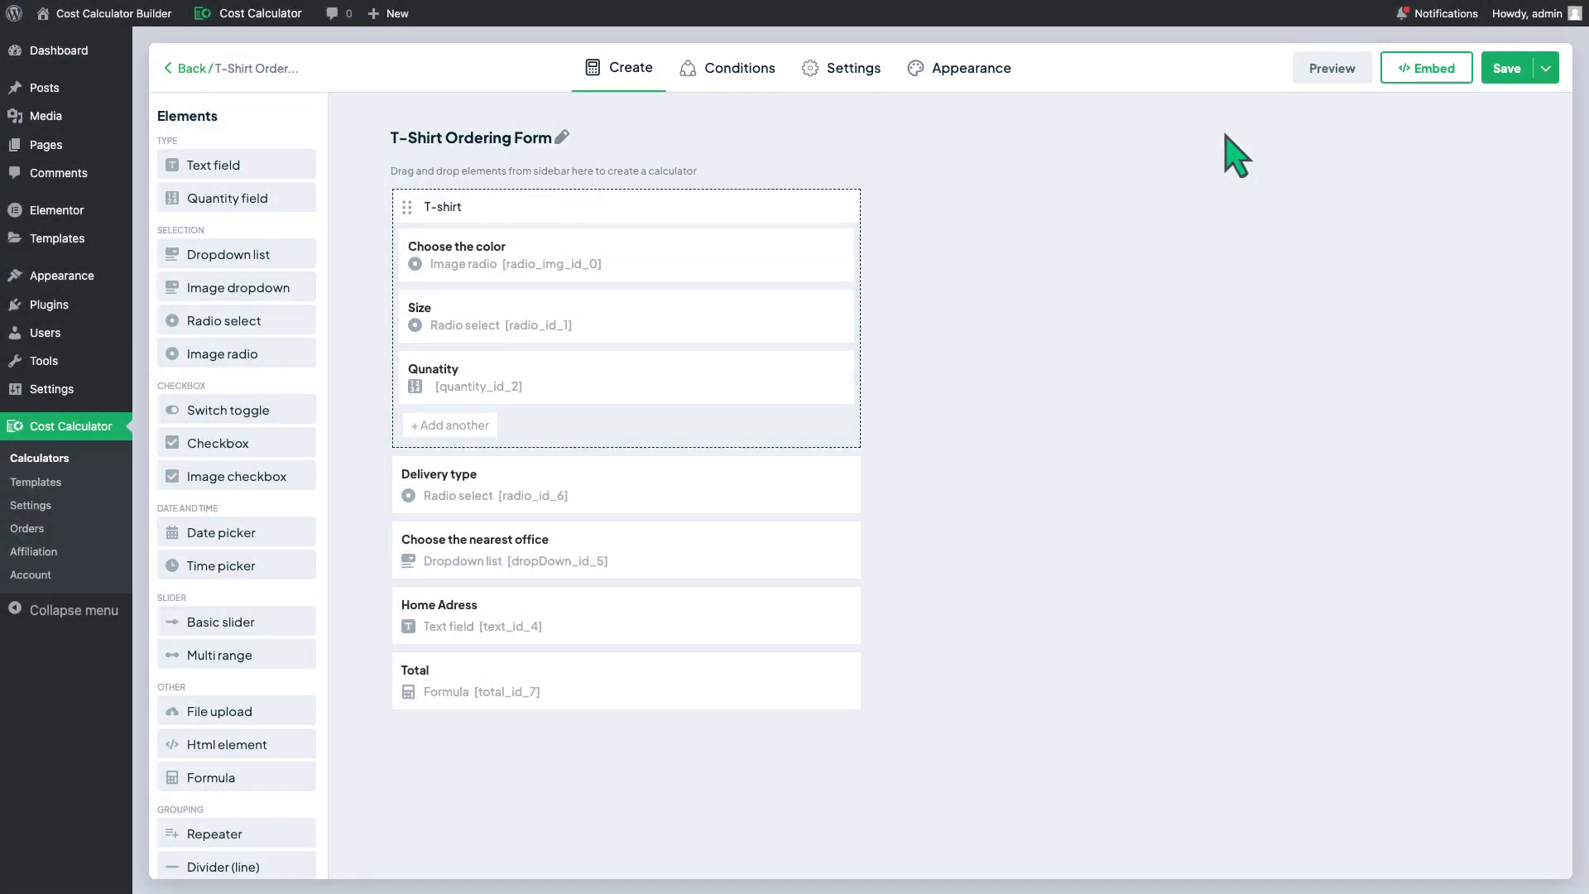
- Save the calculator and switch the T-shirt group to use its own formula
left_click(626, 314)
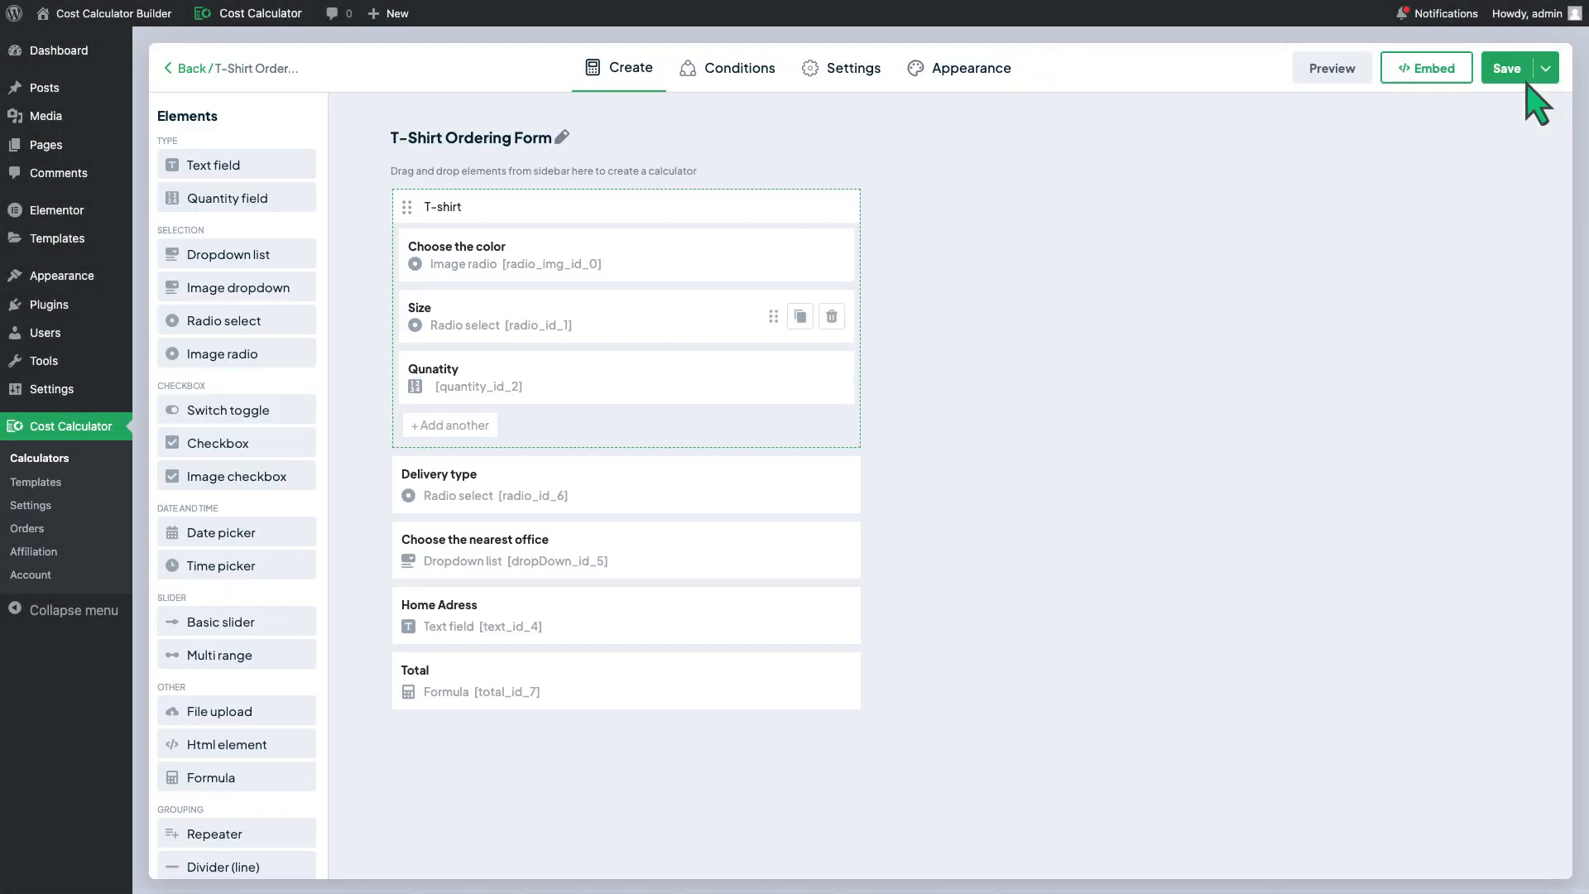
left_click(442, 207)
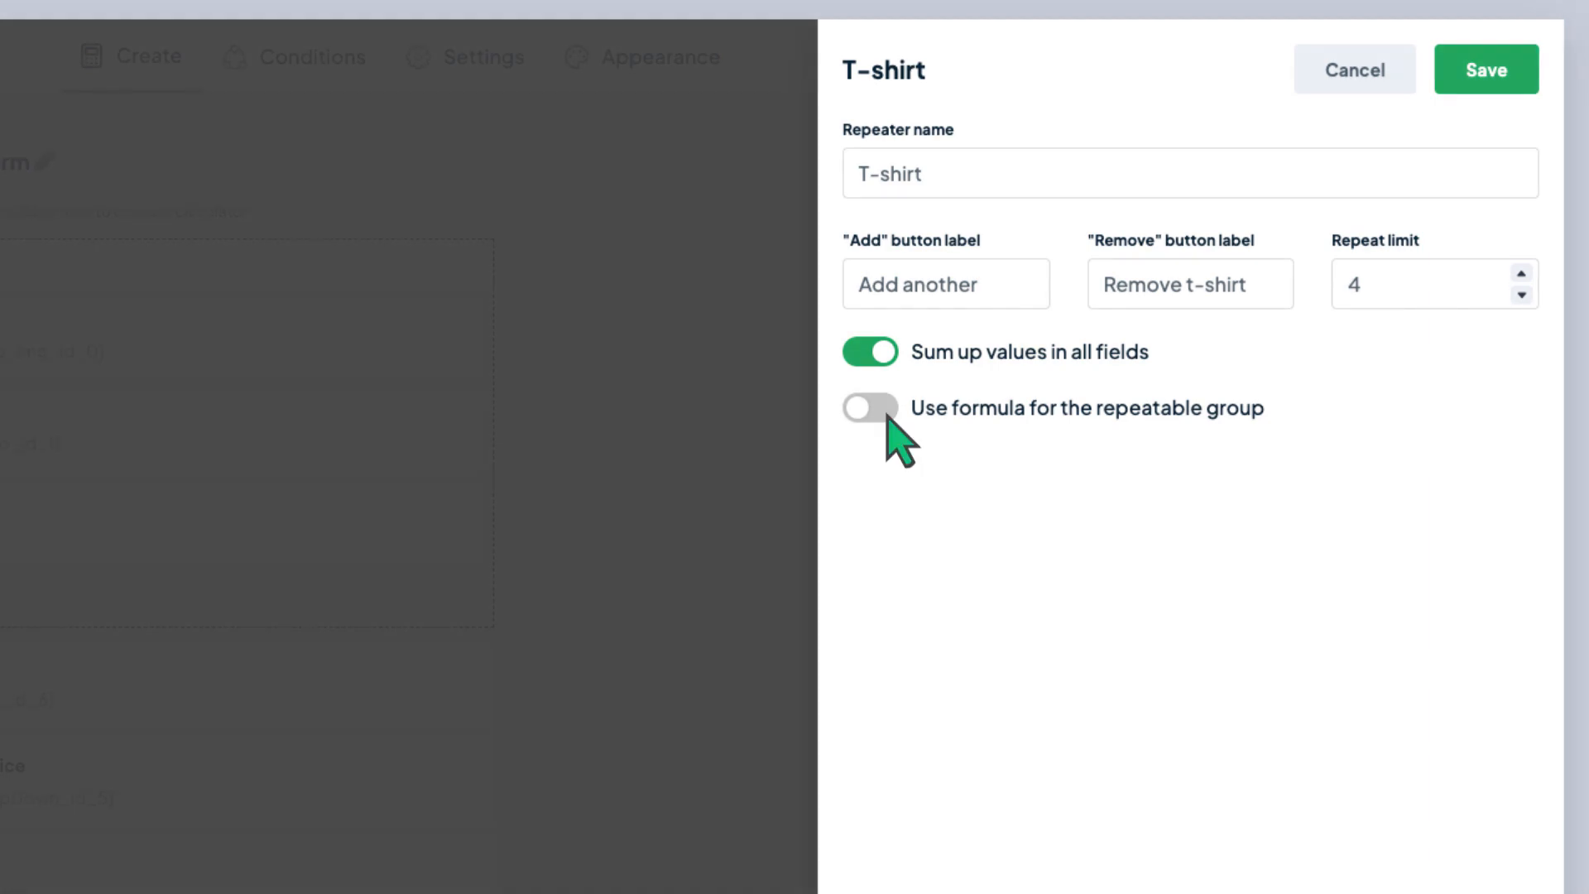
left_click(869, 409)
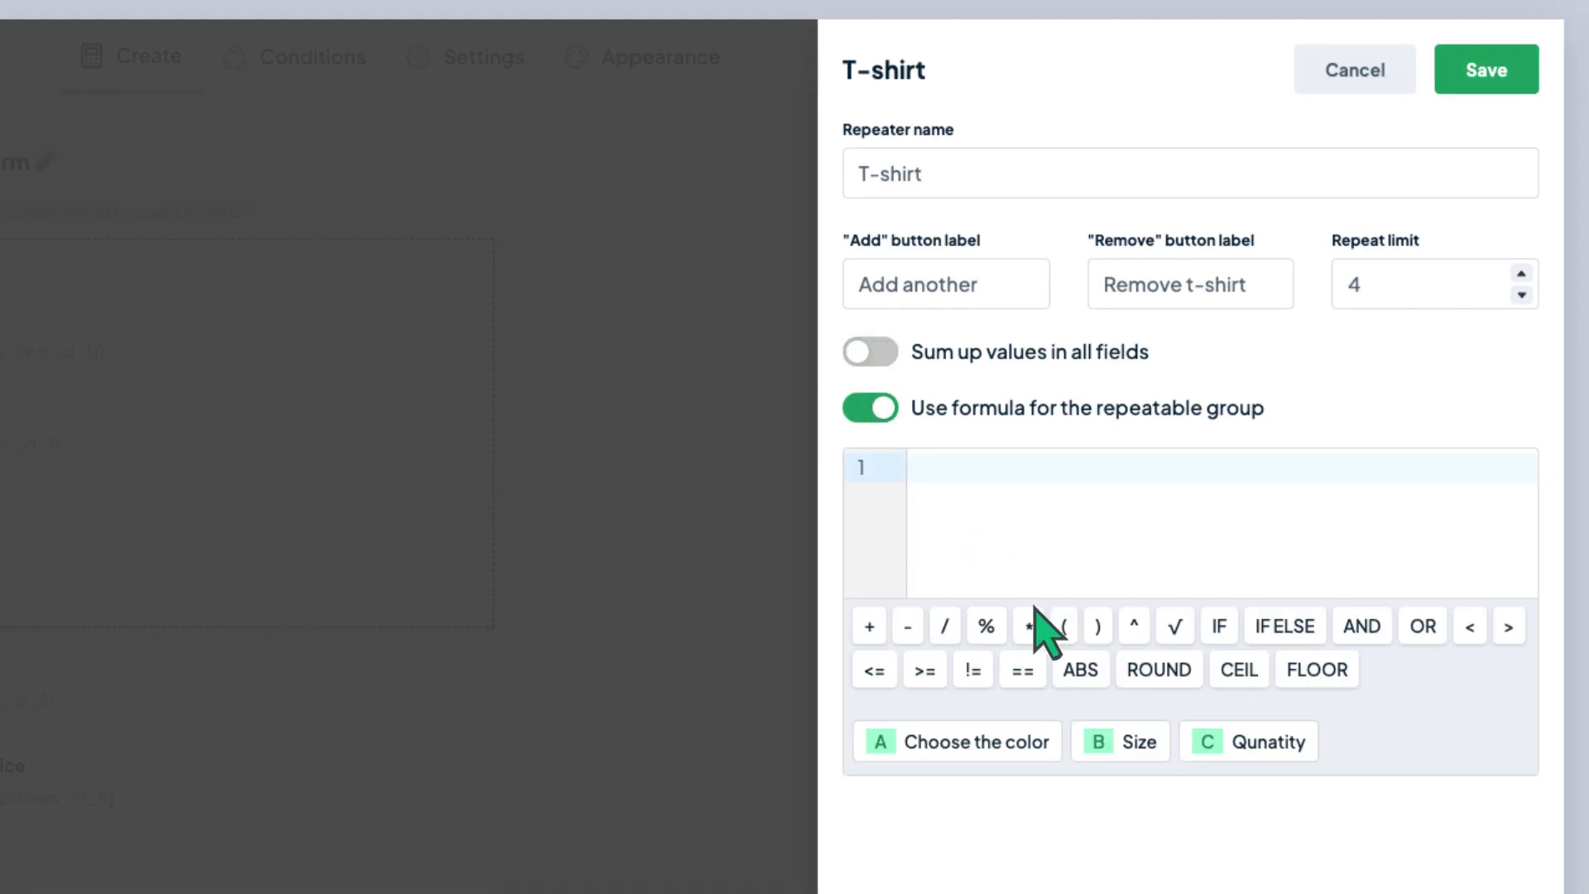
- Build the group formula Size * Quantity (B * C) and save the T-shirt settings
left_click(1119, 741)
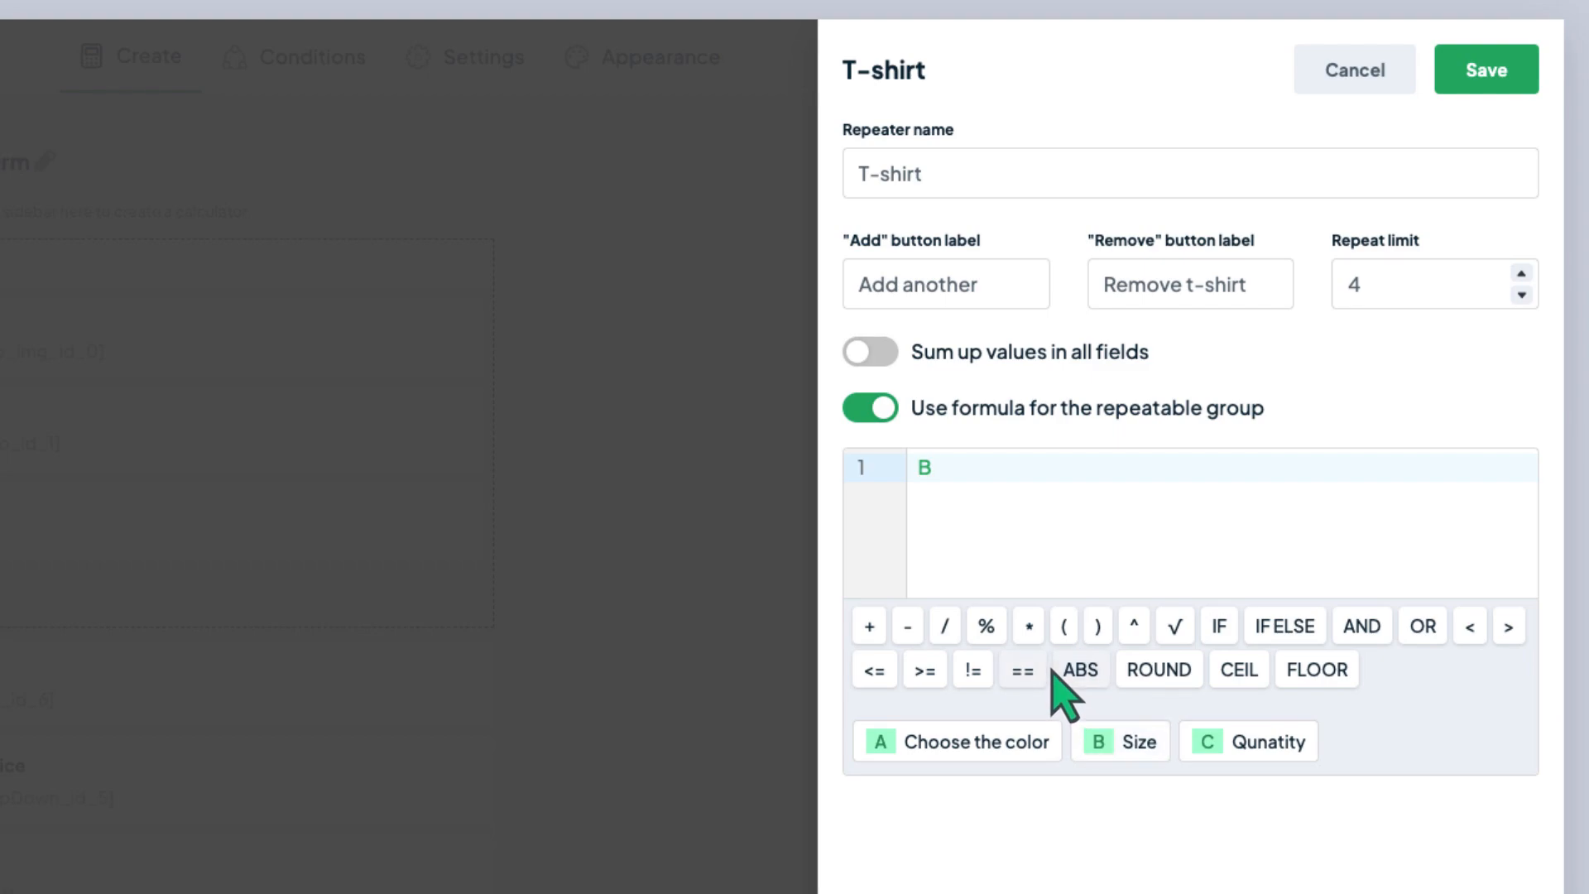
left_click(1028, 626)
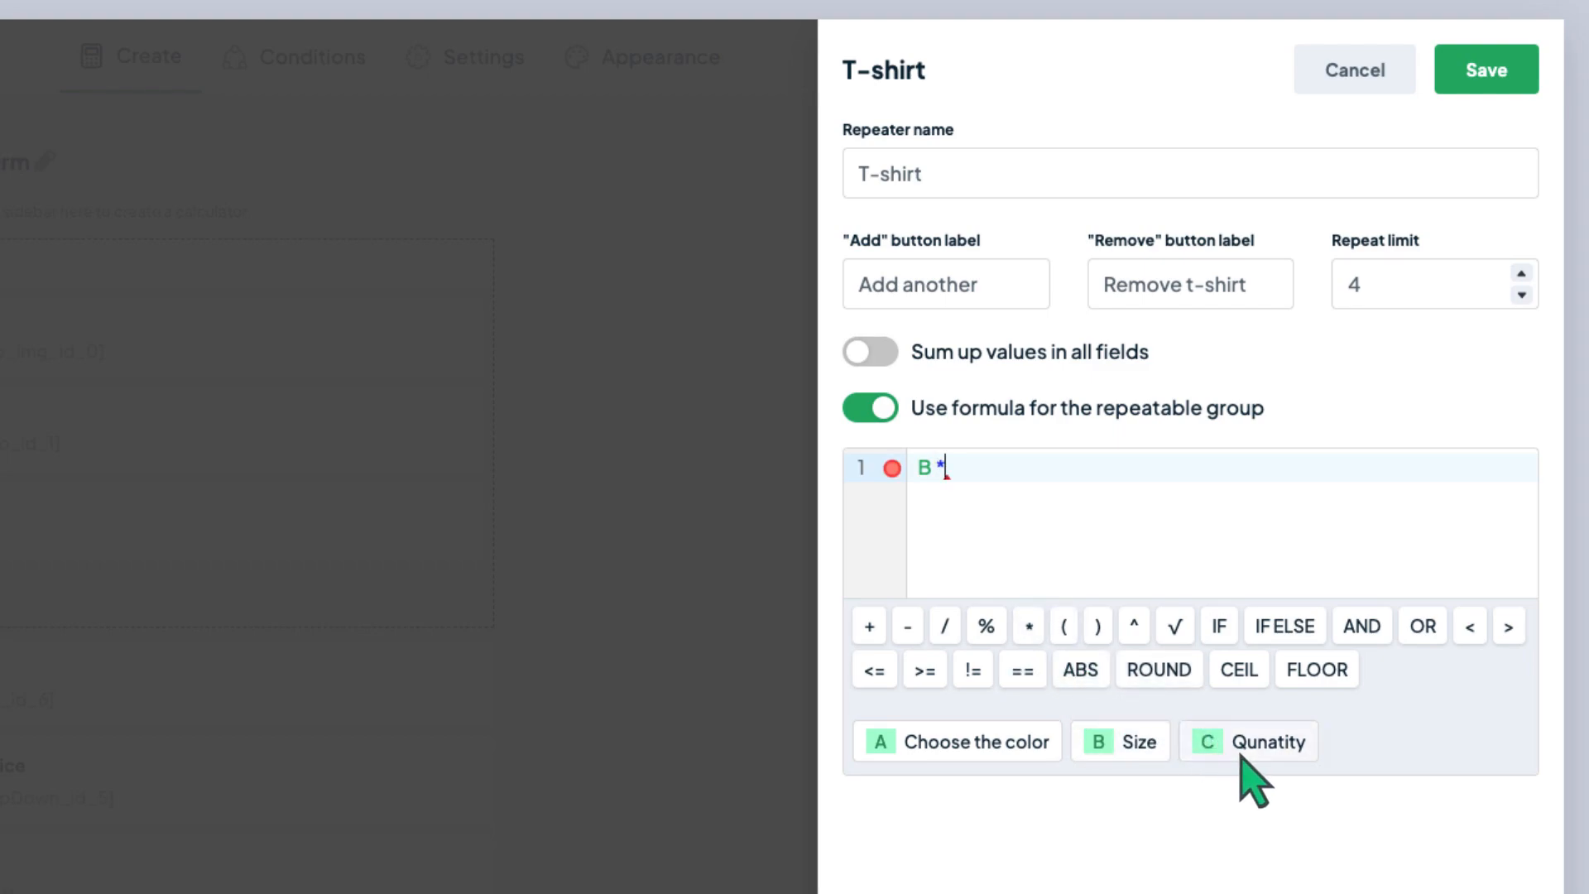
left_click(1248, 742)
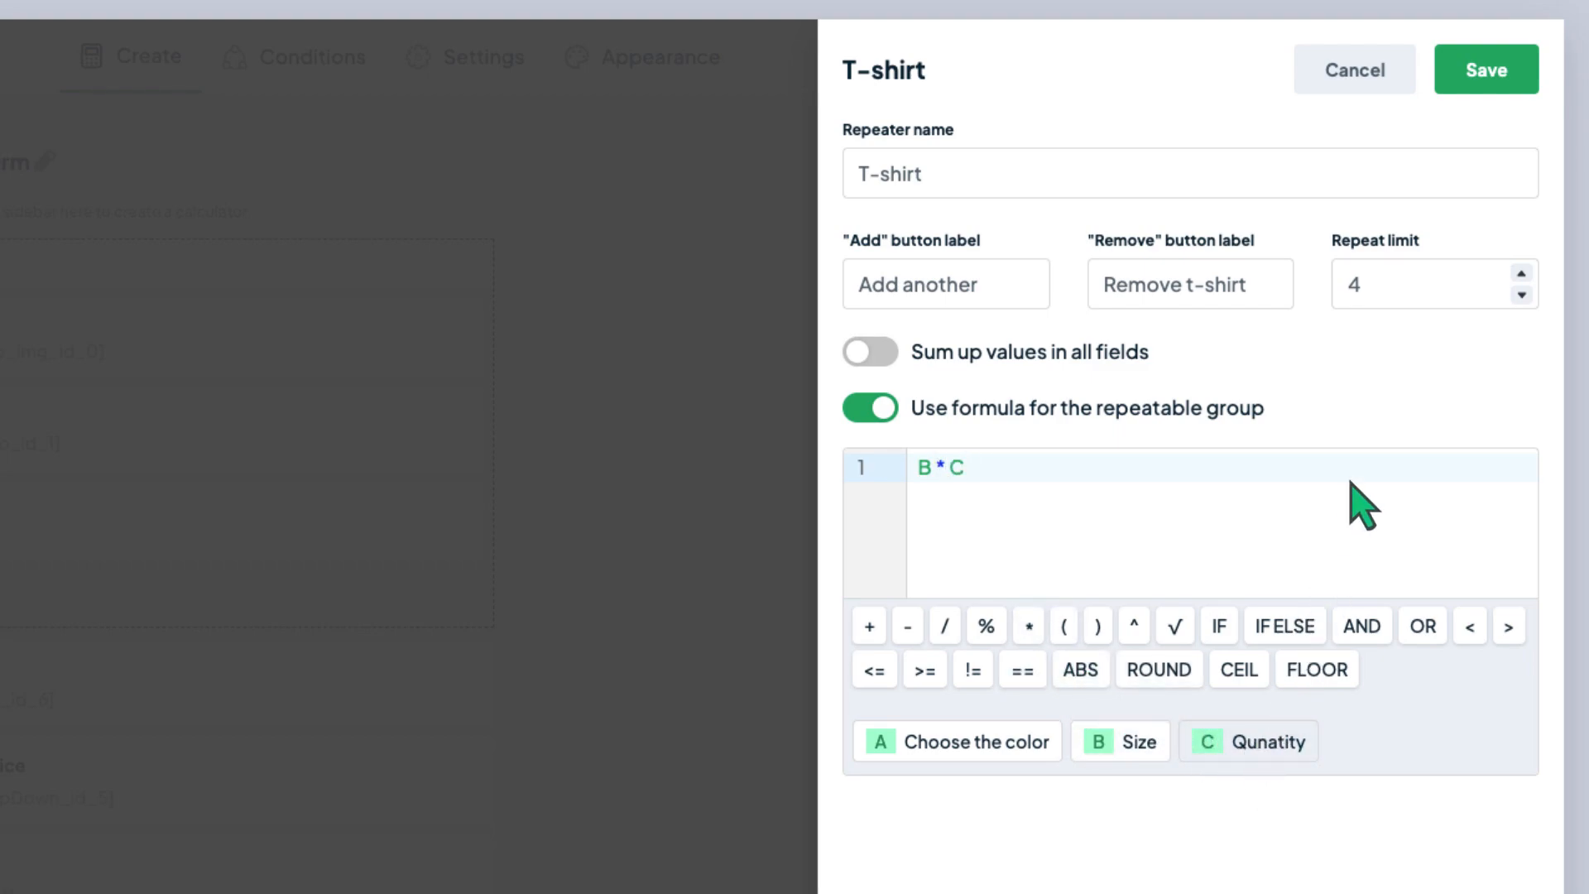
left_click(1483, 69)
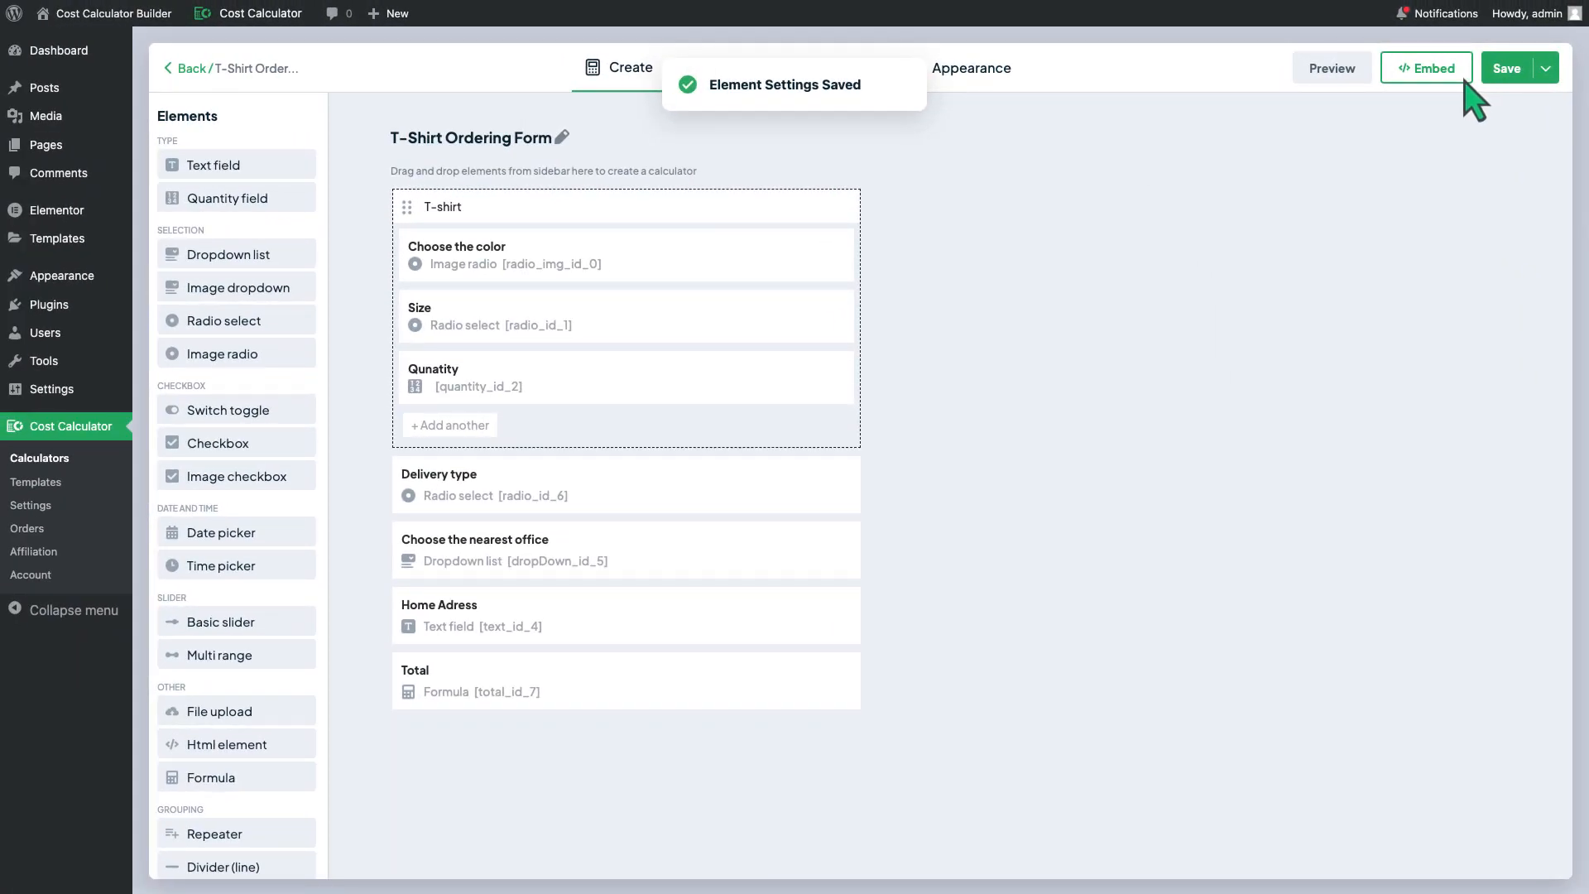
- In the preview, pick an orange size L shirt and raise its quantity to 4
left_click(1331, 68)
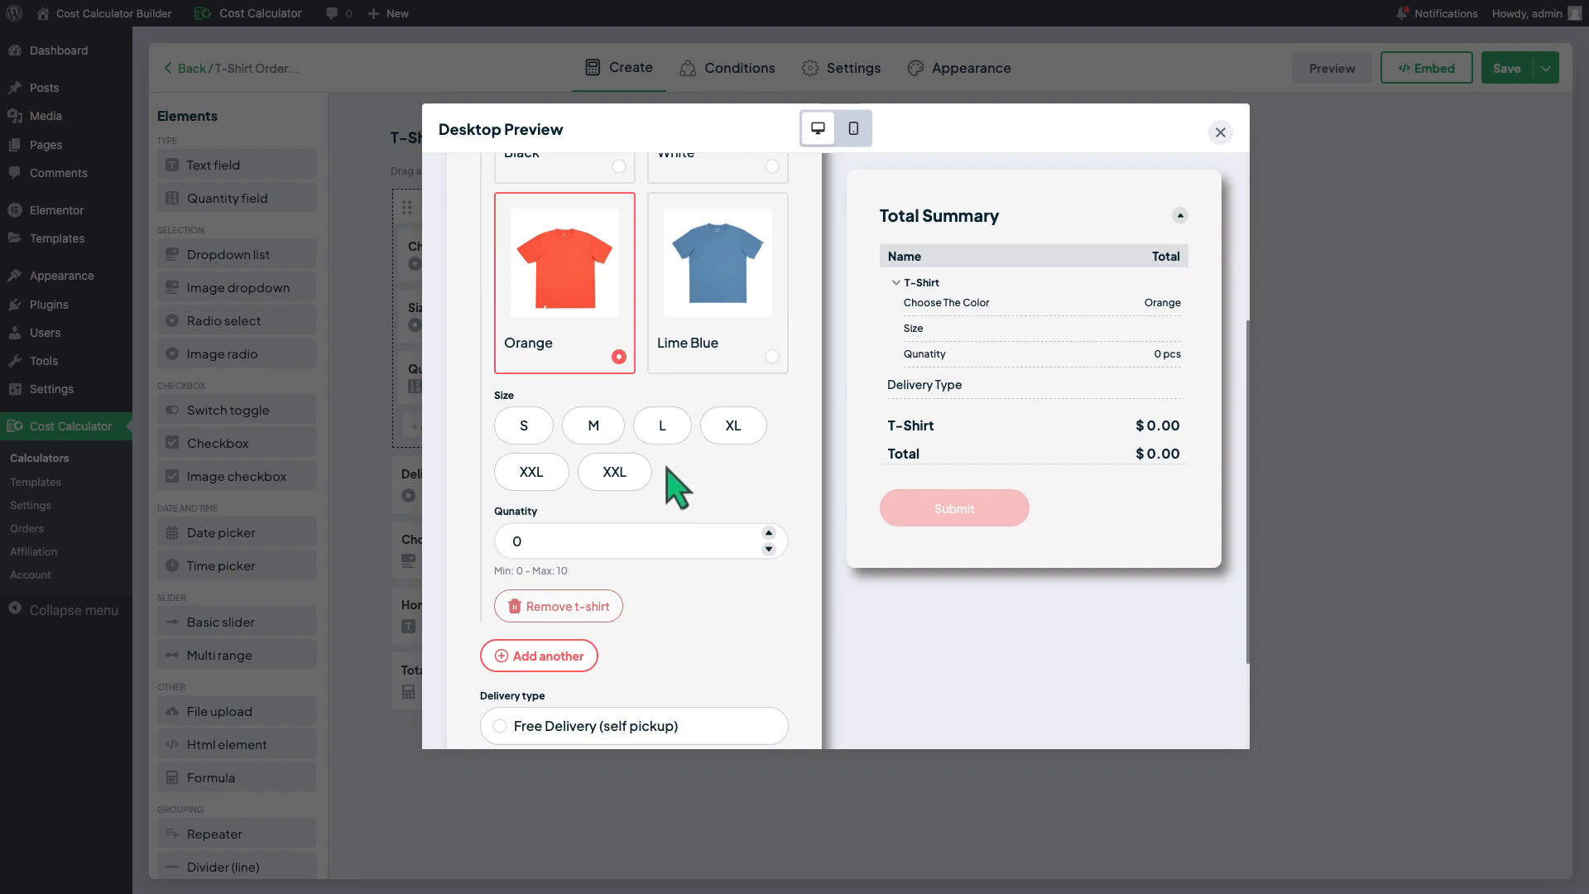
left_click(661, 425)
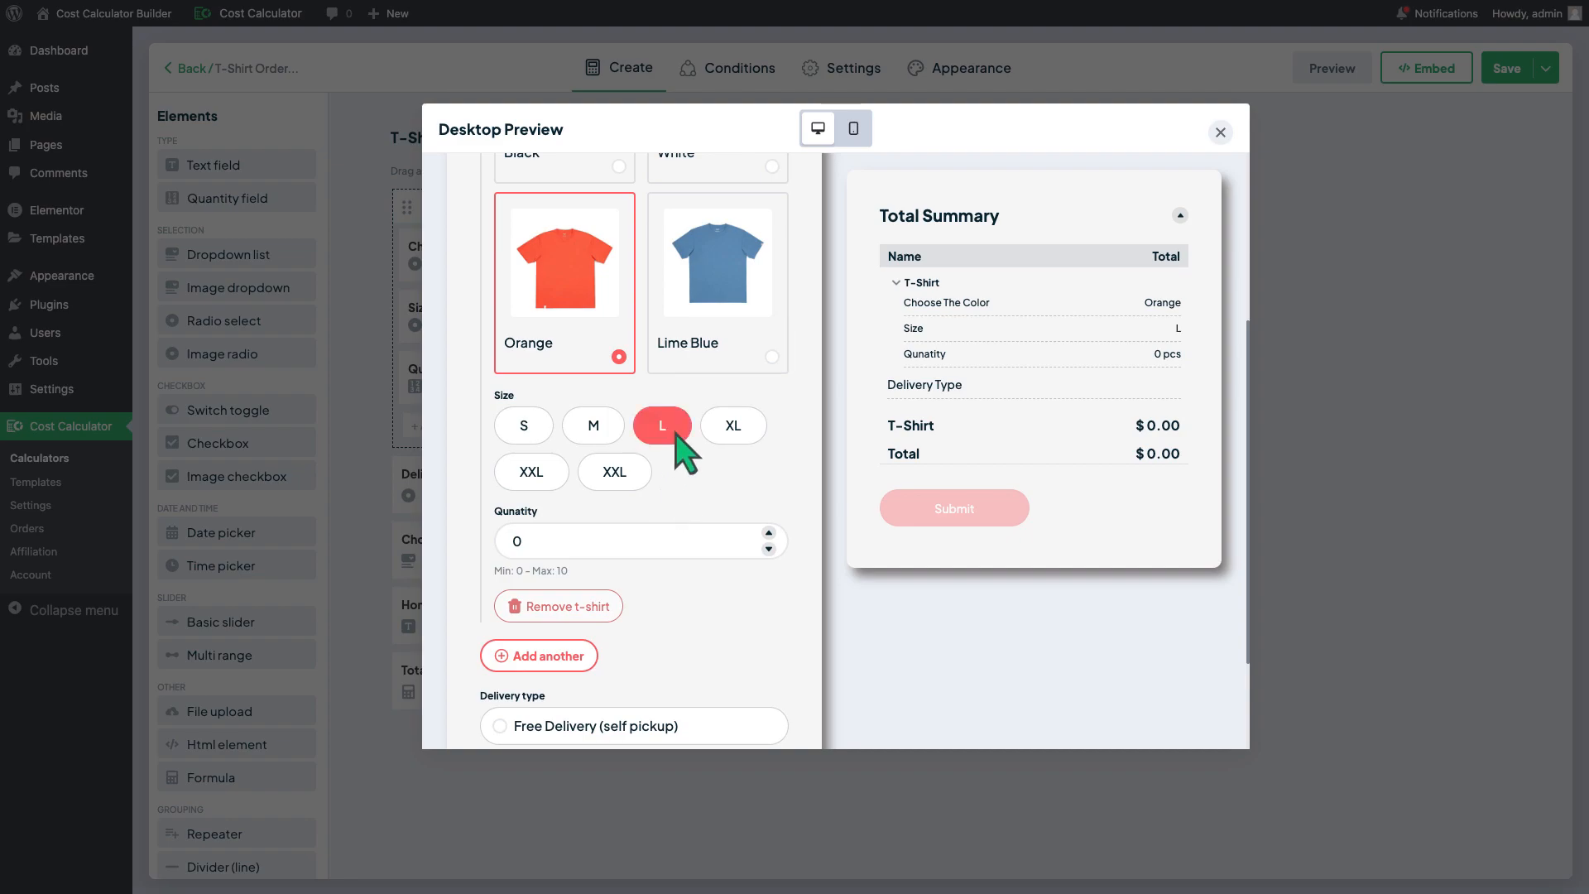
left_click(767, 532)
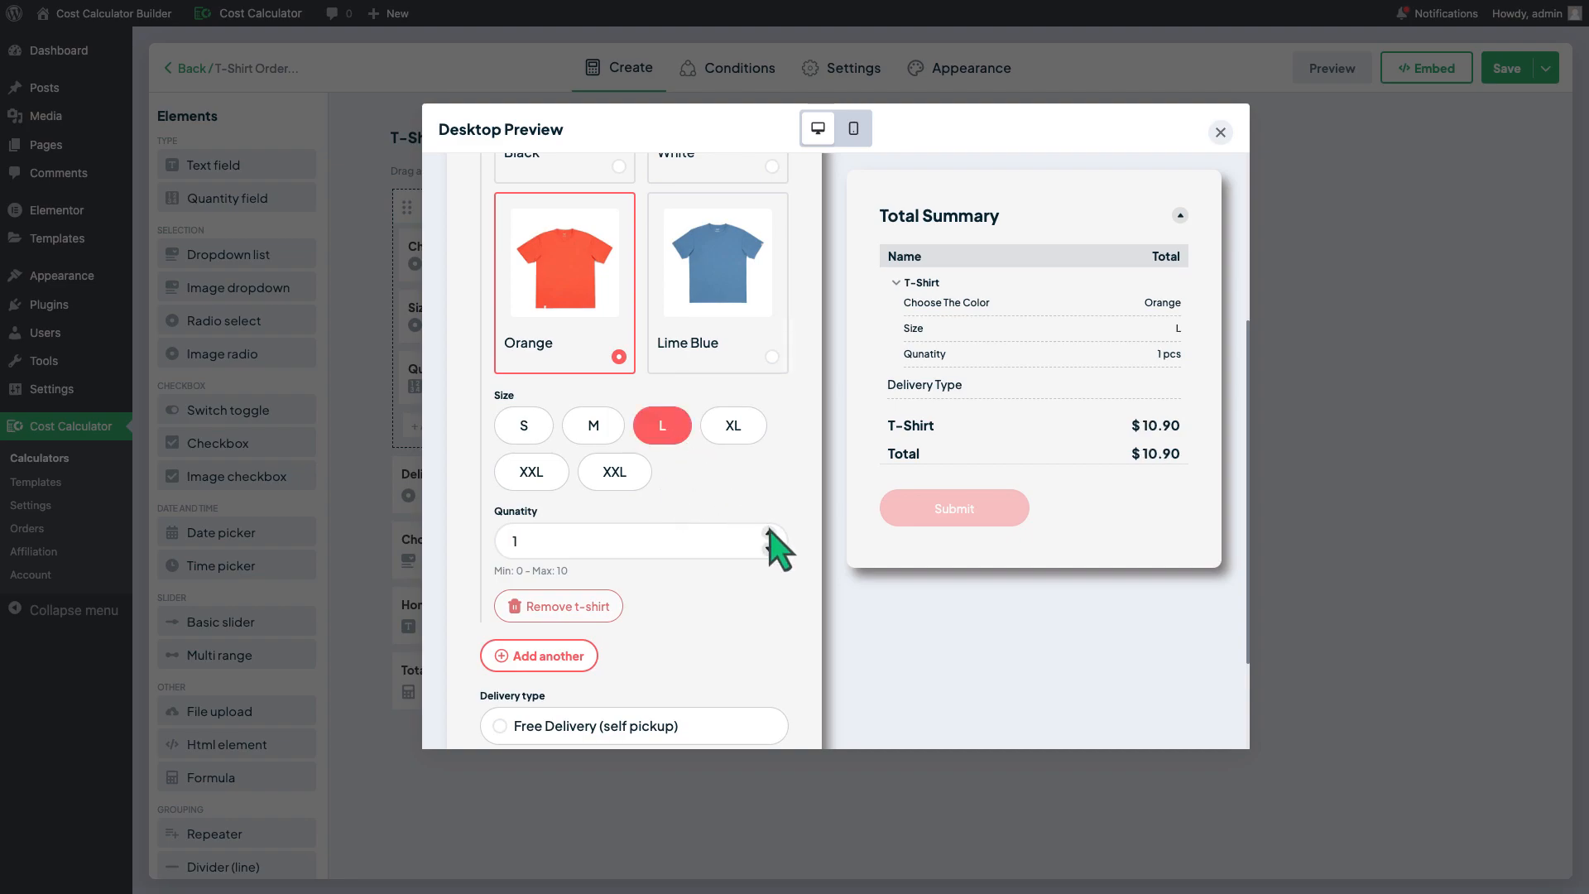
left_click(774, 531)
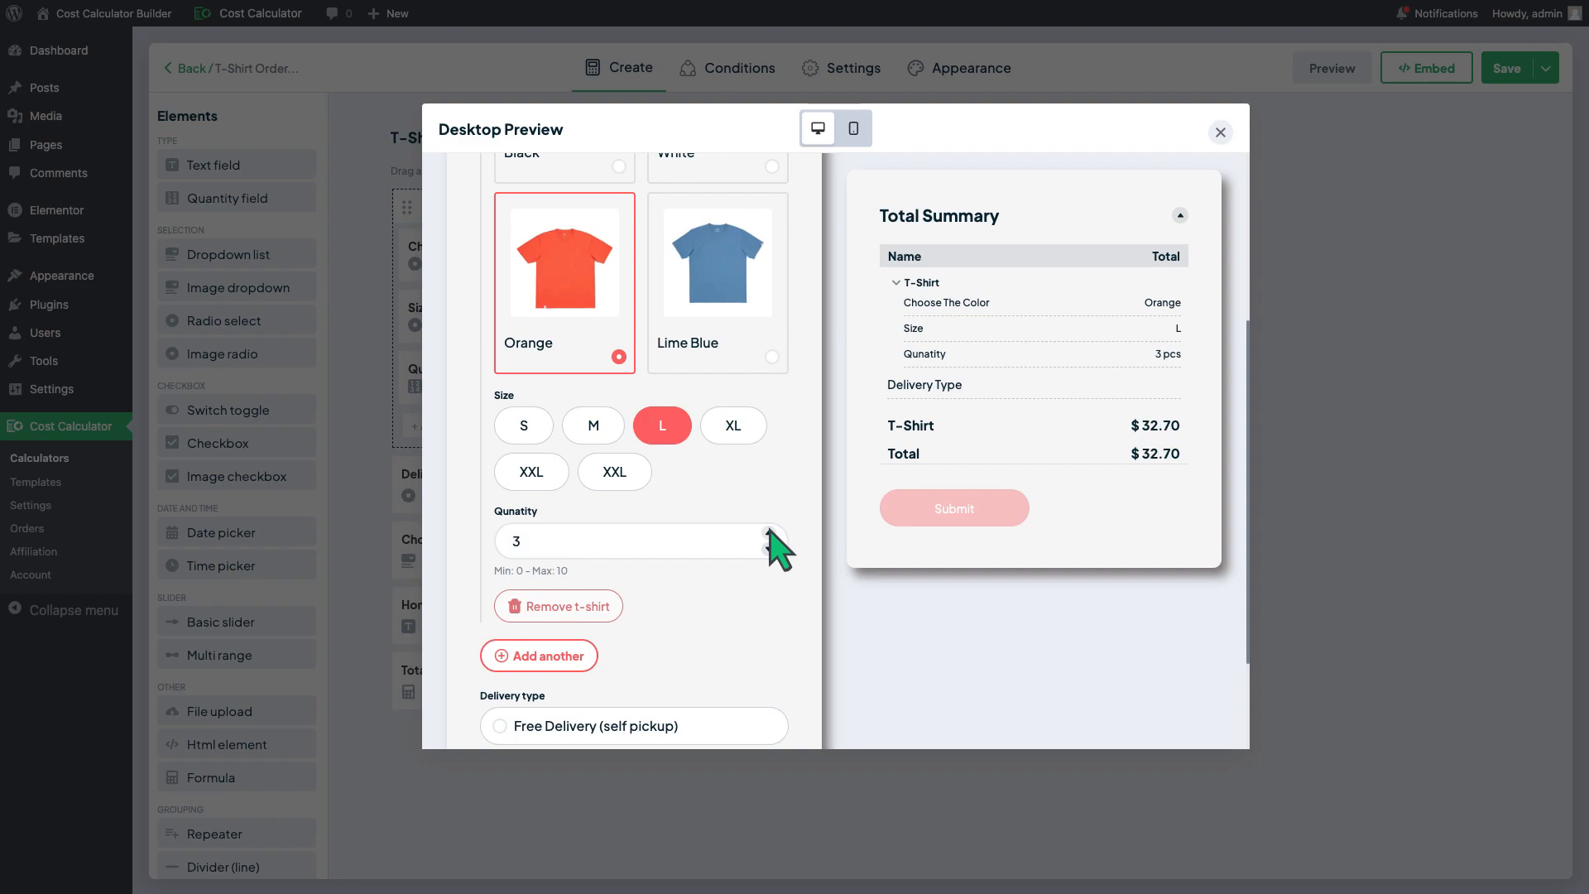
left_click(770, 531)
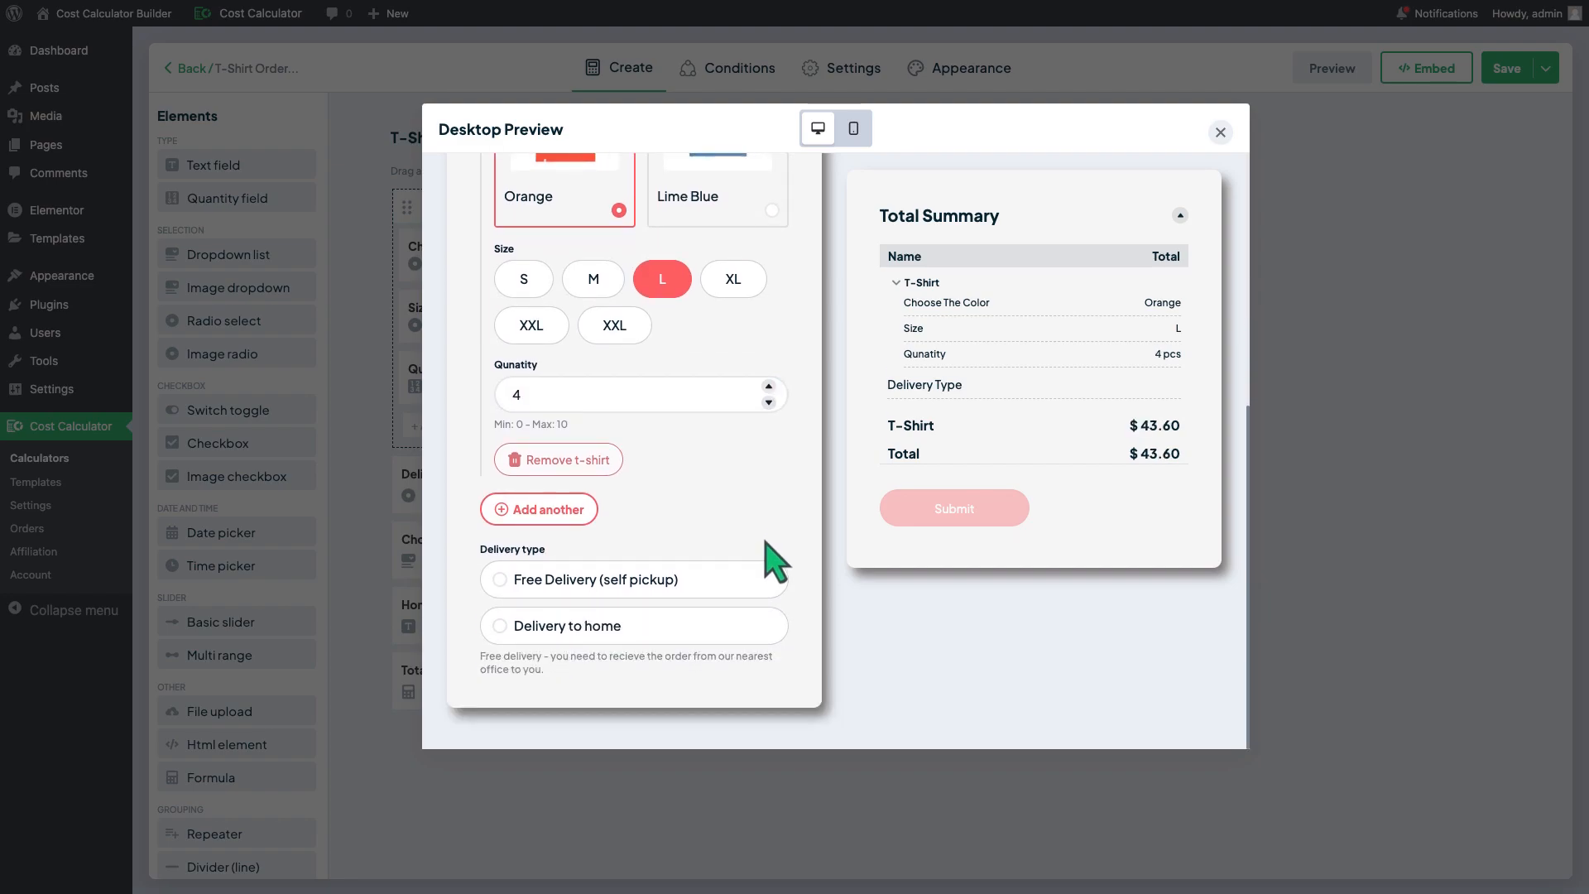
- Choose home delivery with address Lorem Ipsum and add a second T-shirt row
left_click(500, 626)
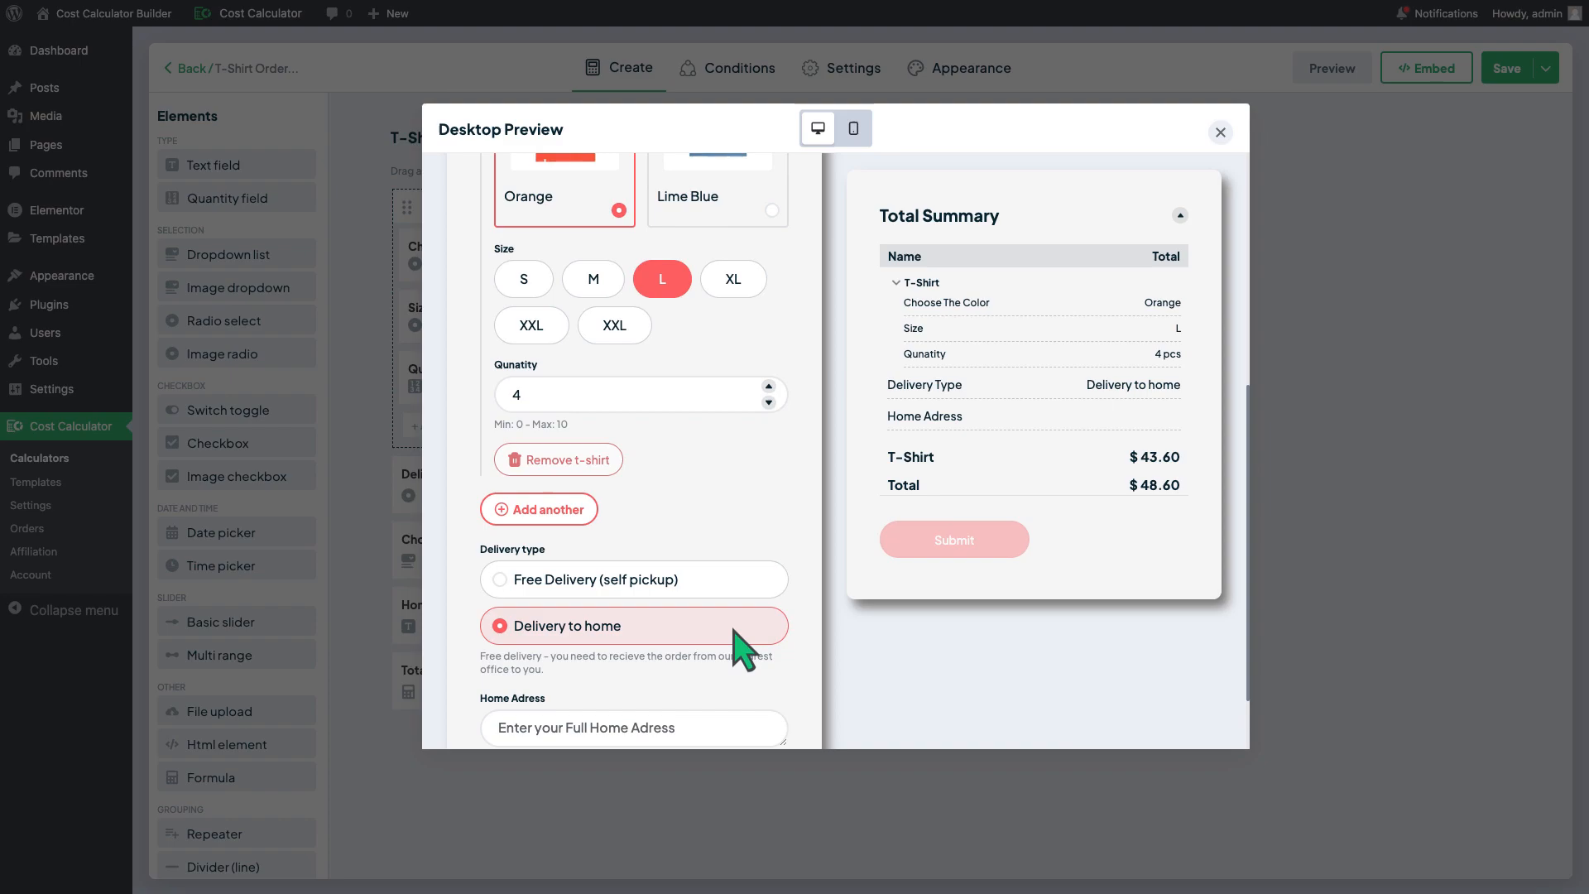
scroll("down", 3)
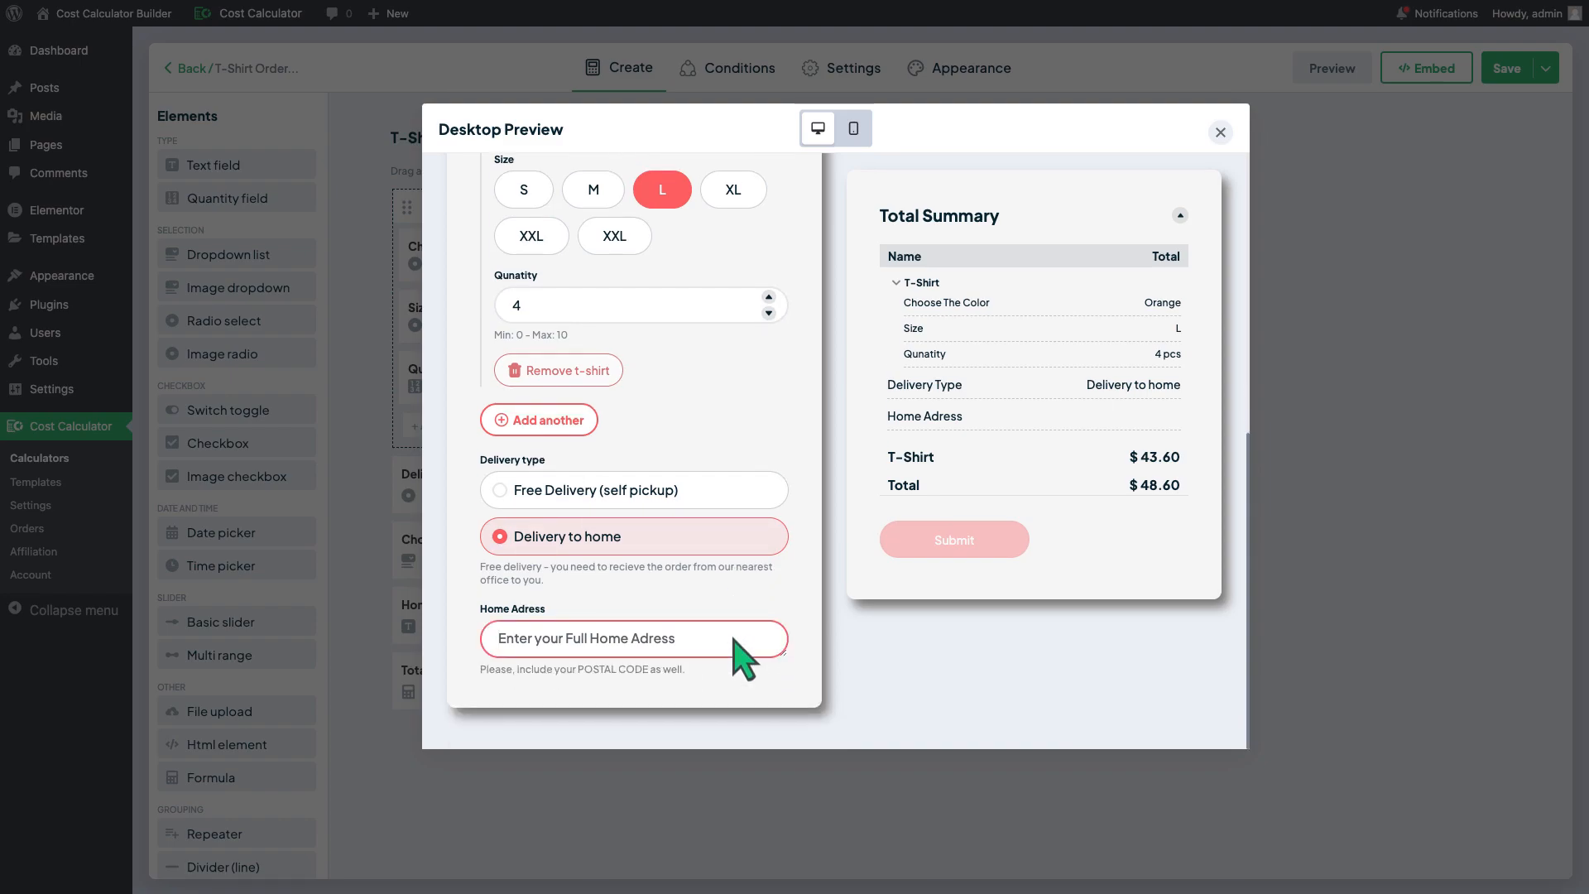
type("Lorem Ipsum")
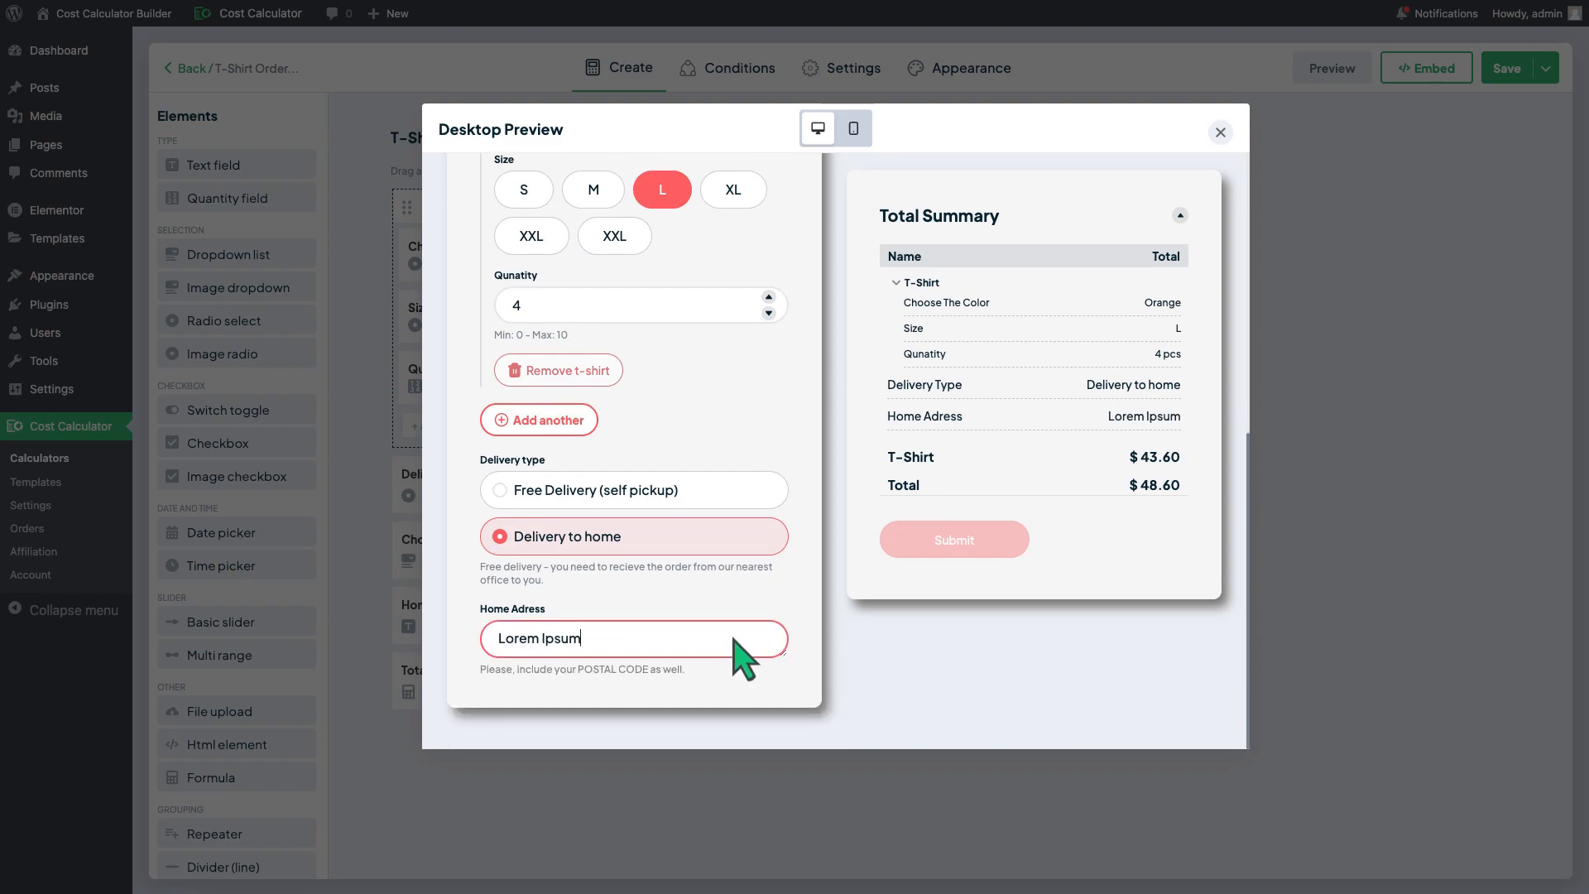
left_click(538, 418)
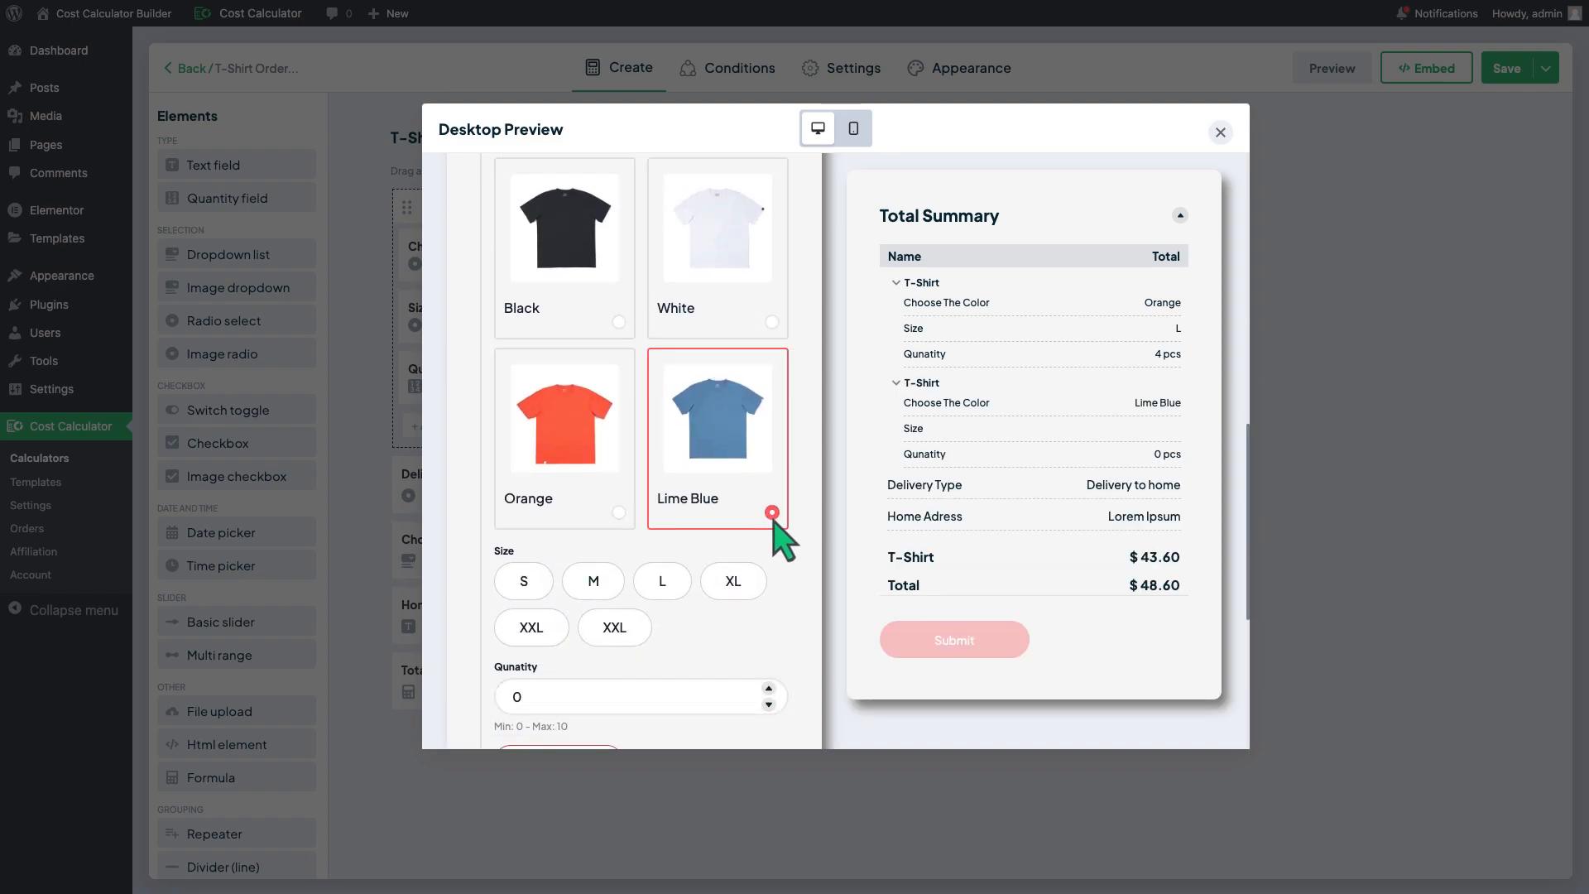
- Set the lime blue shirt to size L at quantity 10, reaching the $157.60 total
left_click(662, 581)
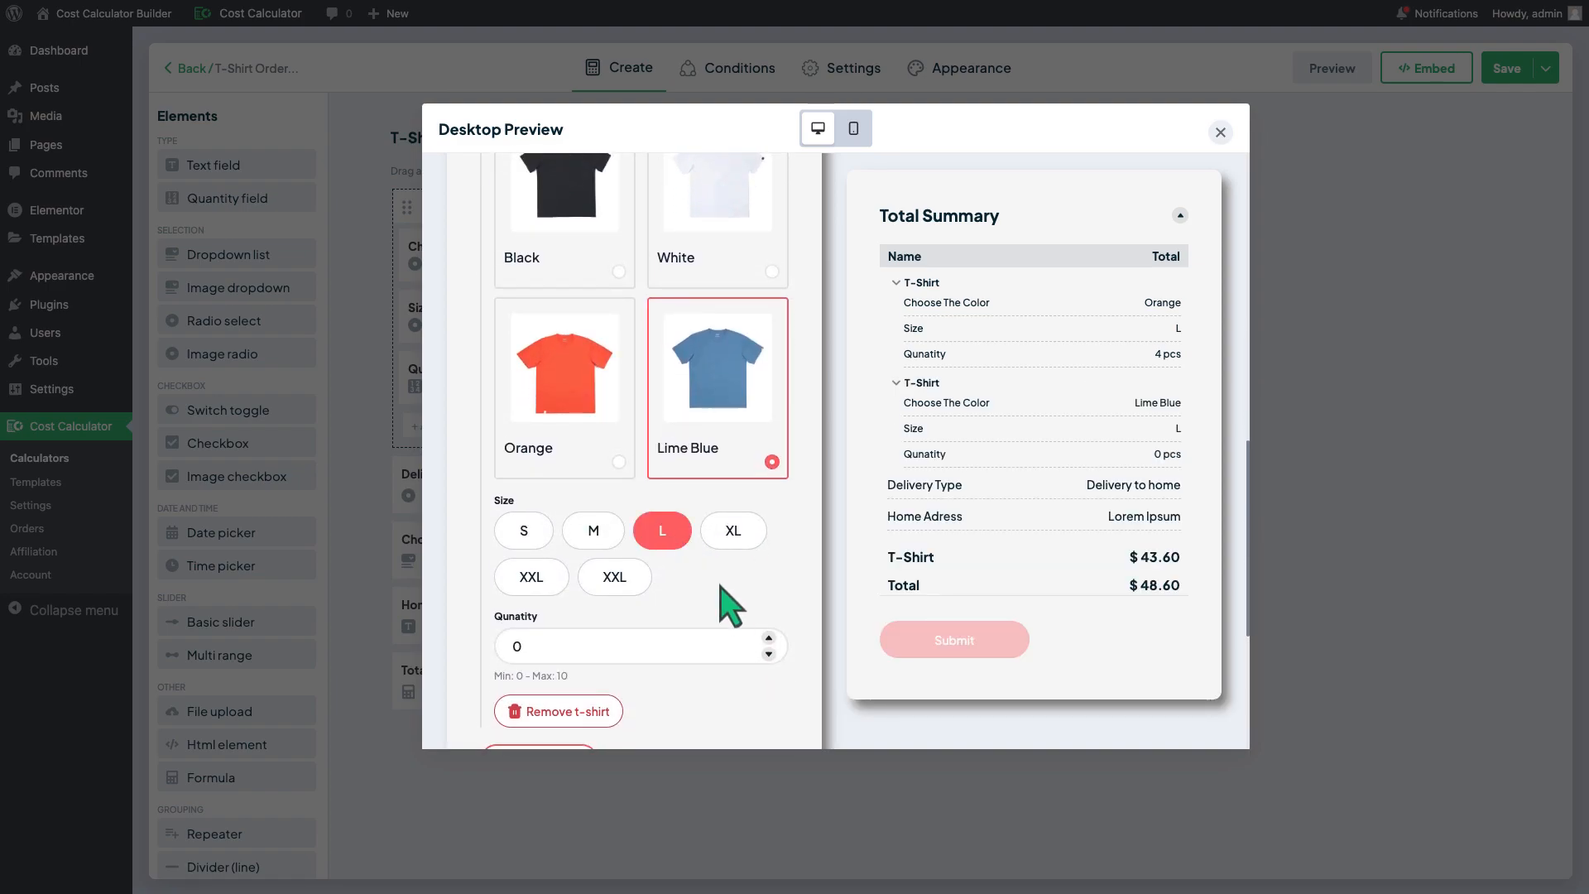
left_click(768, 639)
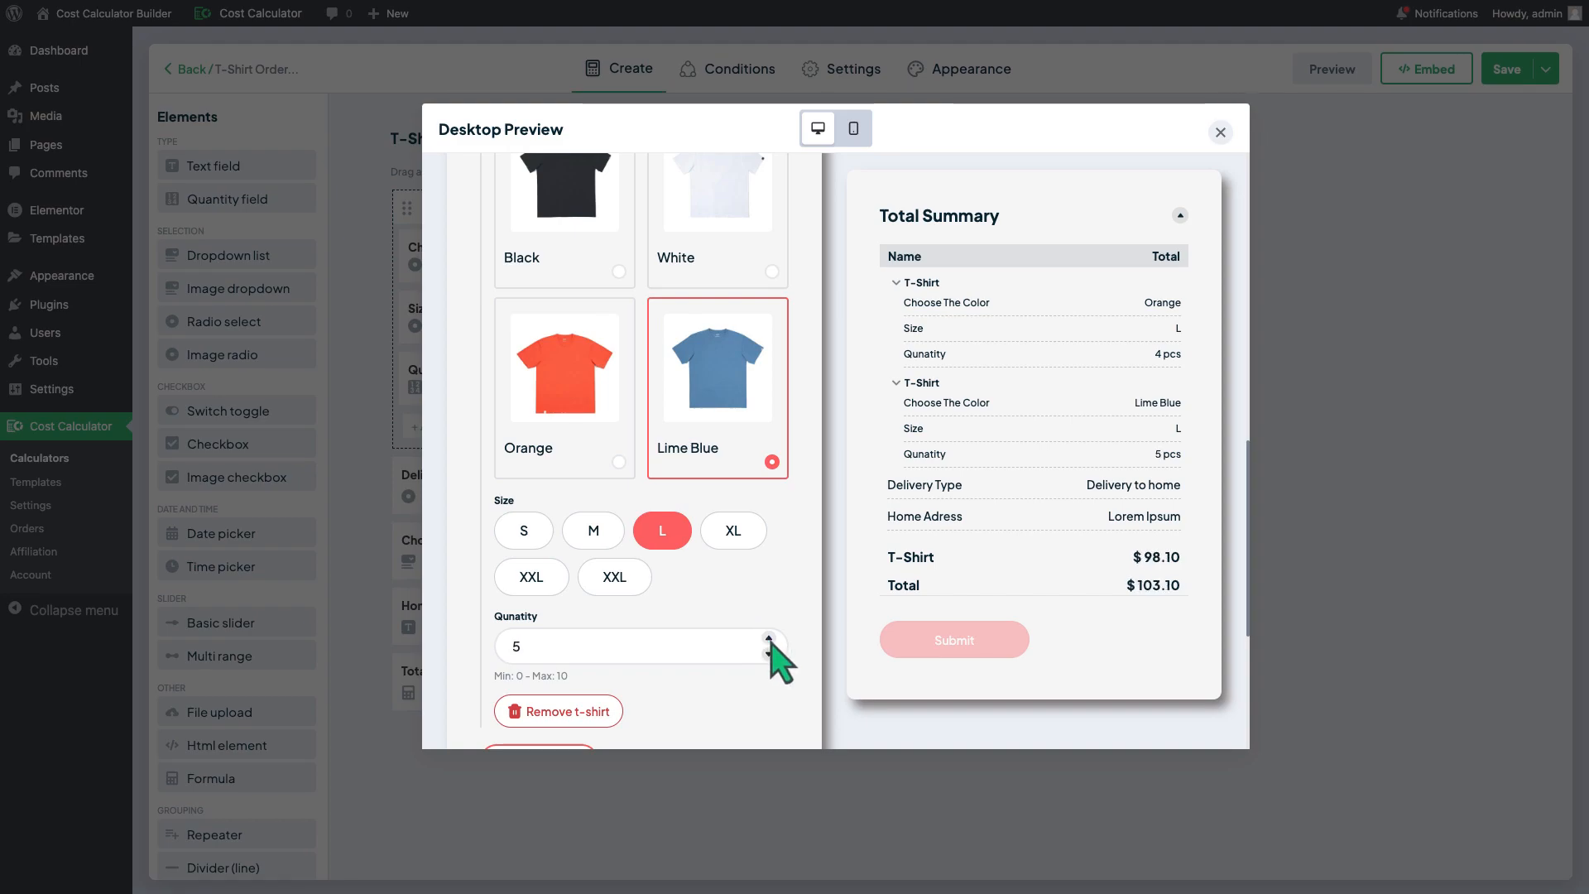
left_click(773, 639)
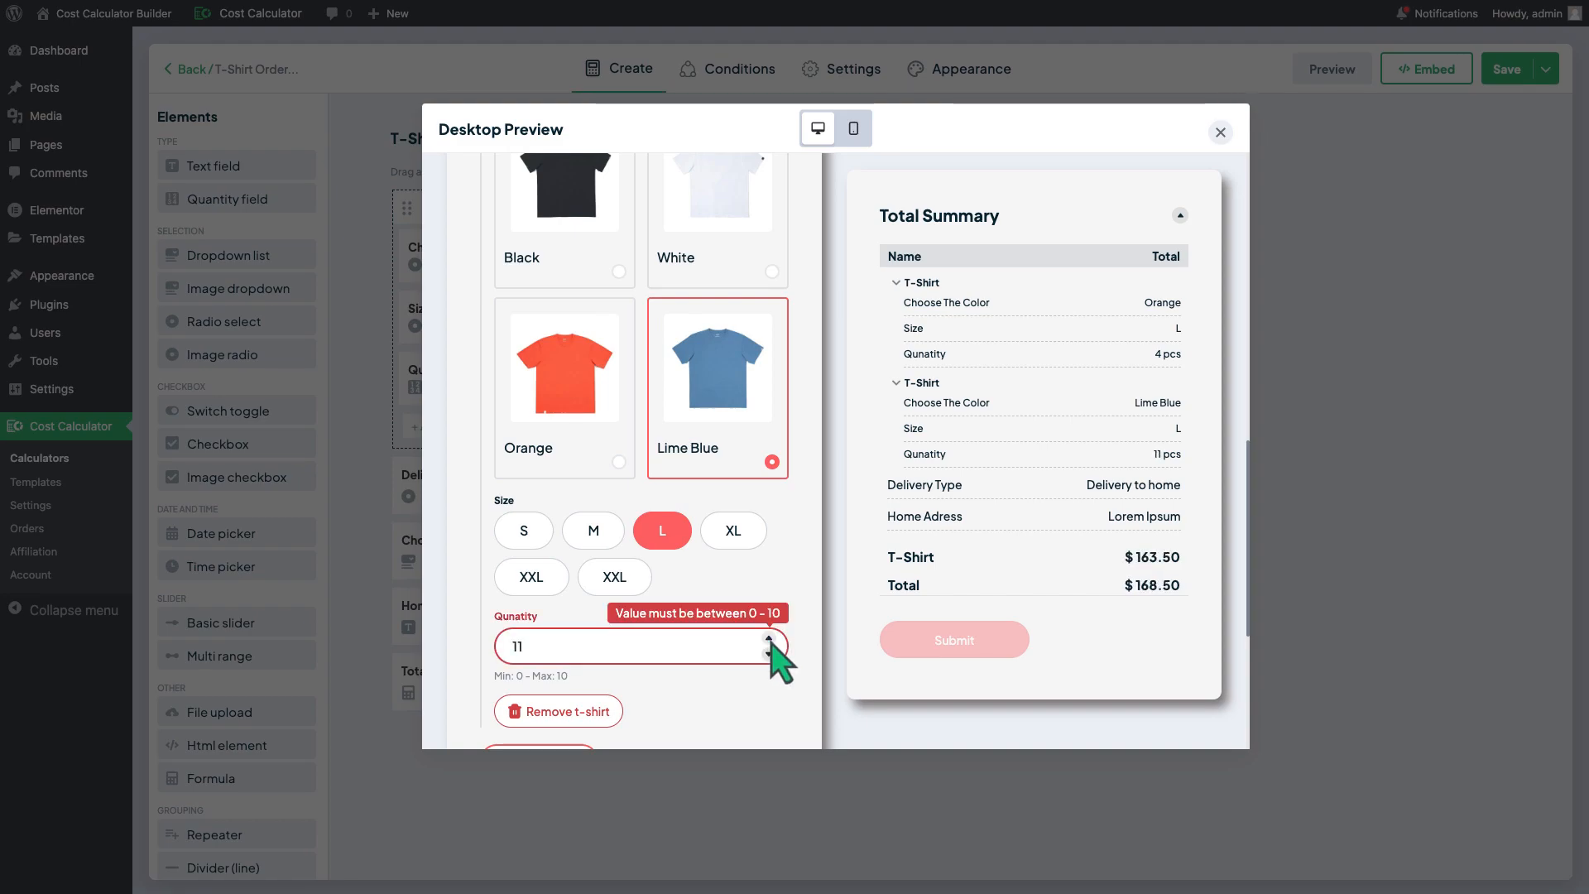
left_click(769, 639)
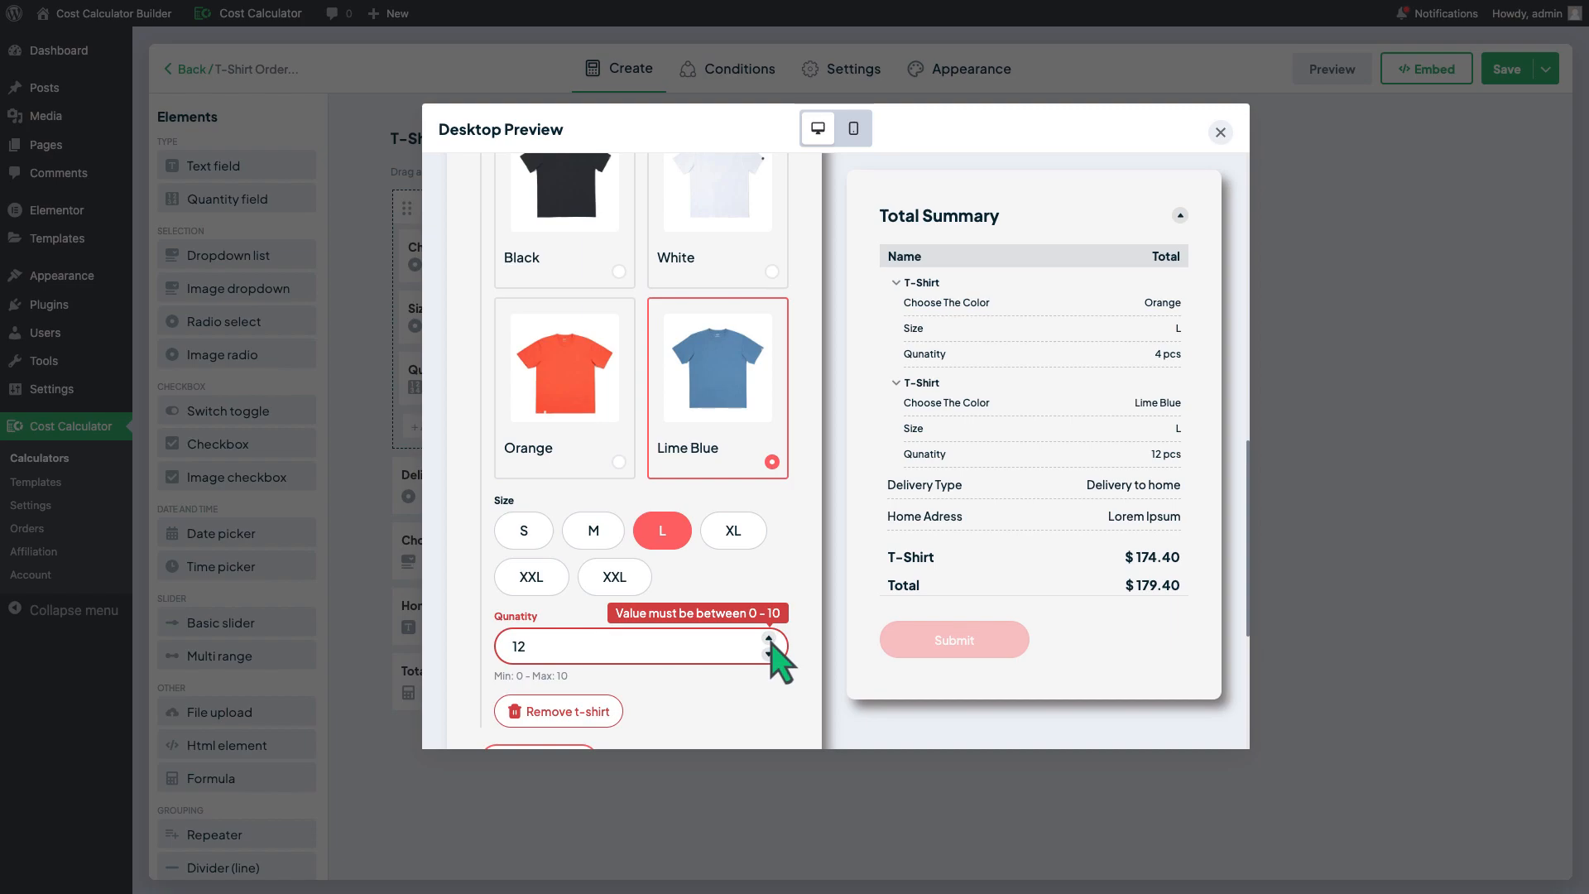
left_click(769, 652)
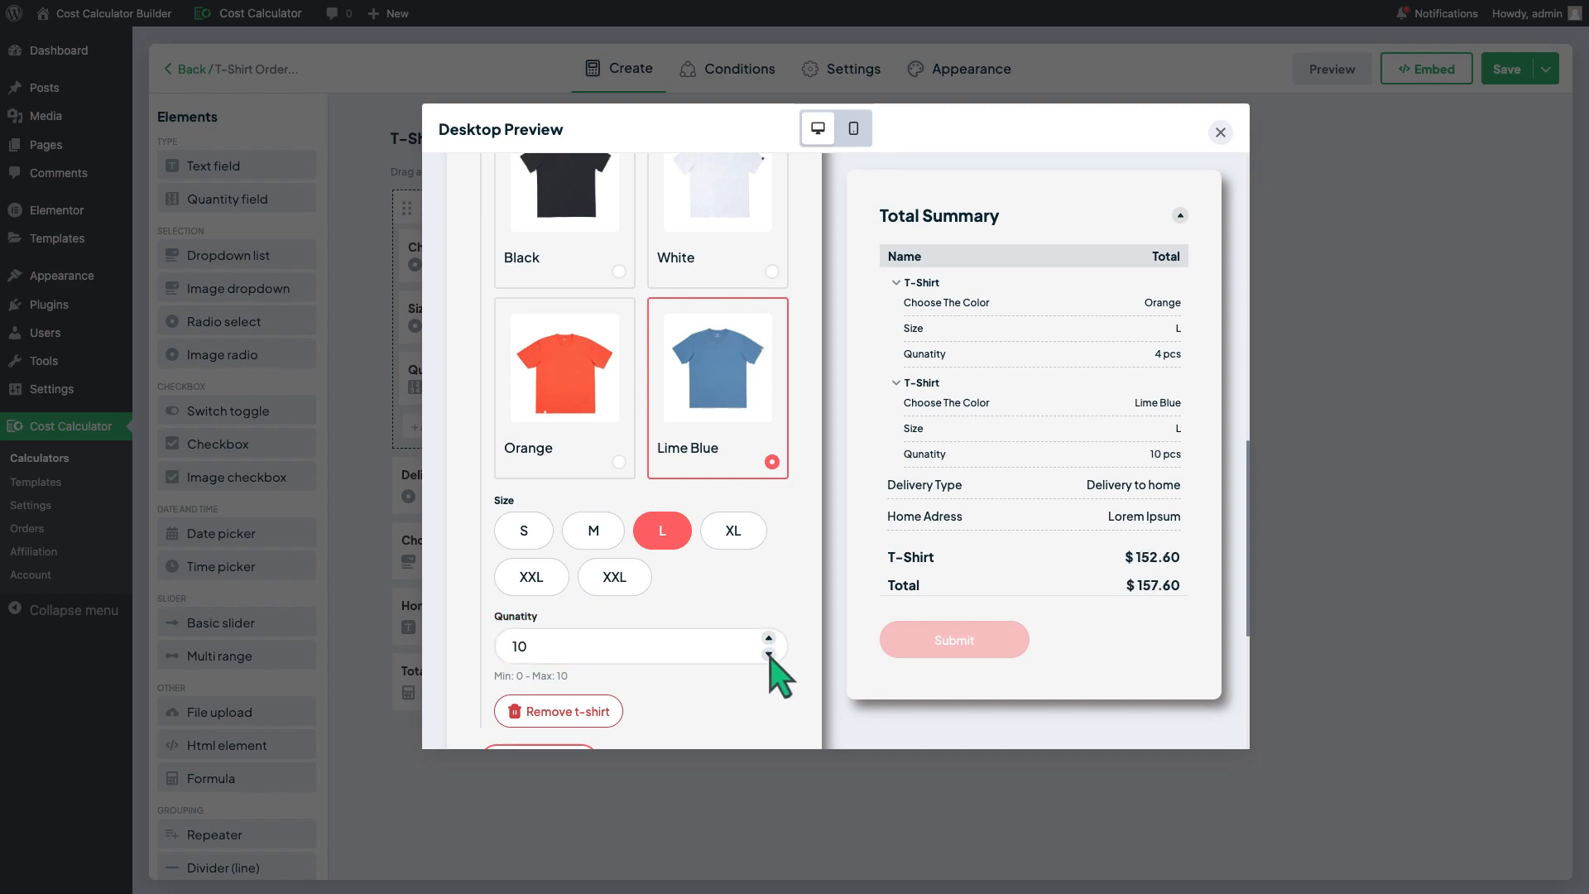